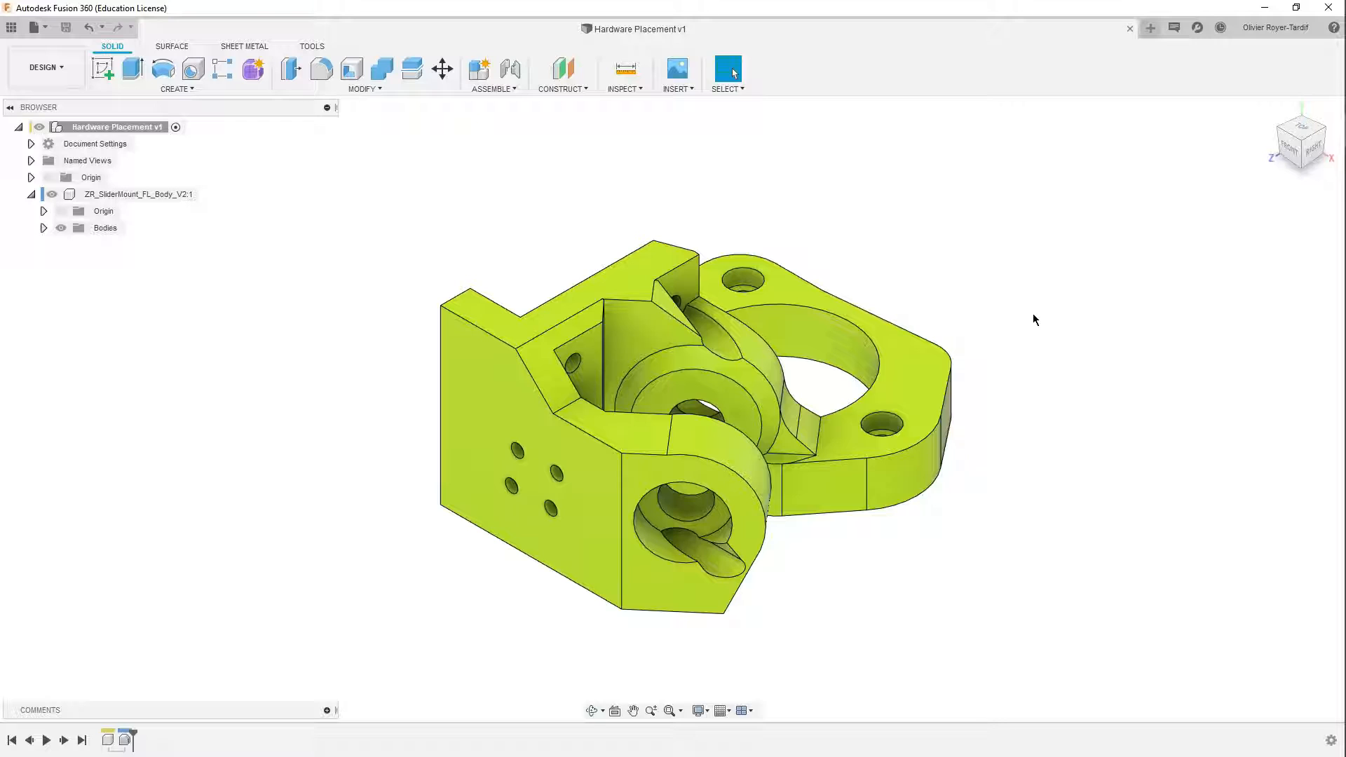
{"action": "mouse_move", "coordinate": [1056, 379]}
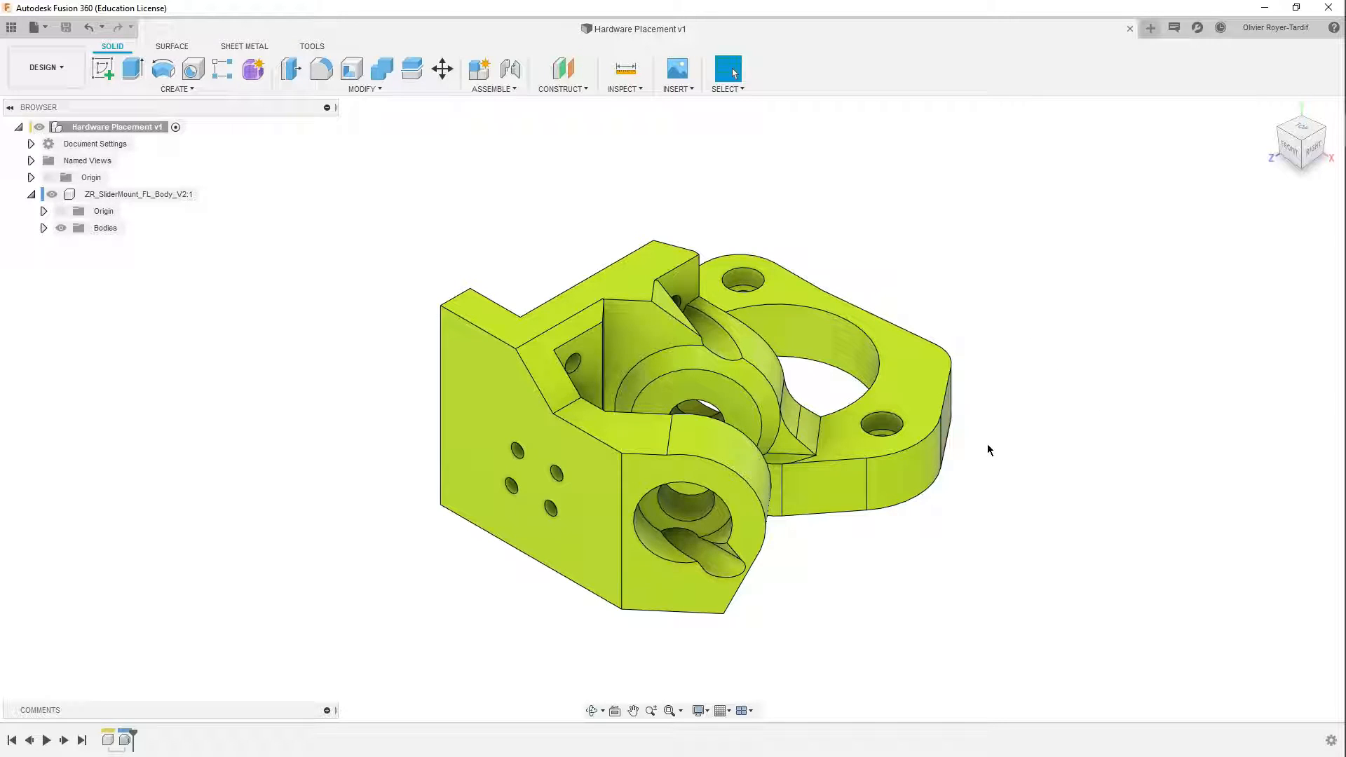
{"action": "mouse_move", "coordinate": [1055, 421]}
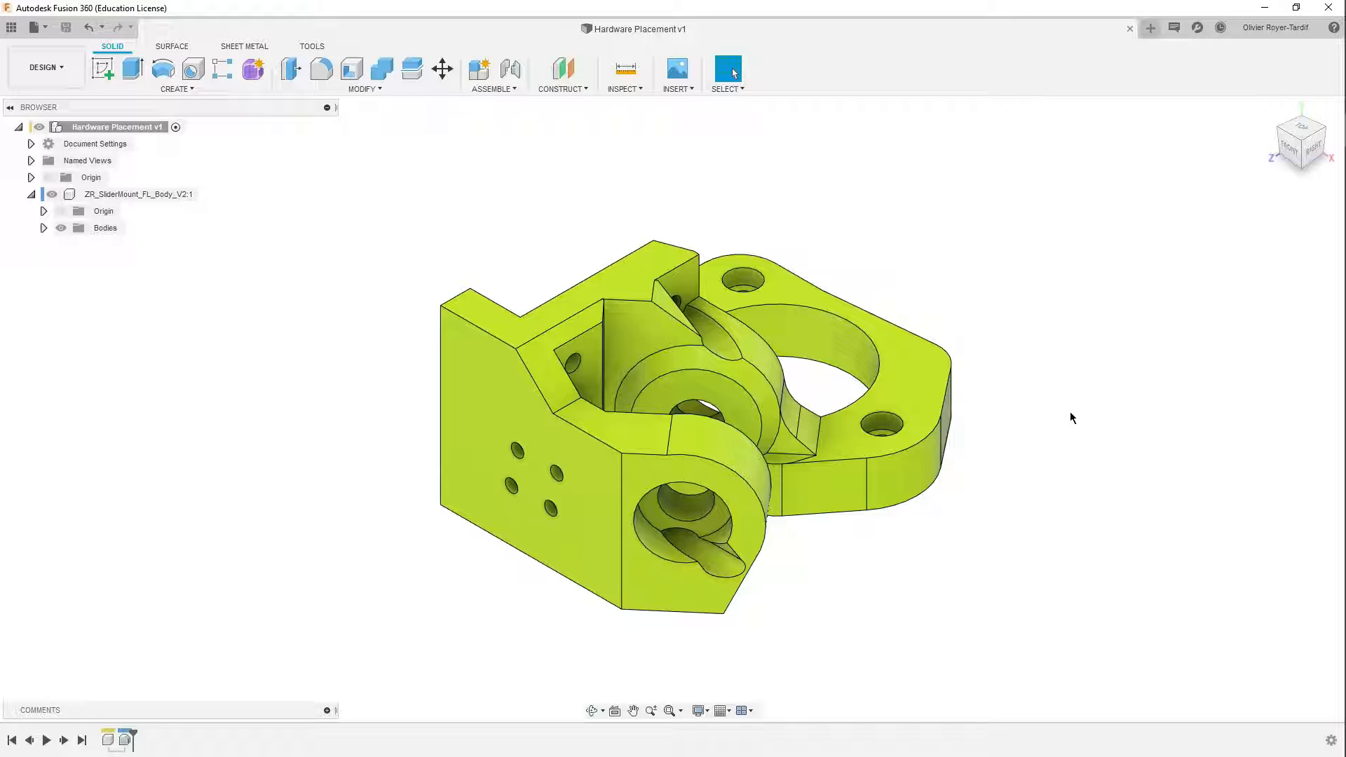
{"action": "mouse_move", "coordinate": [1117, 456]}
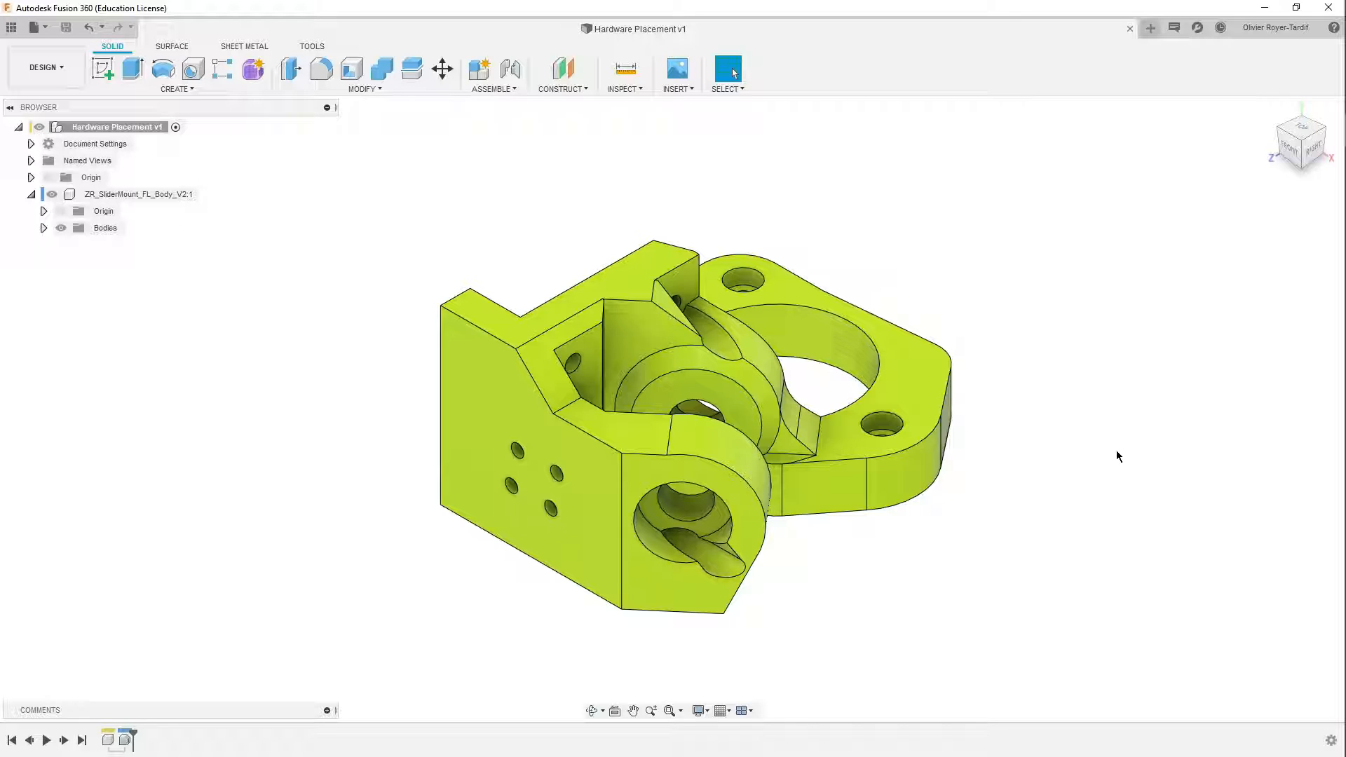
{"action": "mouse_move", "coordinate": [951, 485]}
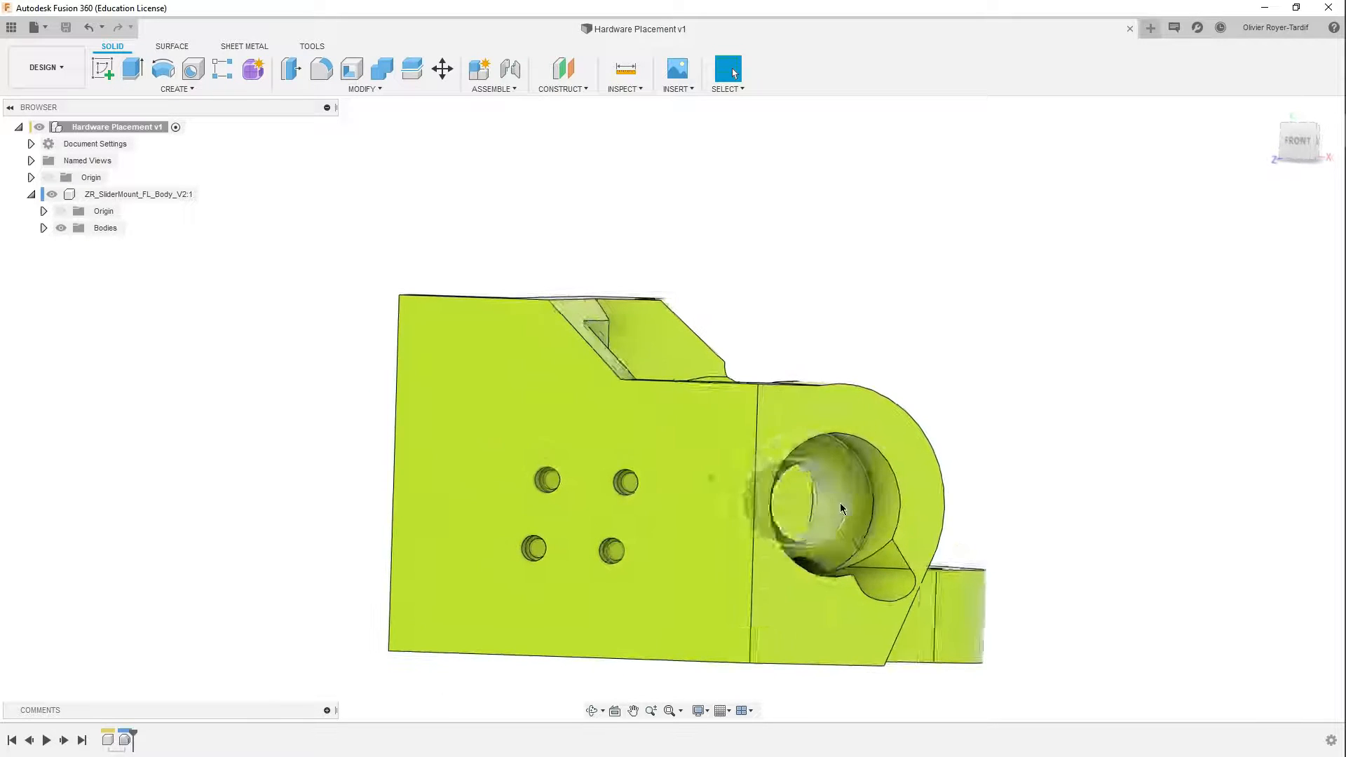
Step: Orbit the mount to bring the 8.10 mm side bore into view for measuring
{"action": "left_click_drag", "start_coordinate": [841, 508], "coordinate": [807, 521]}
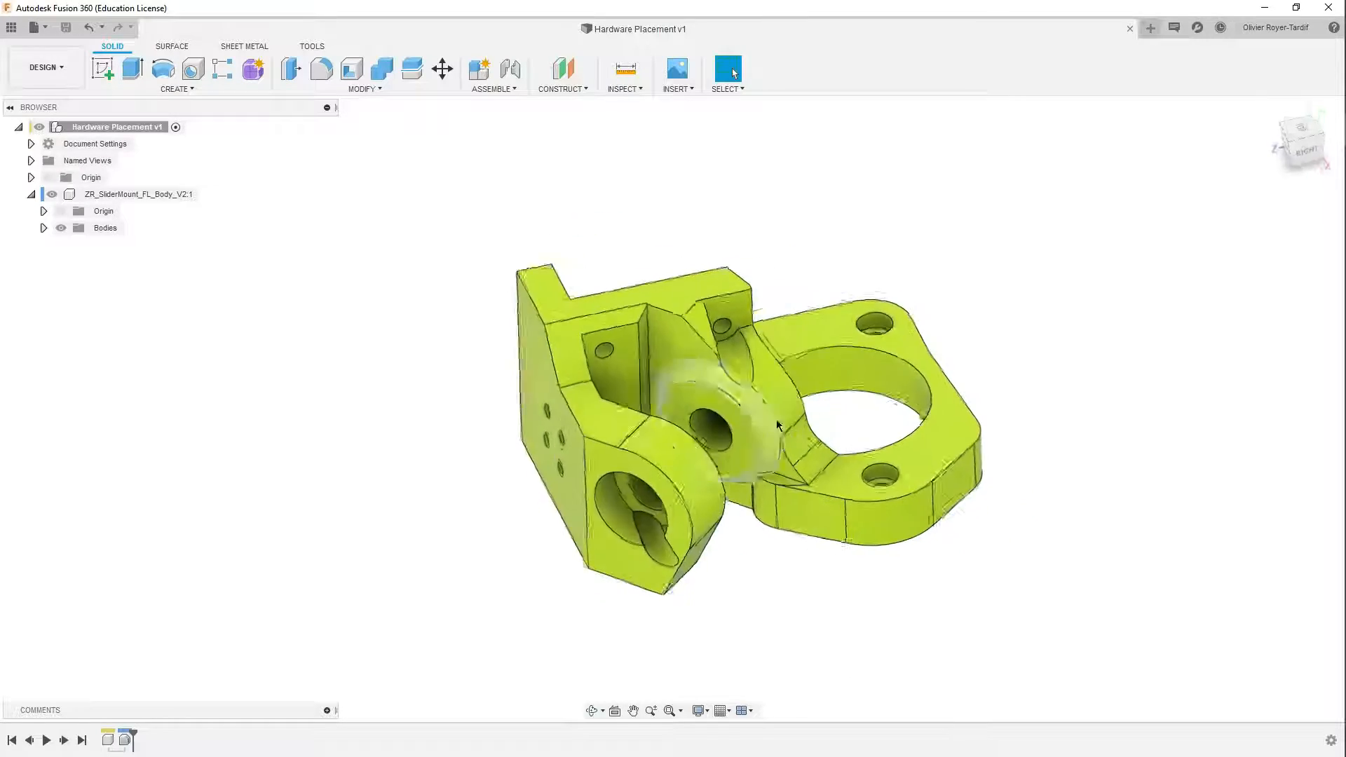
{"action": "left_click_drag", "start_coordinate": [776, 427], "coordinate": [631, 352]}
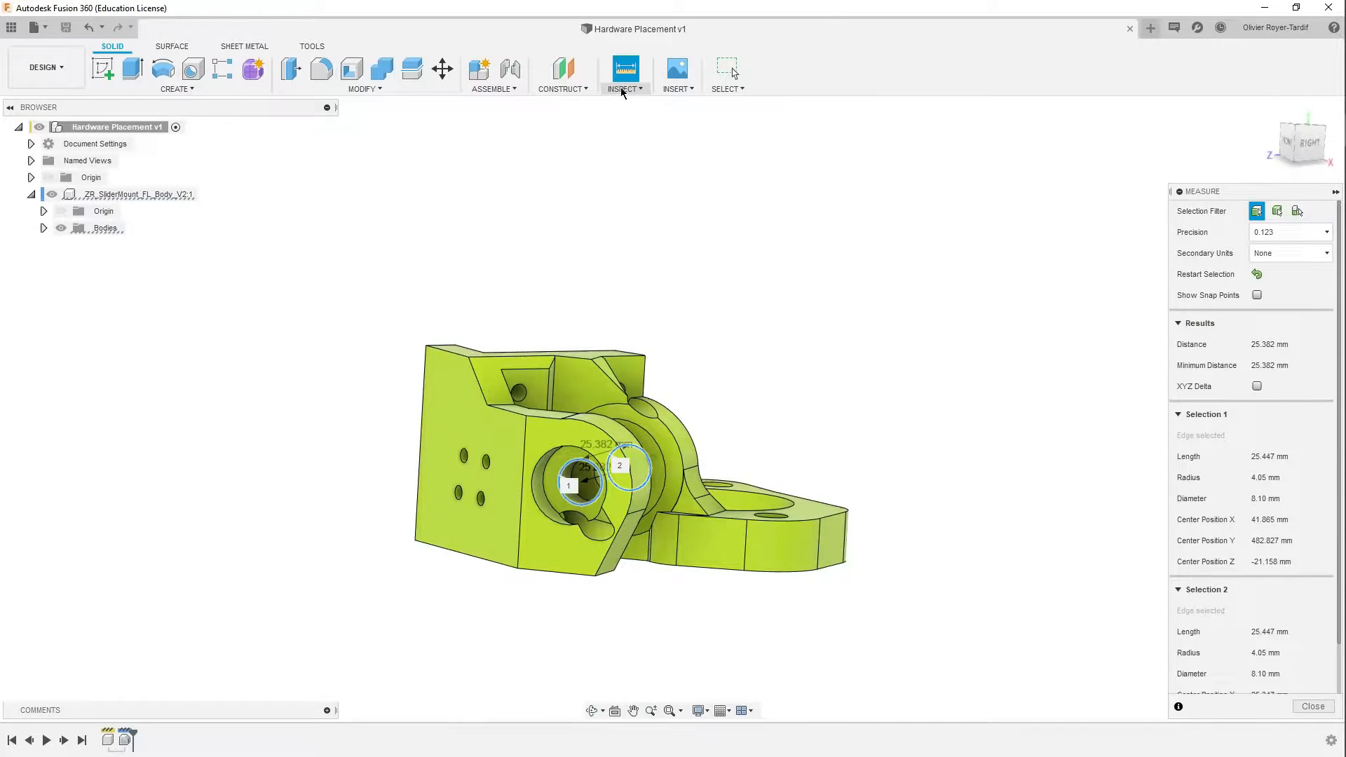
Step: Search the McMaster-Carr catalogue for 'screws' and browse Socket Head Screws
{"action": "left_click", "coordinate": [675, 73]}
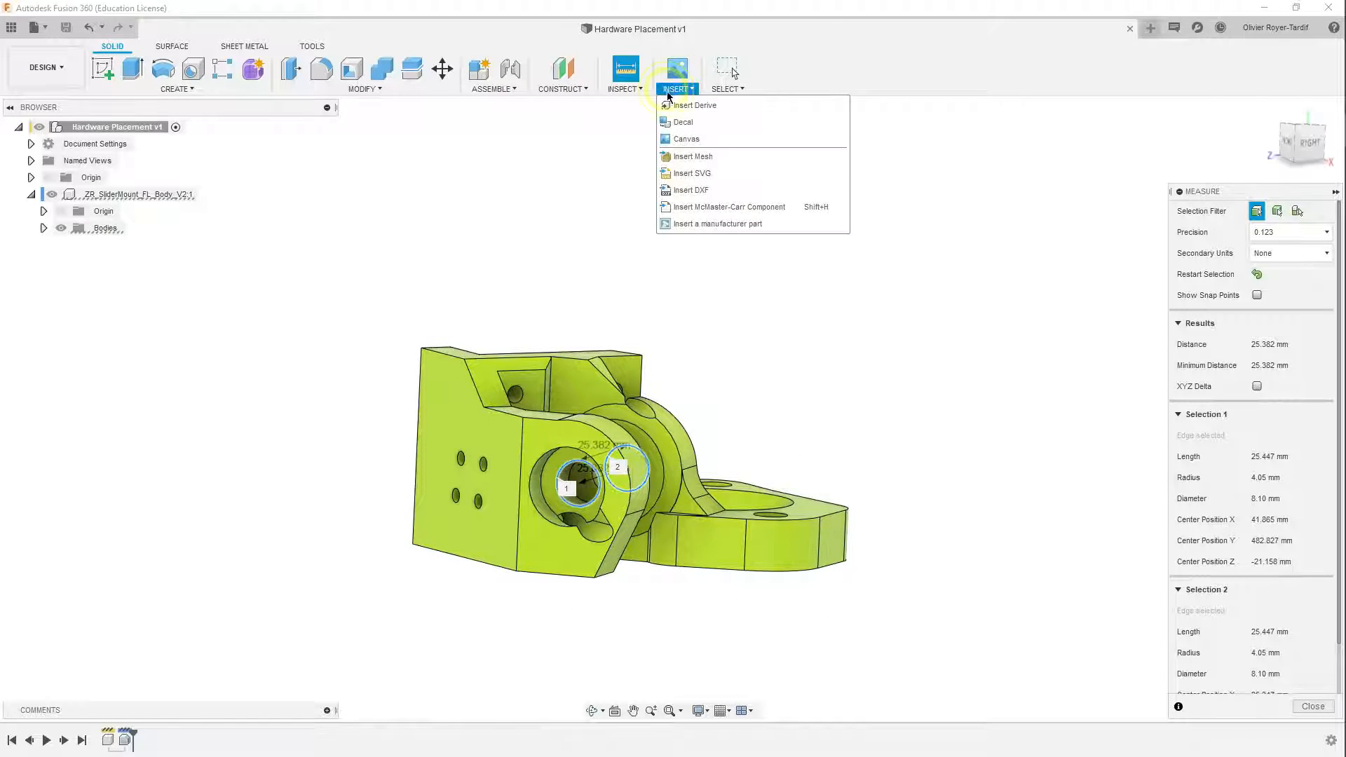
{"action": "mouse_move", "coordinate": [730, 206]}
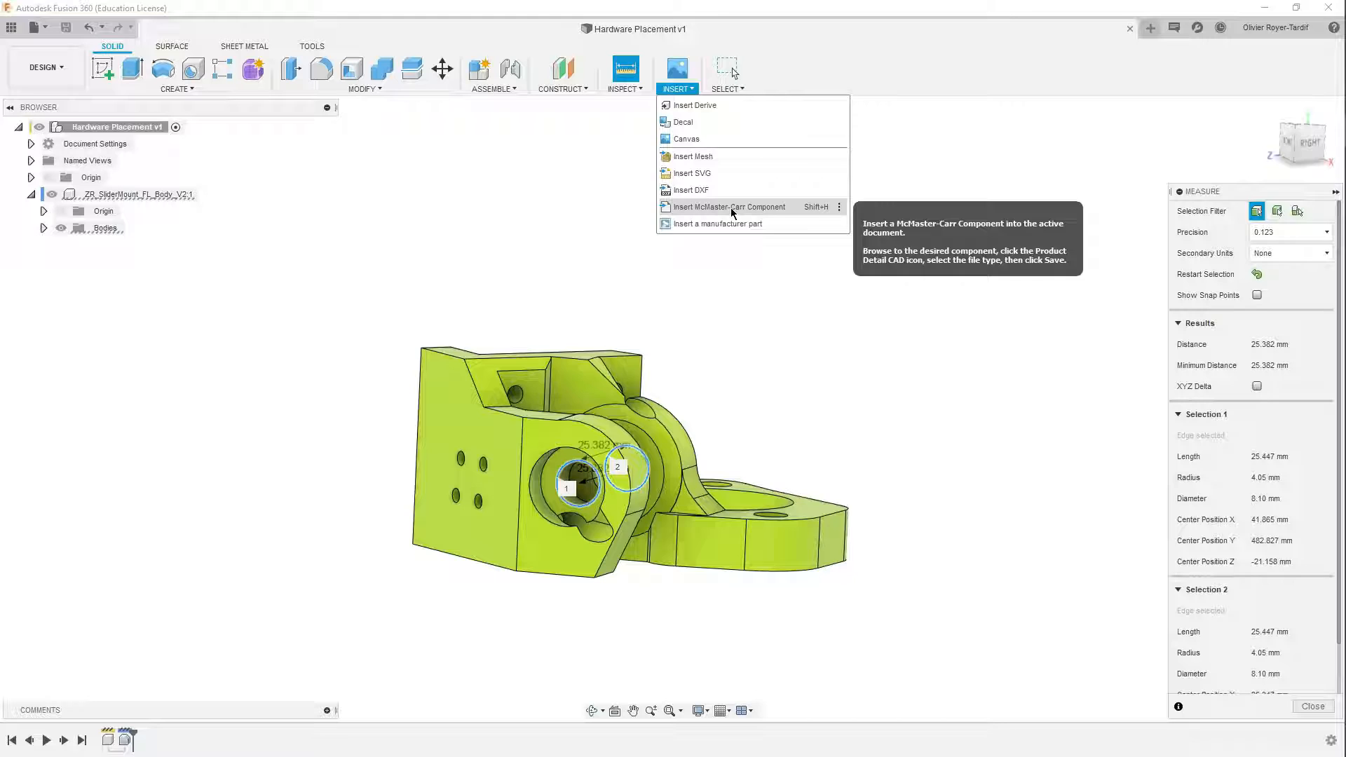
{"action": "left_click", "coordinate": [731, 207]}
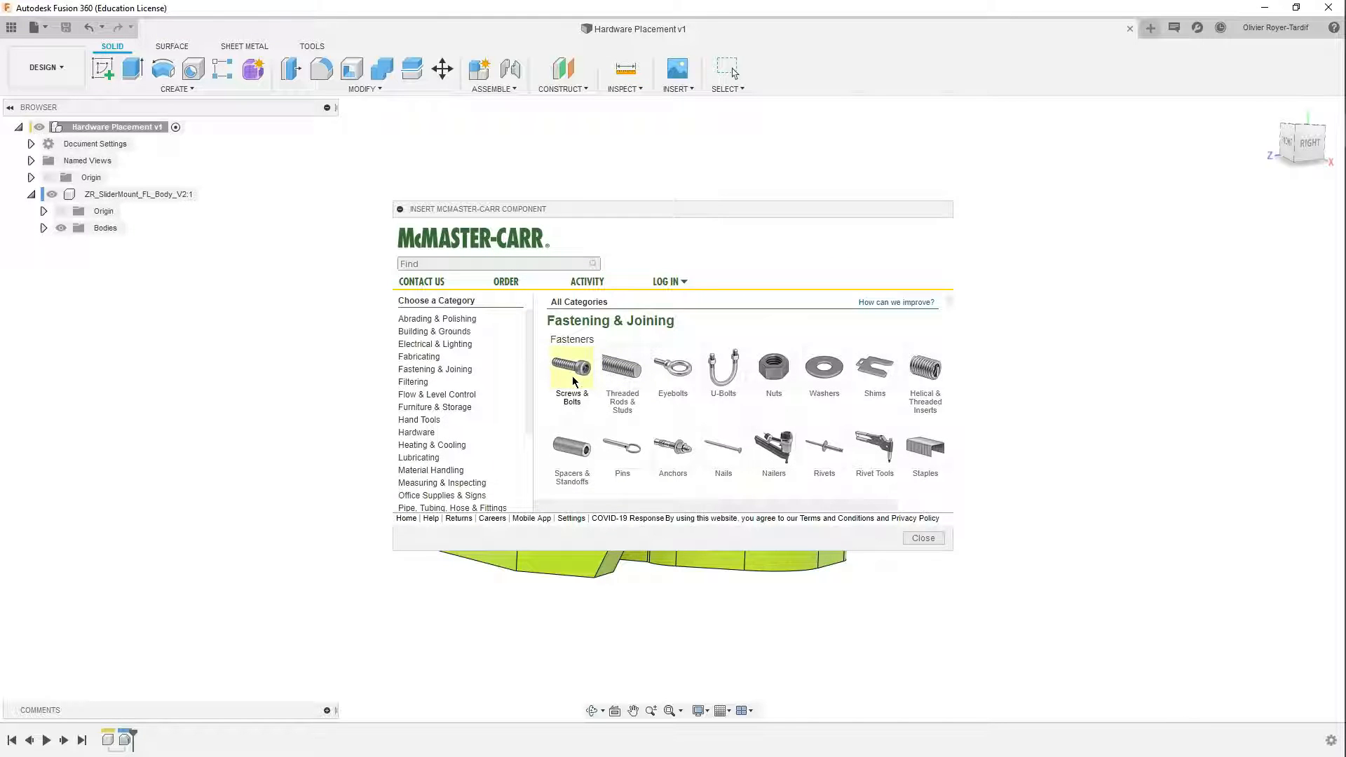
{"action": "type", "text": "screws"}
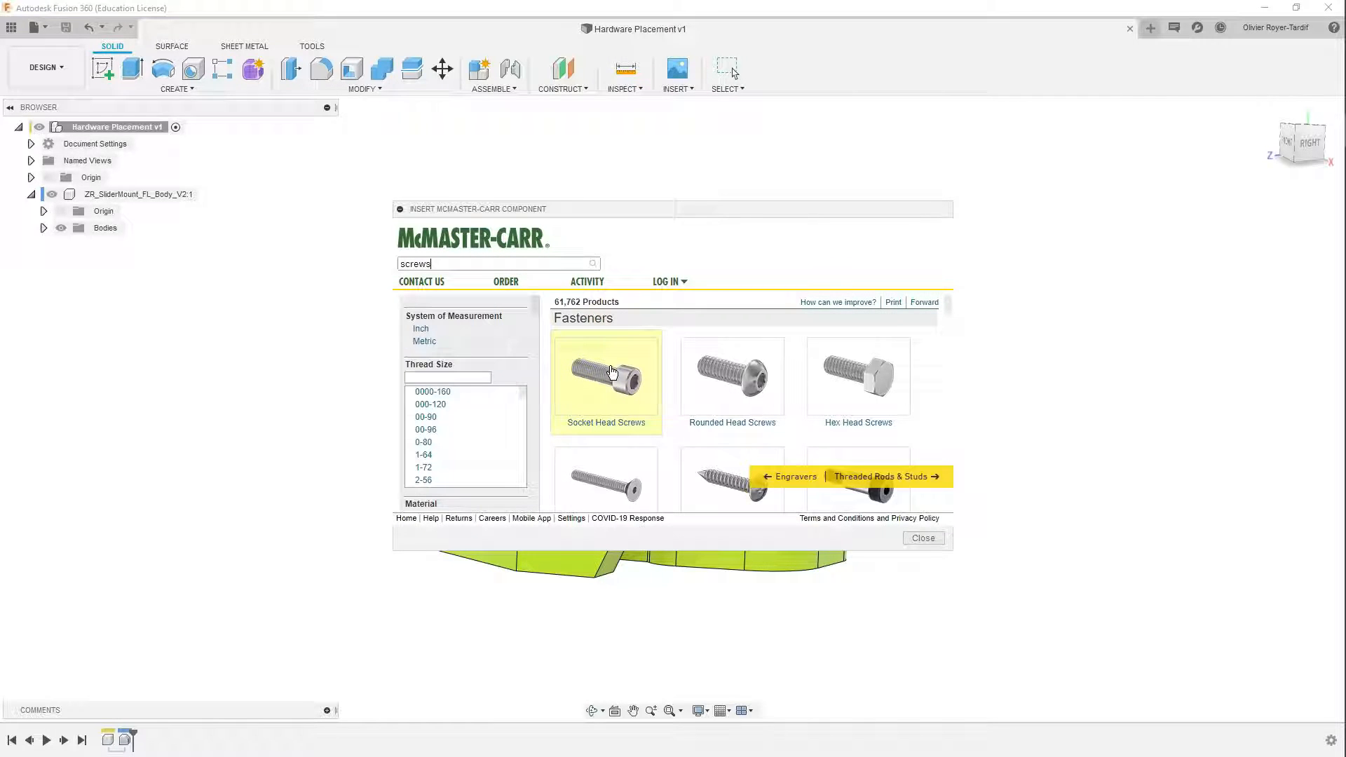
{"action": "left_click", "coordinate": [605, 375]}
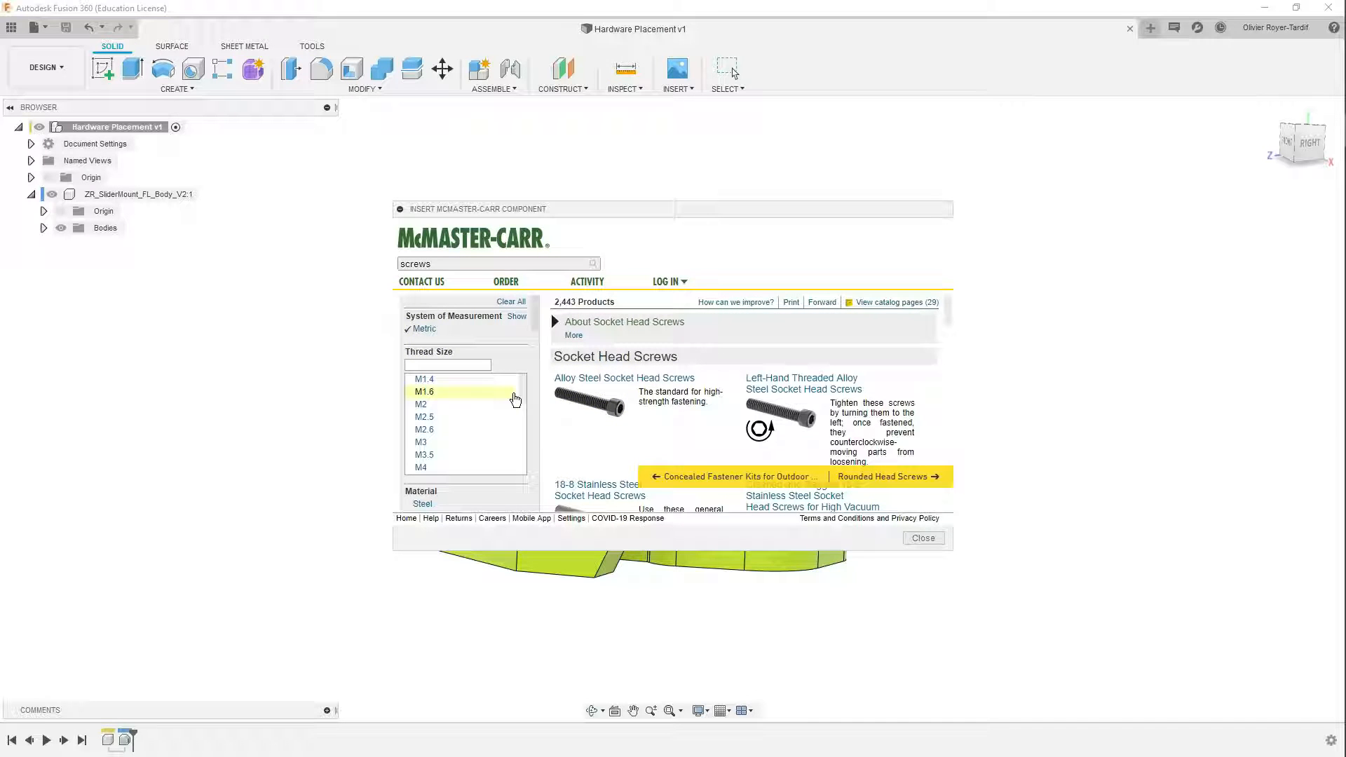
Step: Filter to M8 thread, steel, standard head profile and 30 mm length, leaving part 90128A276
{"action": "scroll", "scroll_direction": "down", "scroll_amount": 3}
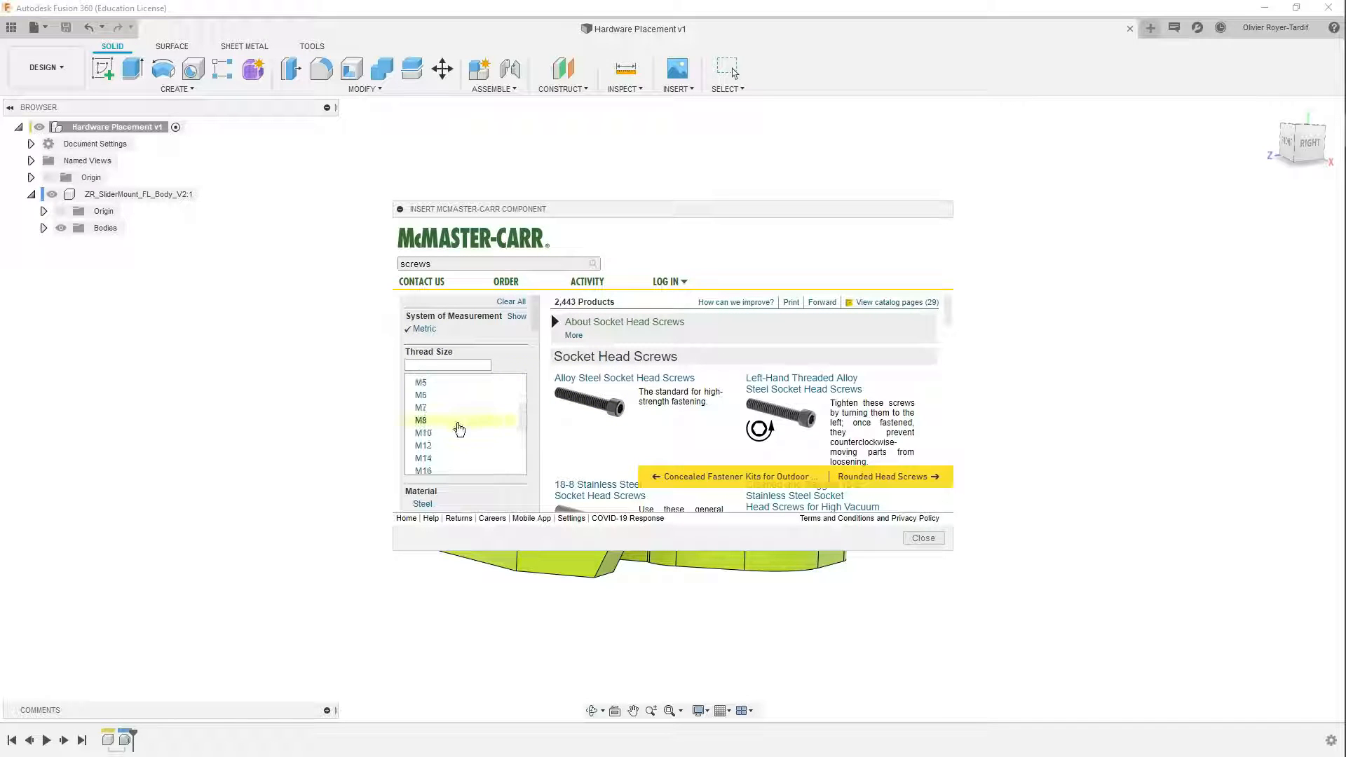
{"action": "left_click", "coordinate": [421, 420]}
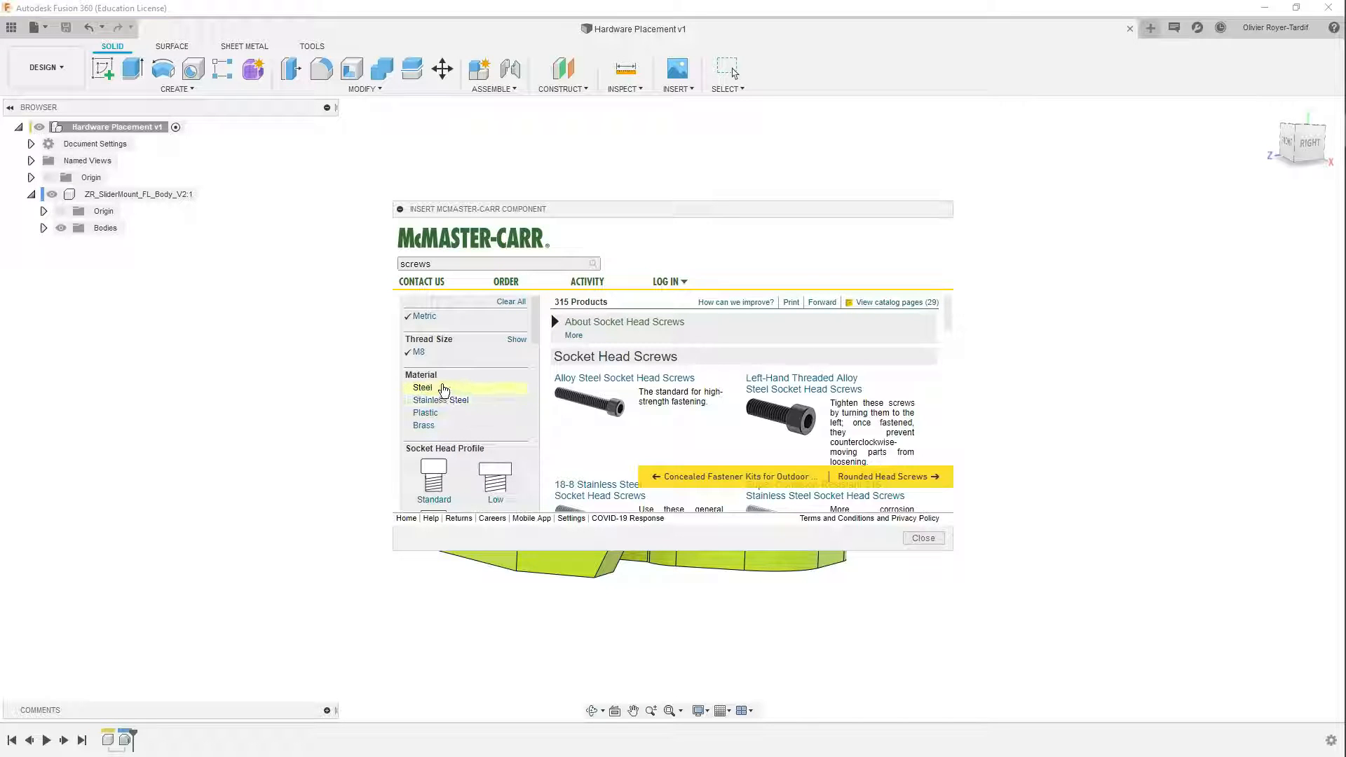
{"action": "left_click", "coordinate": [421, 387]}
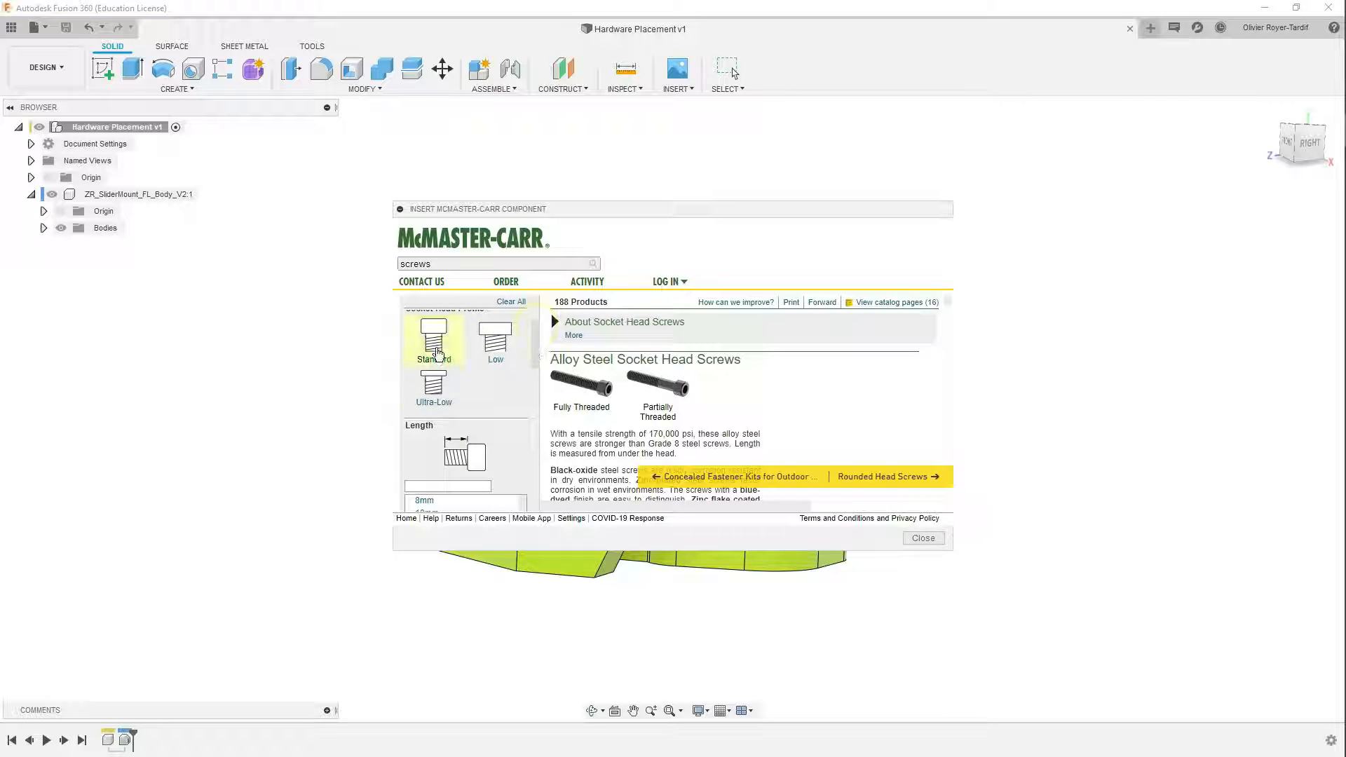
{"action": "left_click", "coordinate": [433, 335]}
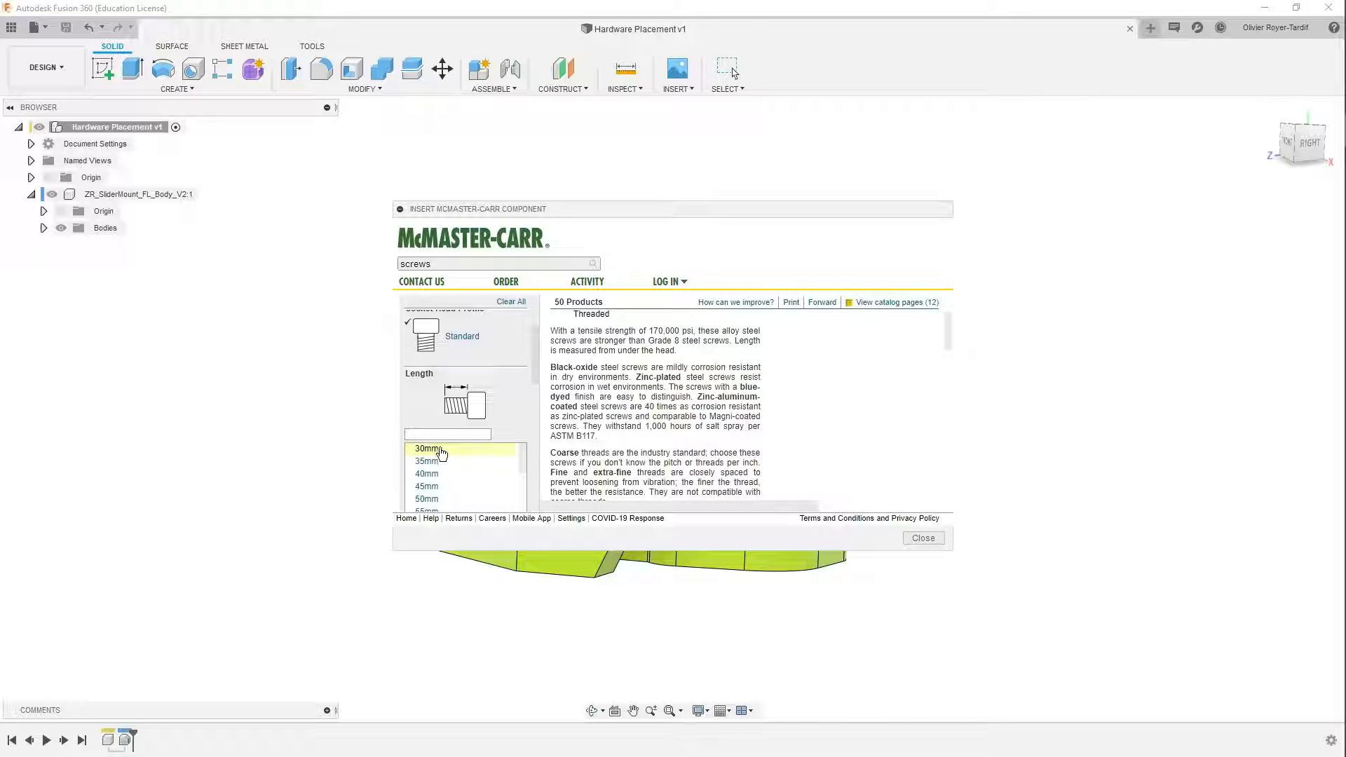
{"action": "left_click", "coordinate": [427, 448]}
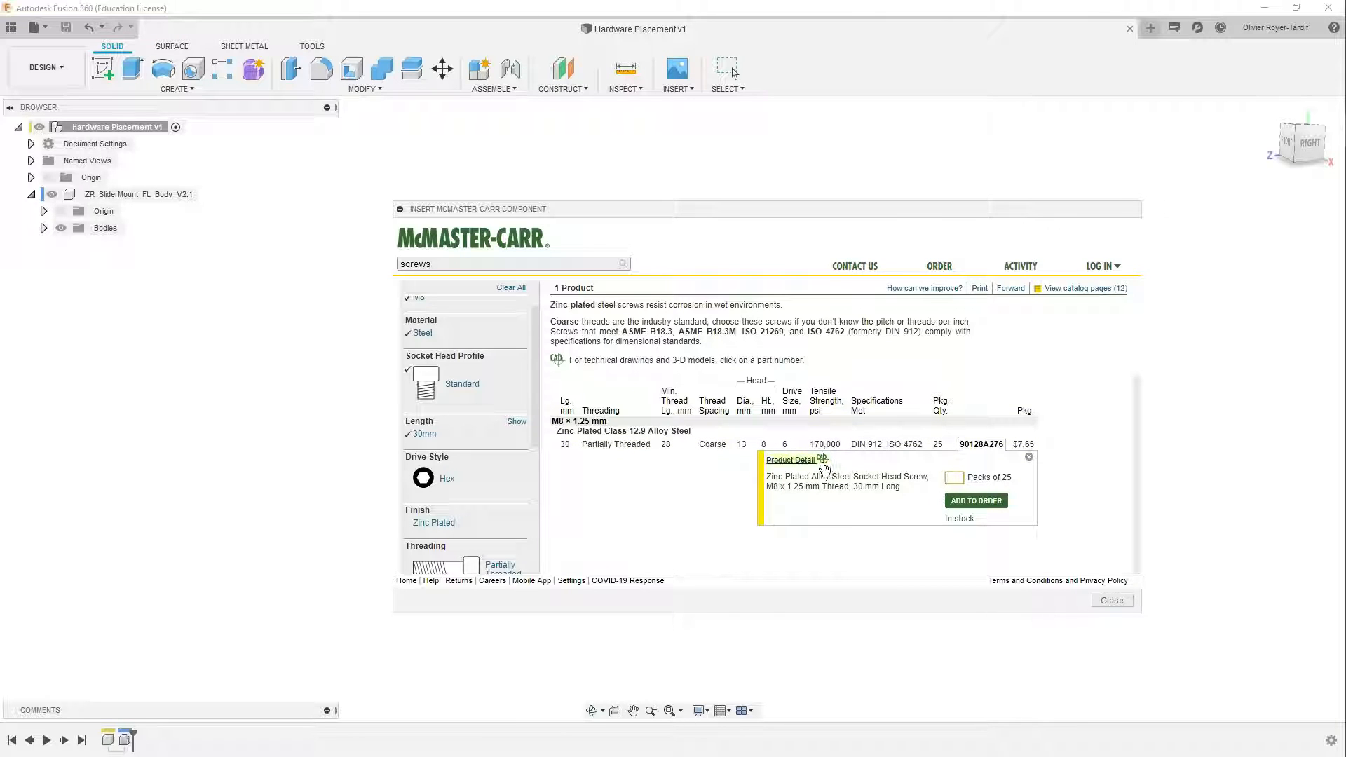
Step: Open part 90128A276's product detail and save its CAD model into the design
{"action": "left_click", "coordinate": [791, 459]}
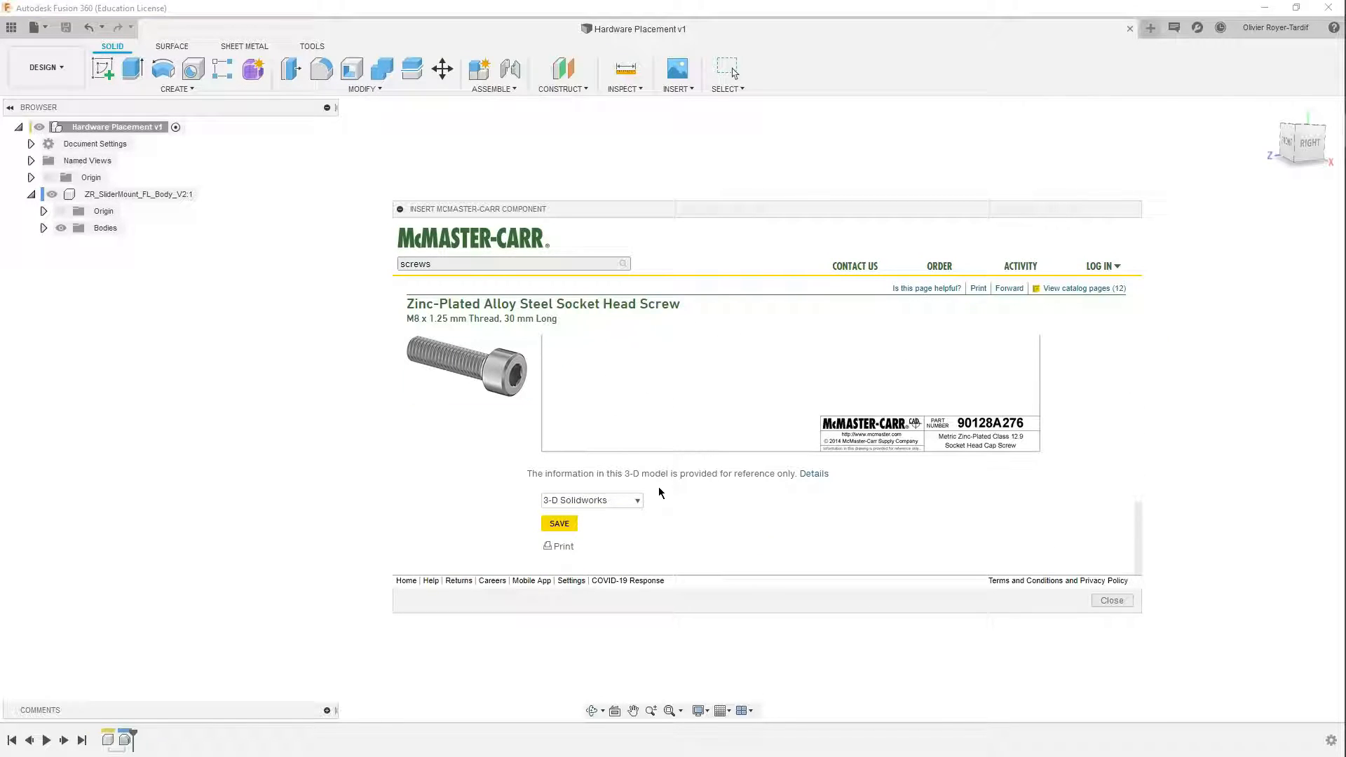
{"action": "left_click", "coordinate": [590, 501]}
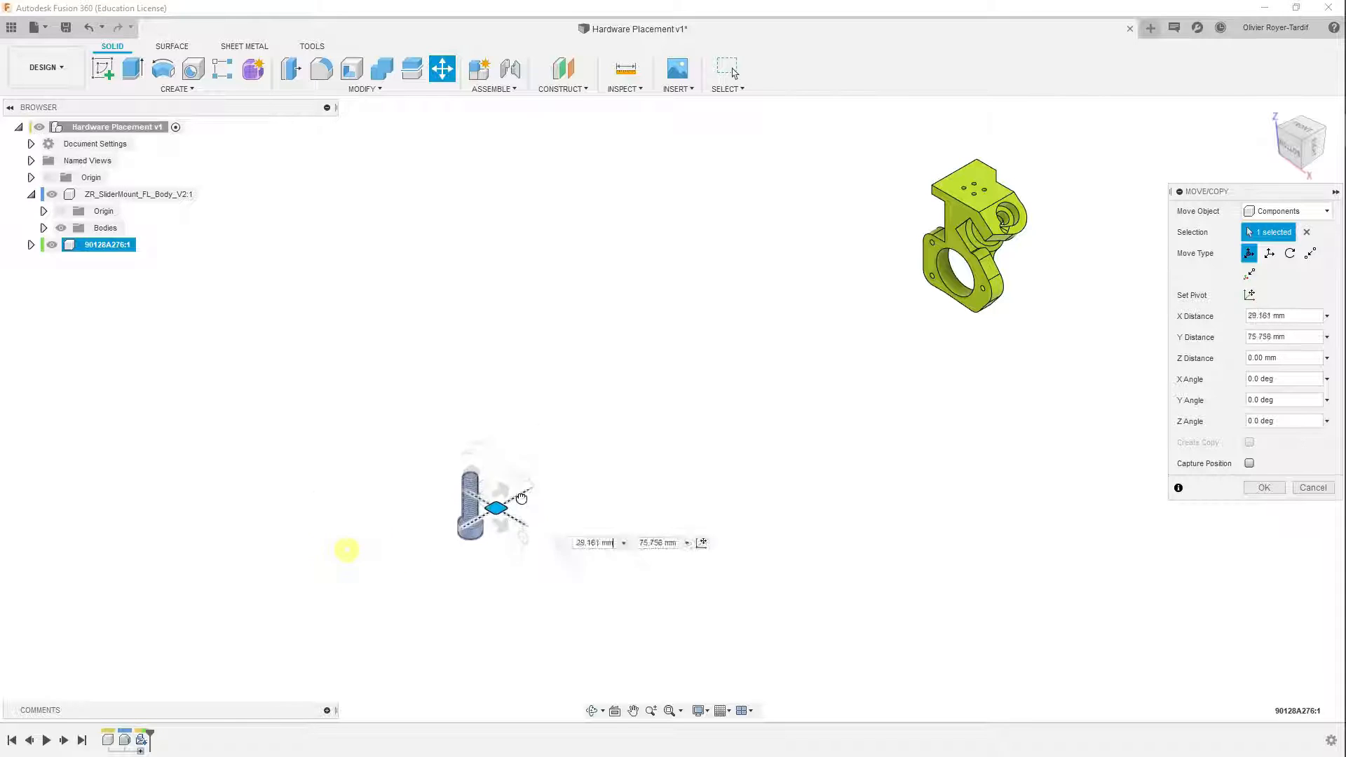
Step: Drag the screw over beside the slider mount and confirm the move
{"action": "left_click_drag", "start_coordinate": [496, 507], "coordinate": [868, 316]}
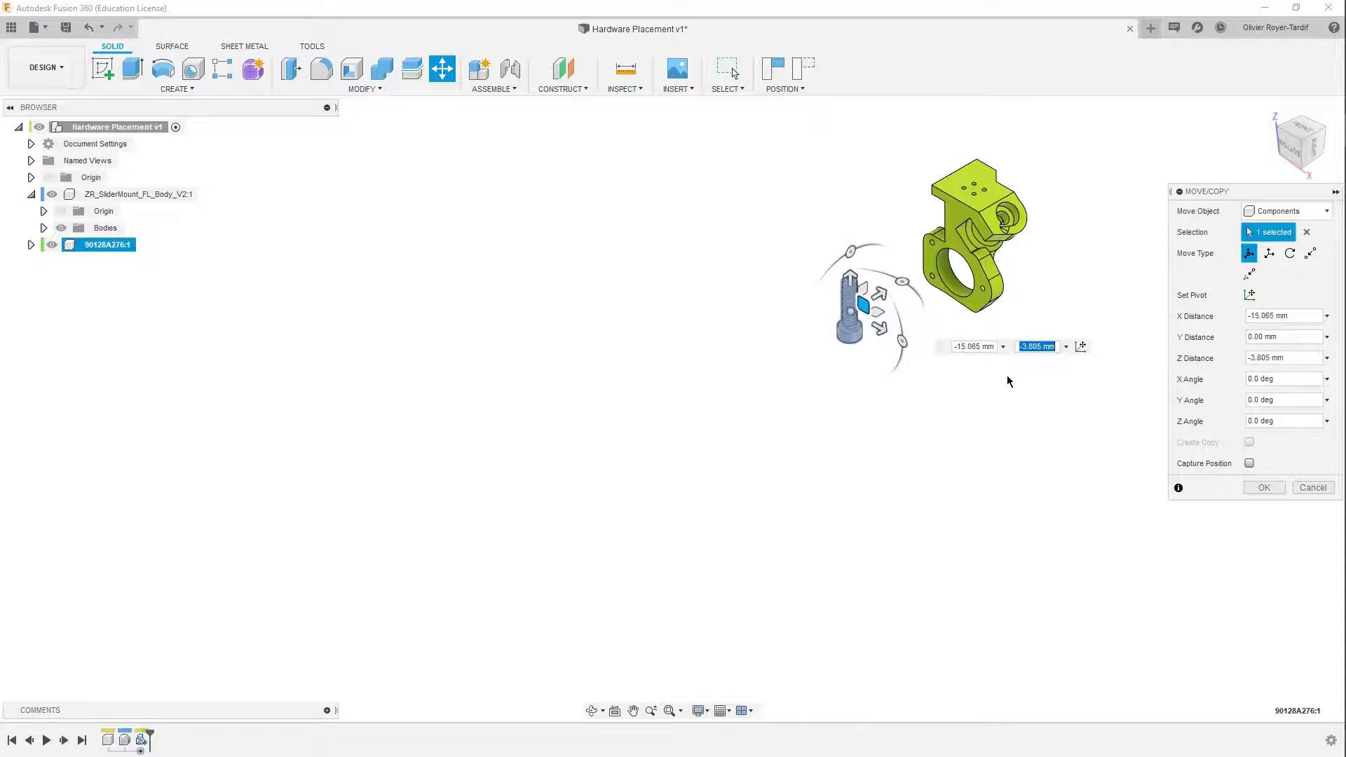
{"action": "left_click", "coordinate": [1262, 488]}
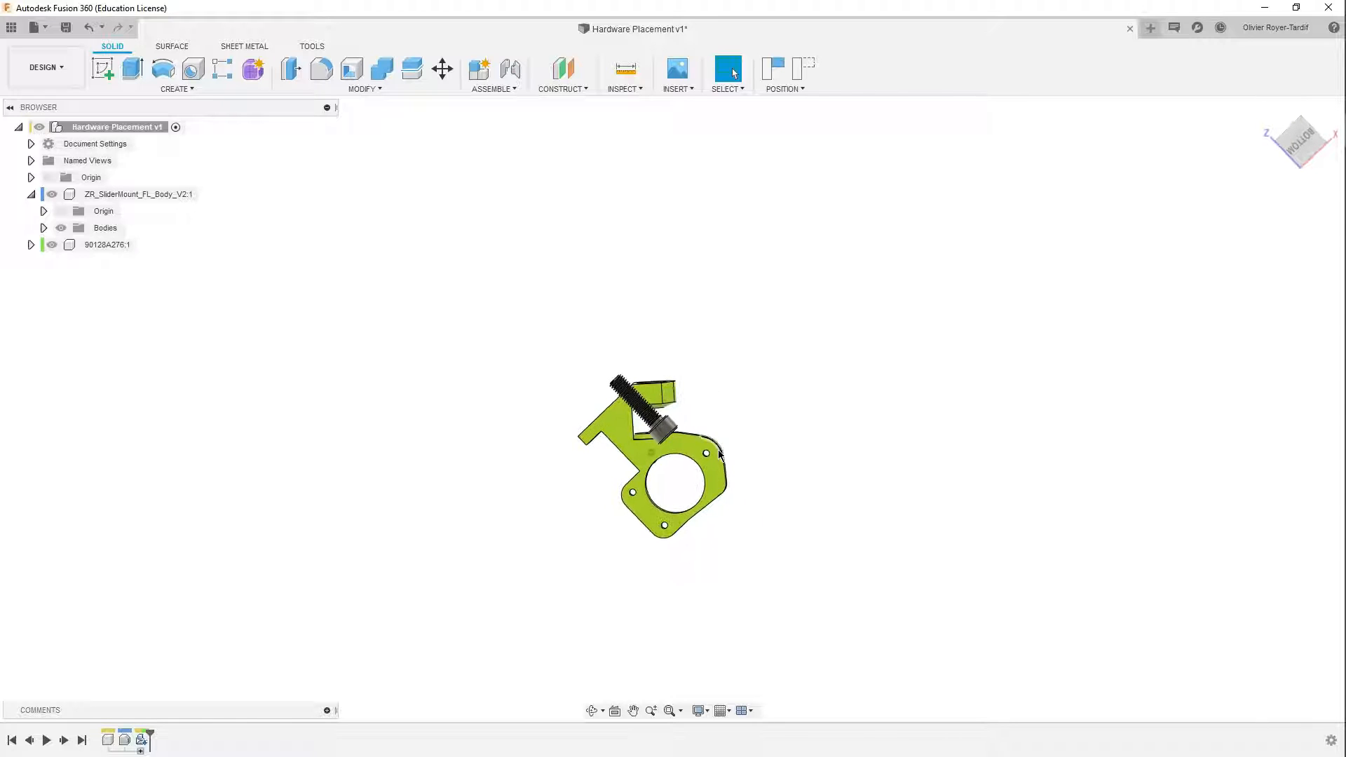
Step: Rotate the whole screw component about Y so it lies horizontally, and confirm
{"action": "left_click", "coordinate": [442, 69]}
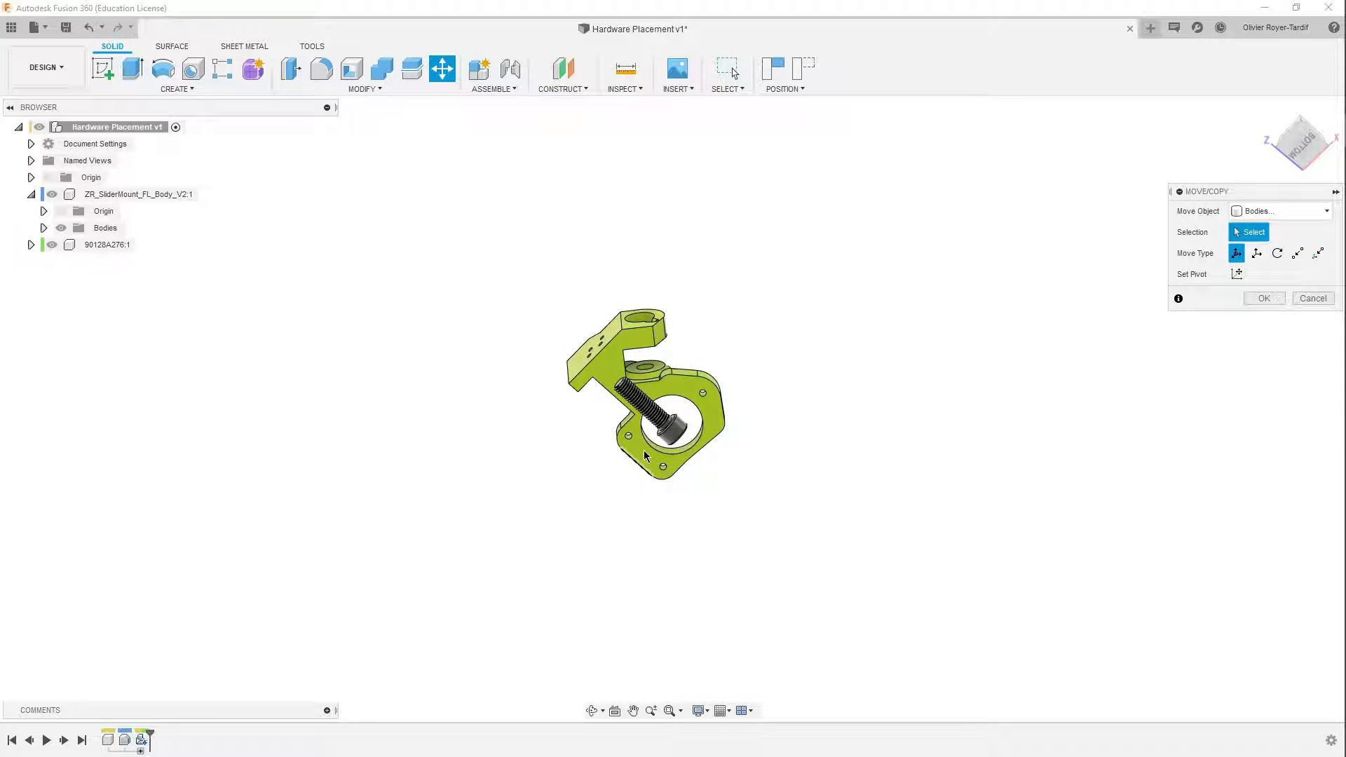
{"action": "left_click", "coordinate": [652, 404]}
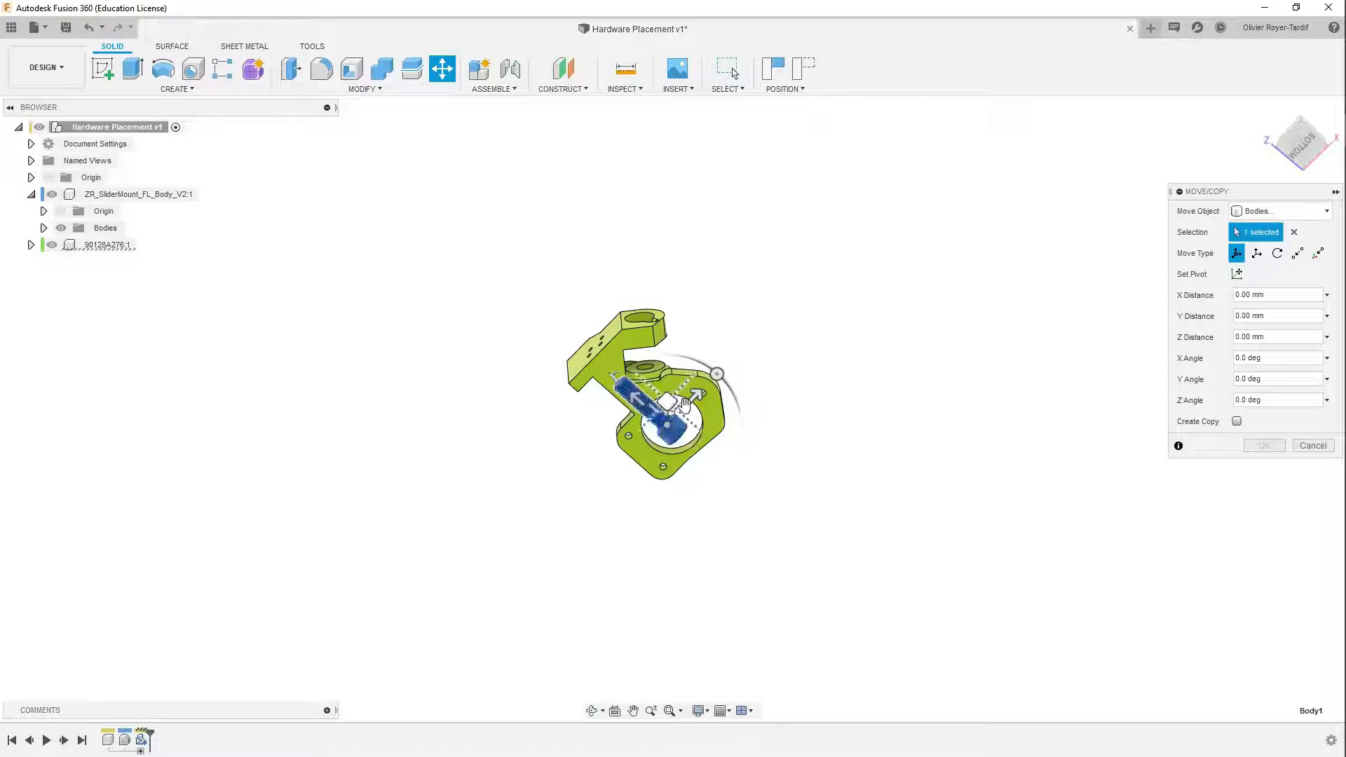
{"action": "left_click", "coordinate": [1285, 210]}
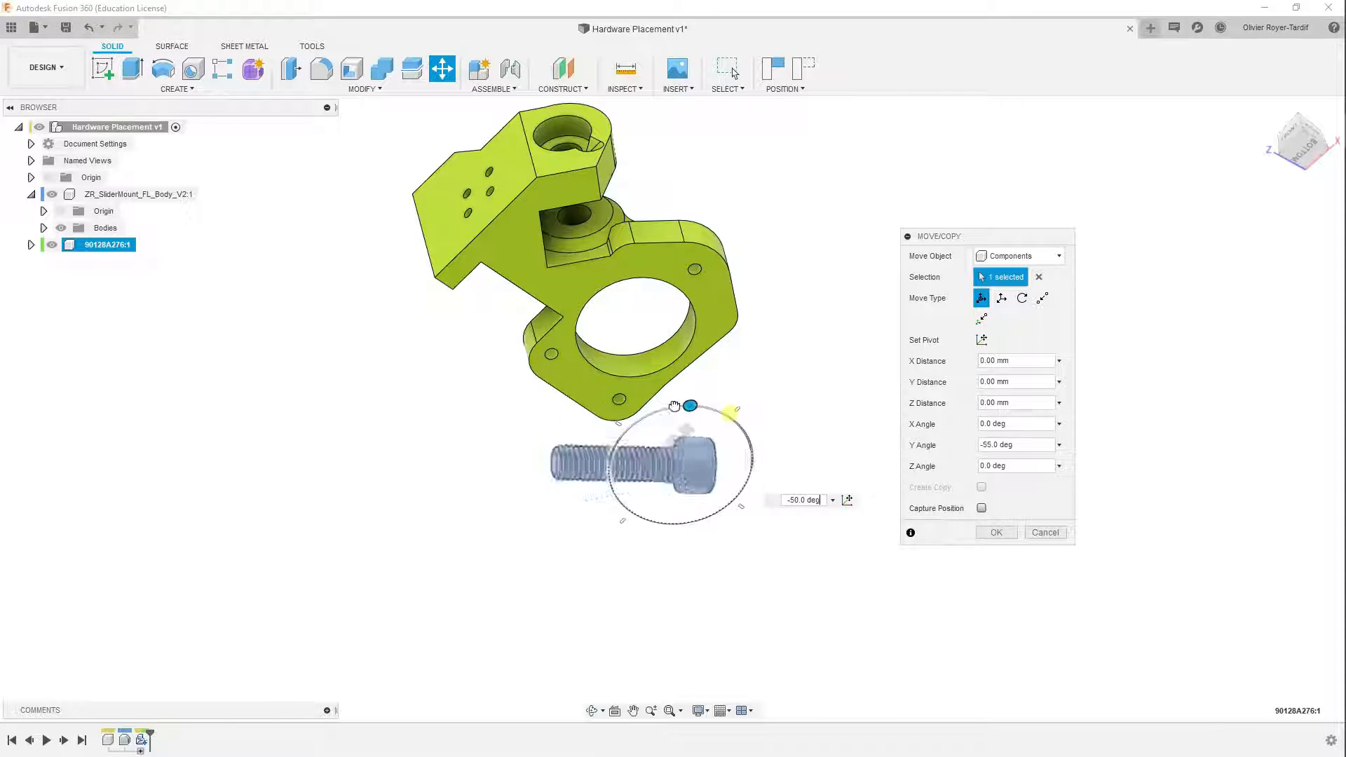
{"action": "left_click_drag", "start_coordinate": [730, 408], "coordinate": [746, 513]}
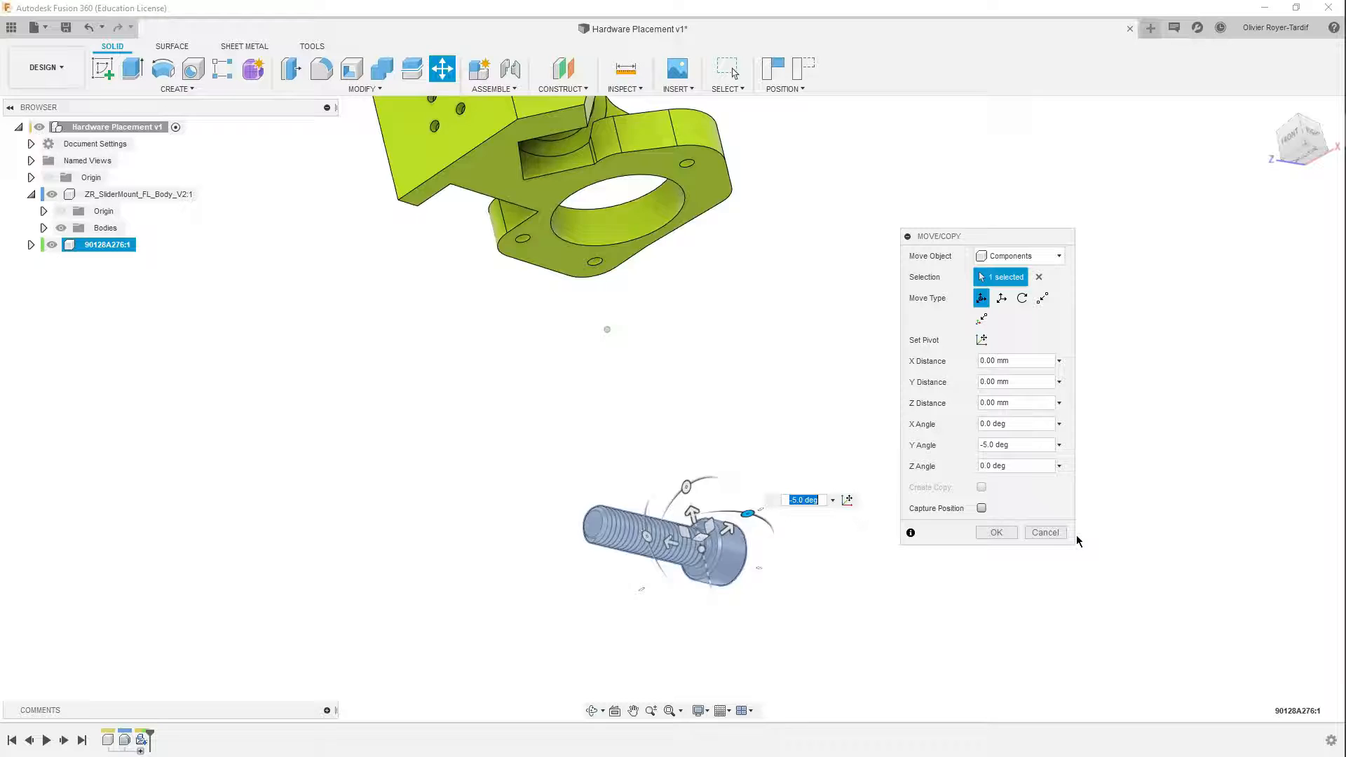
{"action": "left_click", "coordinate": [1045, 532]}
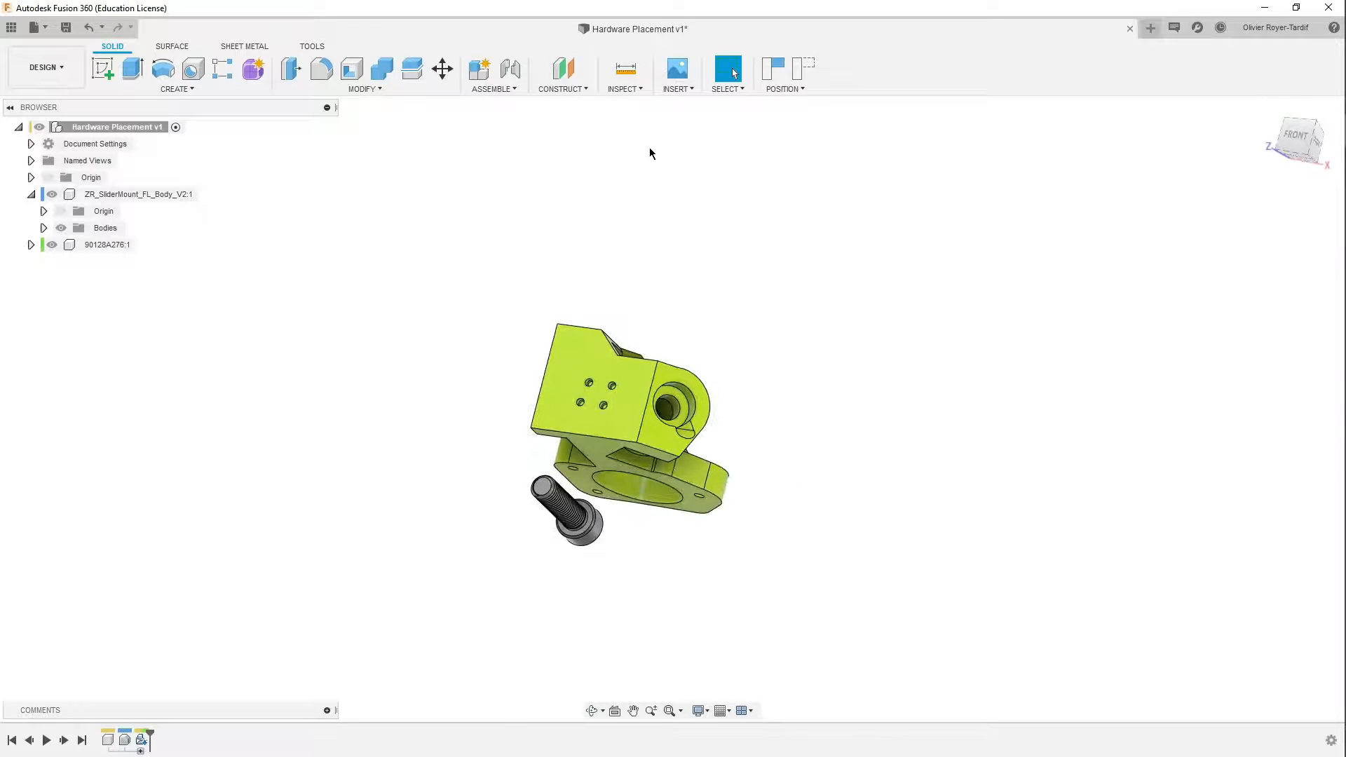
Step: Start an Assemble Joint from the screw head's centre snap point to the mount's bore centre
{"action": "left_click", "coordinate": [490, 89]}
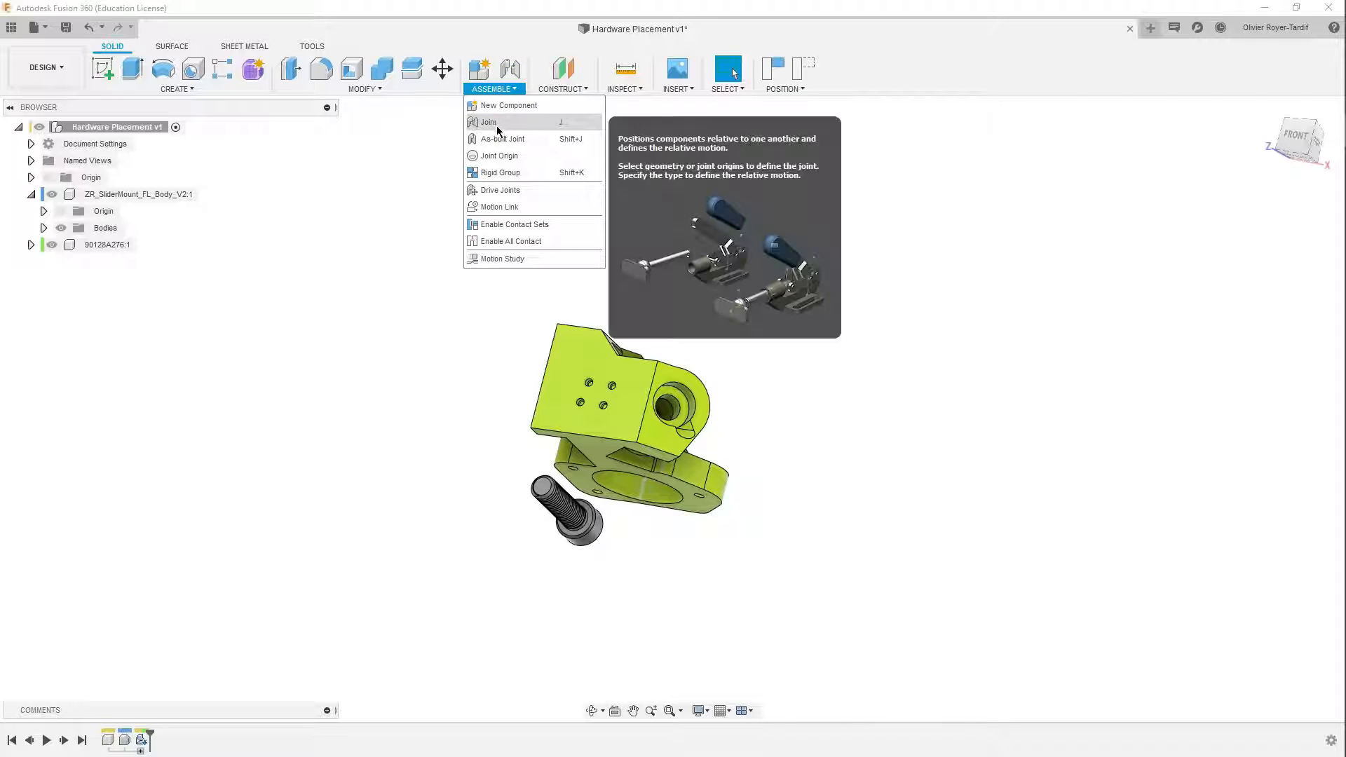
{"action": "left_click", "coordinate": [489, 122]}
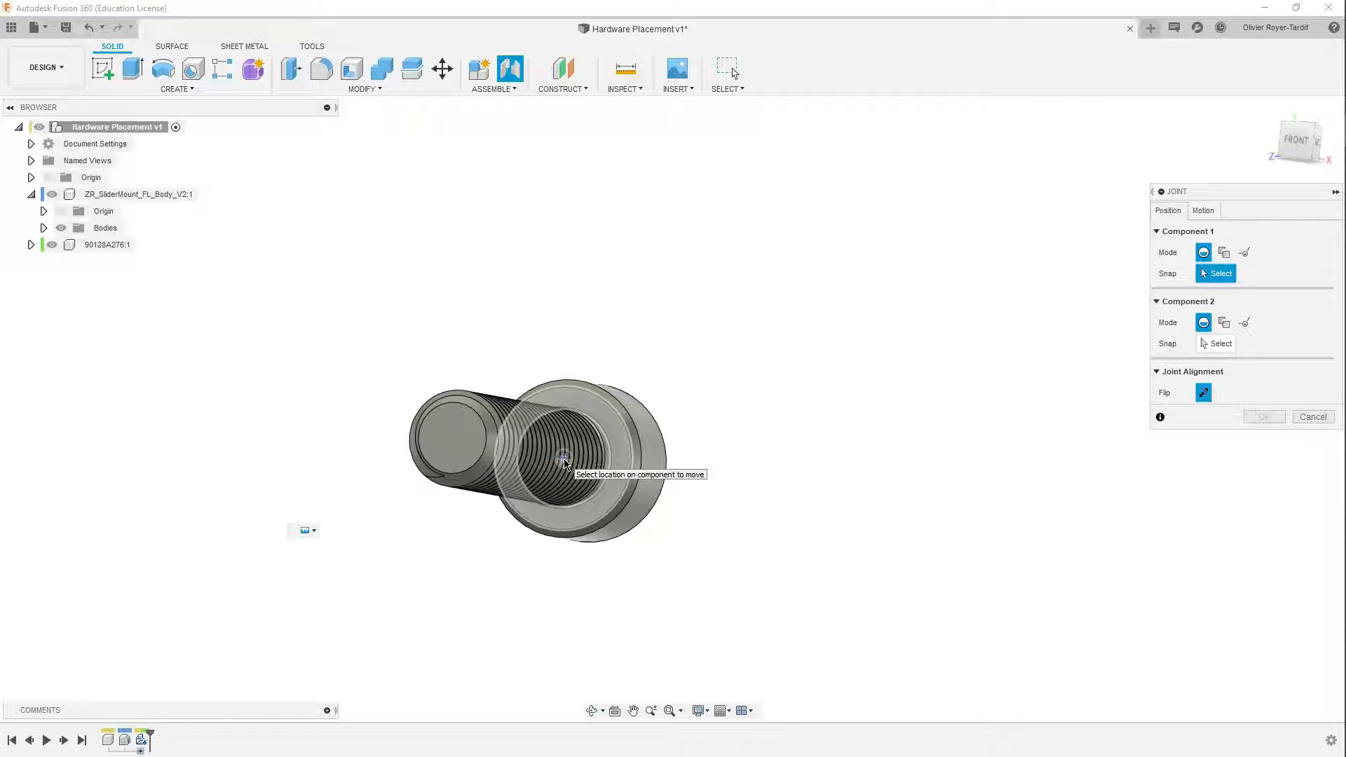
{"action": "left_click", "coordinate": [565, 456]}
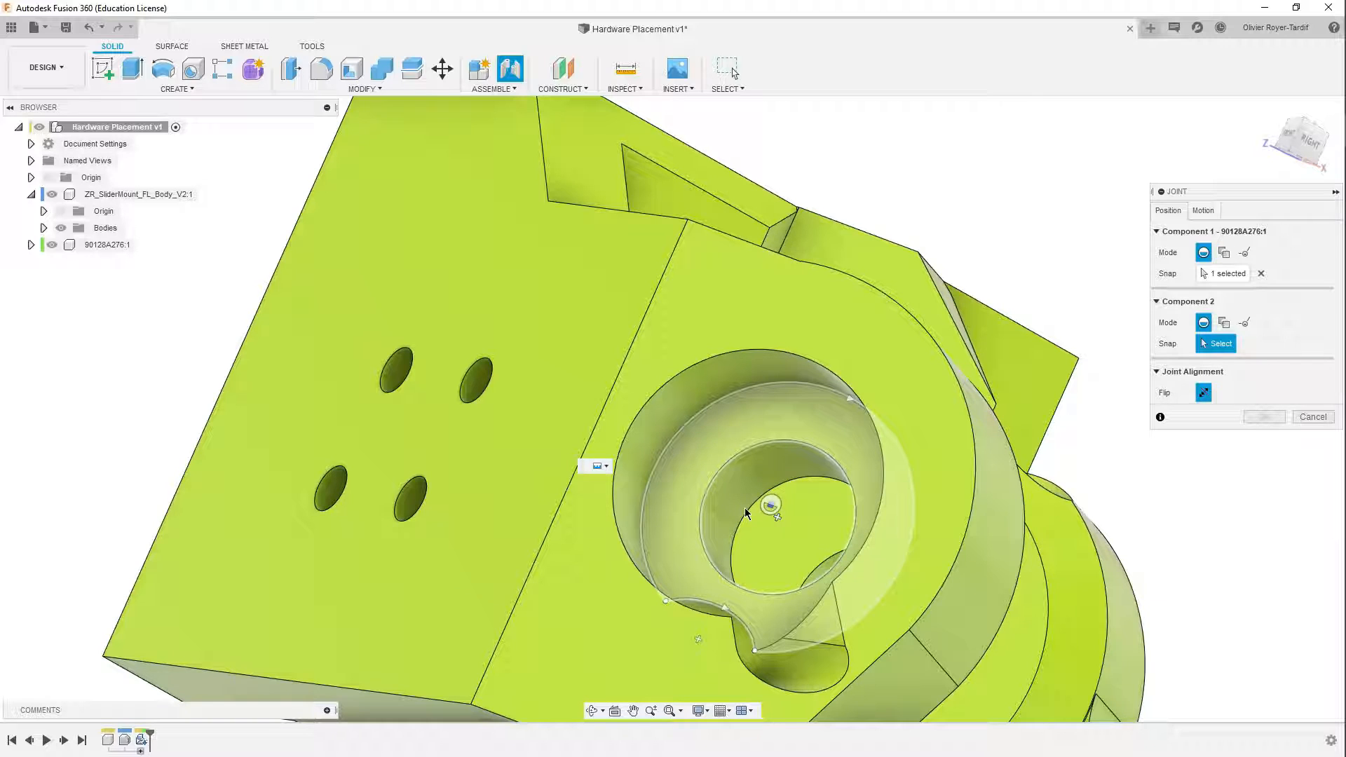
{"action": "mouse_move", "coordinate": [775, 496]}
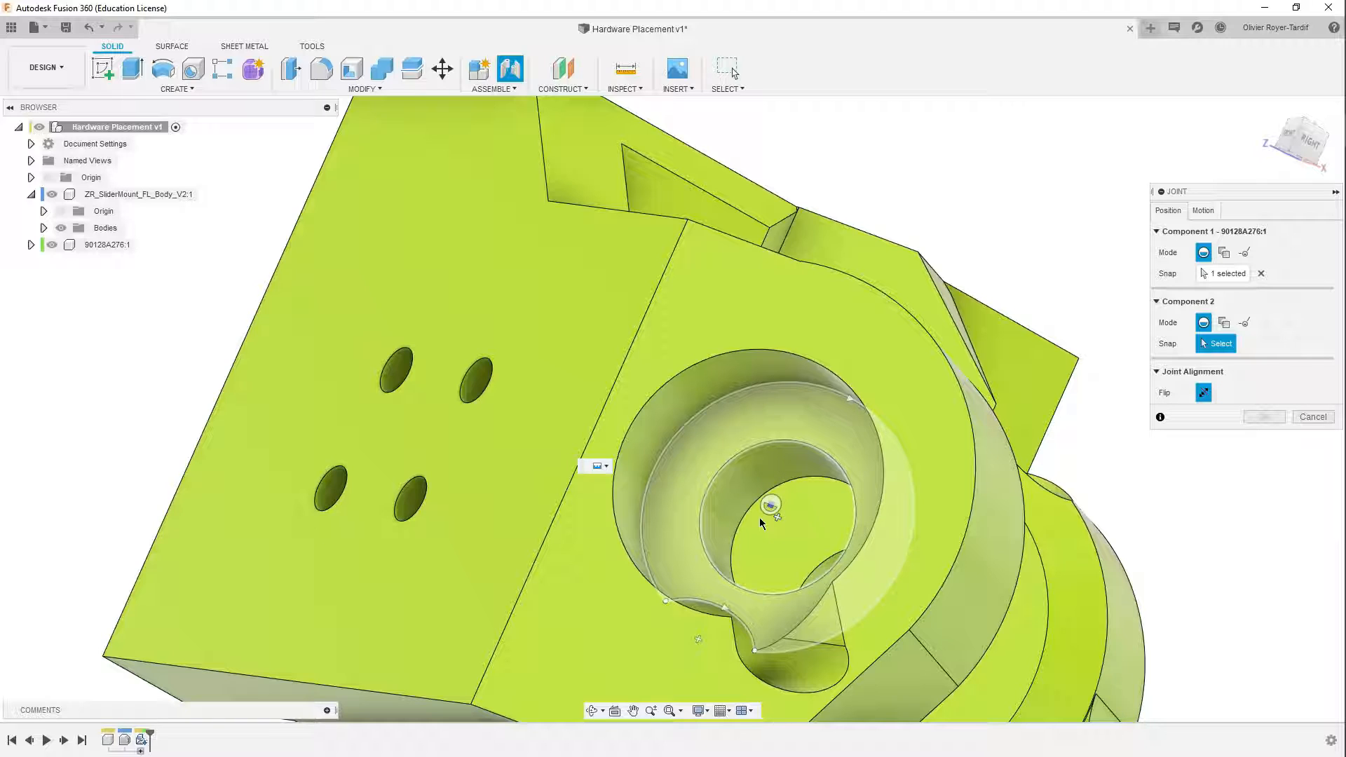
{"action": "left_click", "coordinate": [769, 504]}
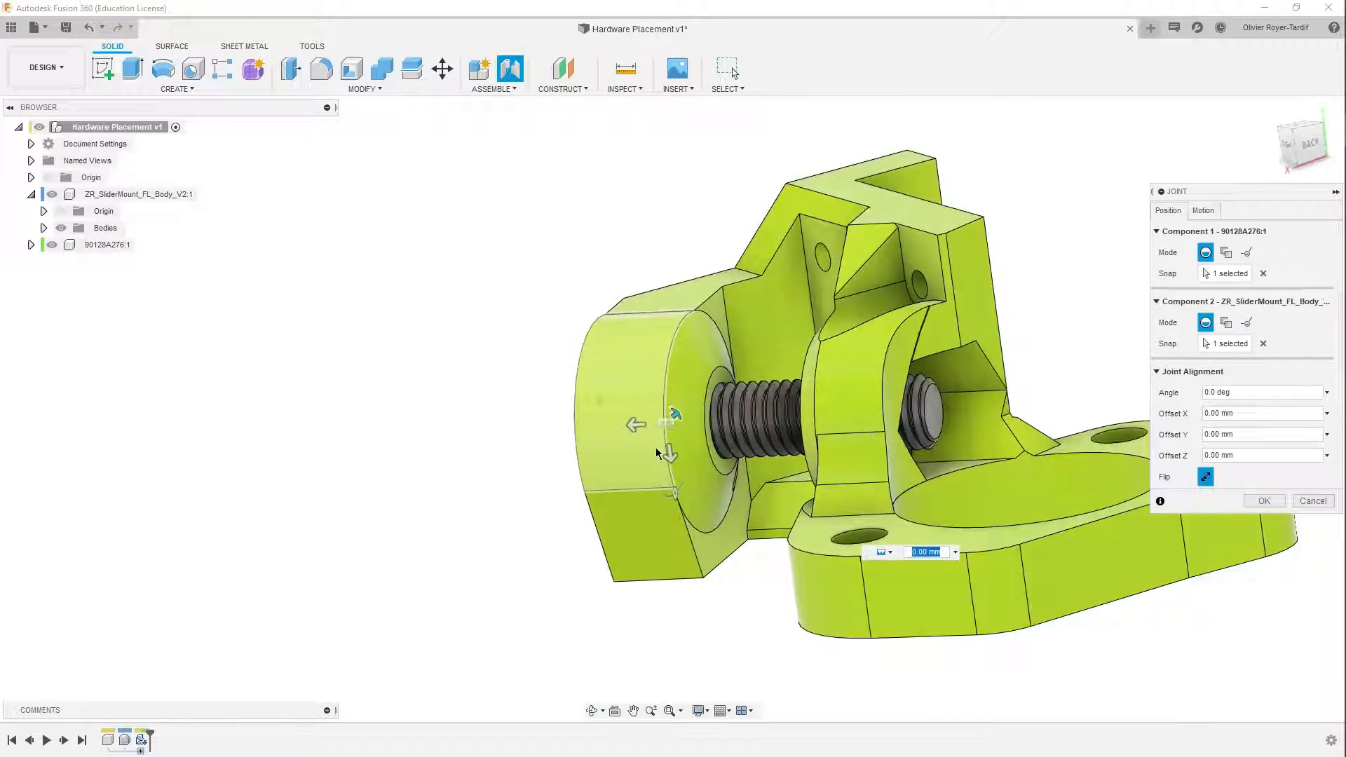
Step: Check the screw's fit in the bore from below and animate the joint's rigid motion
{"action": "left_click_drag", "start_coordinate": [671, 417], "coordinate": [579, 436]}
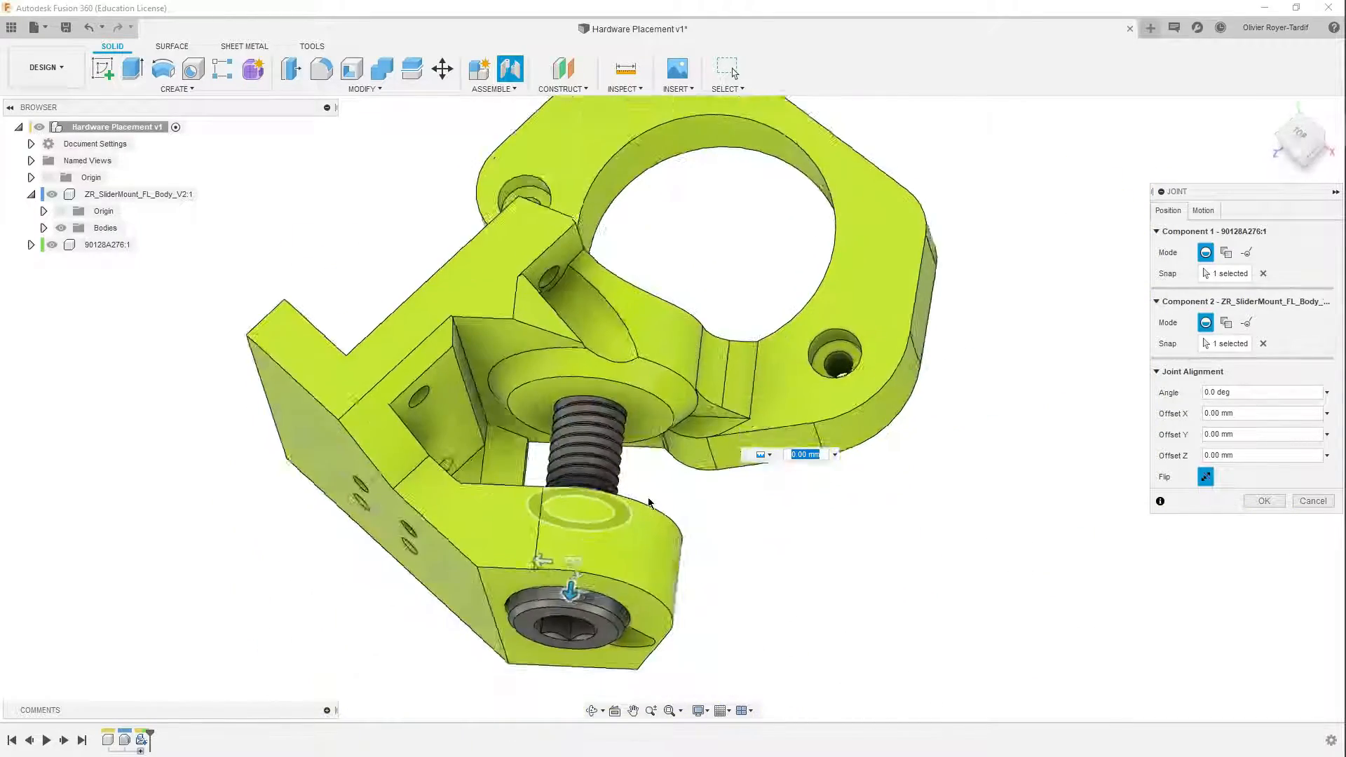
{"action": "left_click_drag", "start_coordinate": [648, 502], "coordinate": [493, 437]}
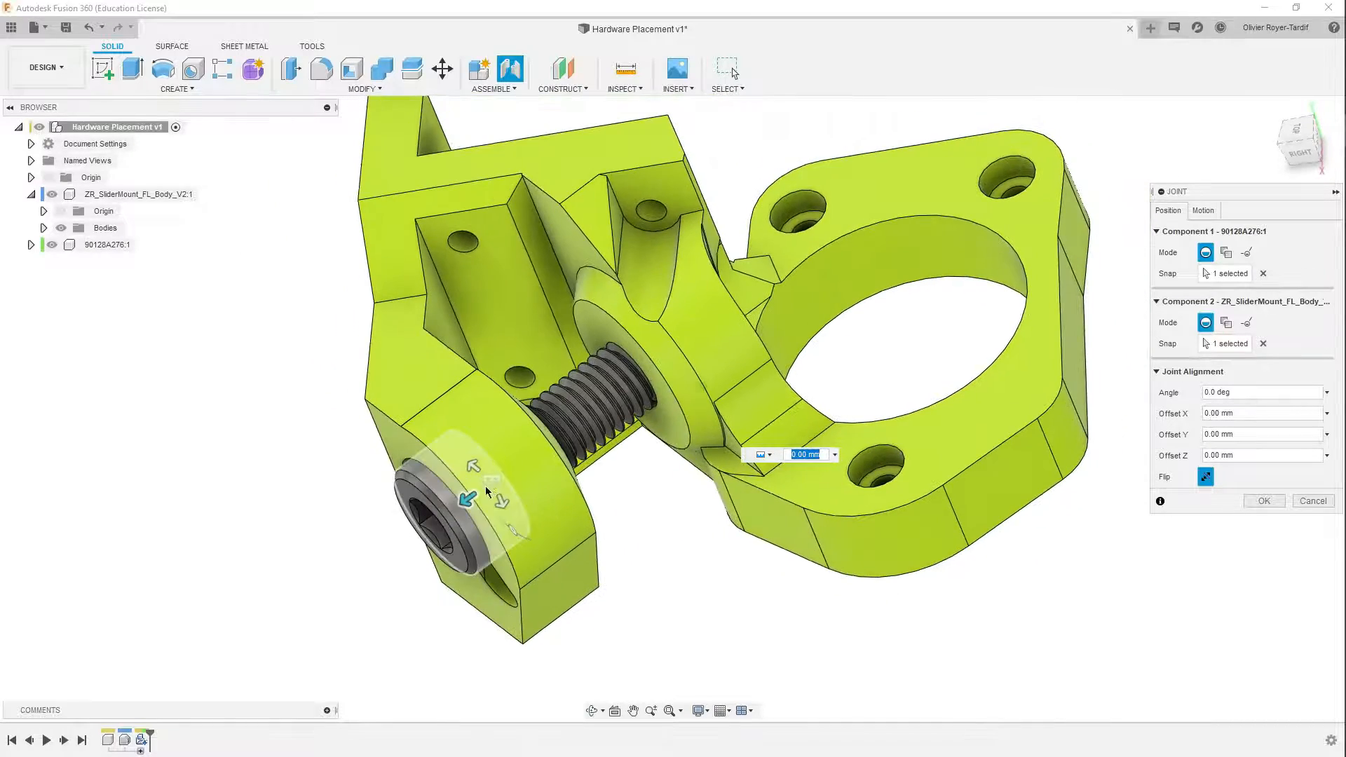
{"action": "left_click", "coordinate": [1203, 210]}
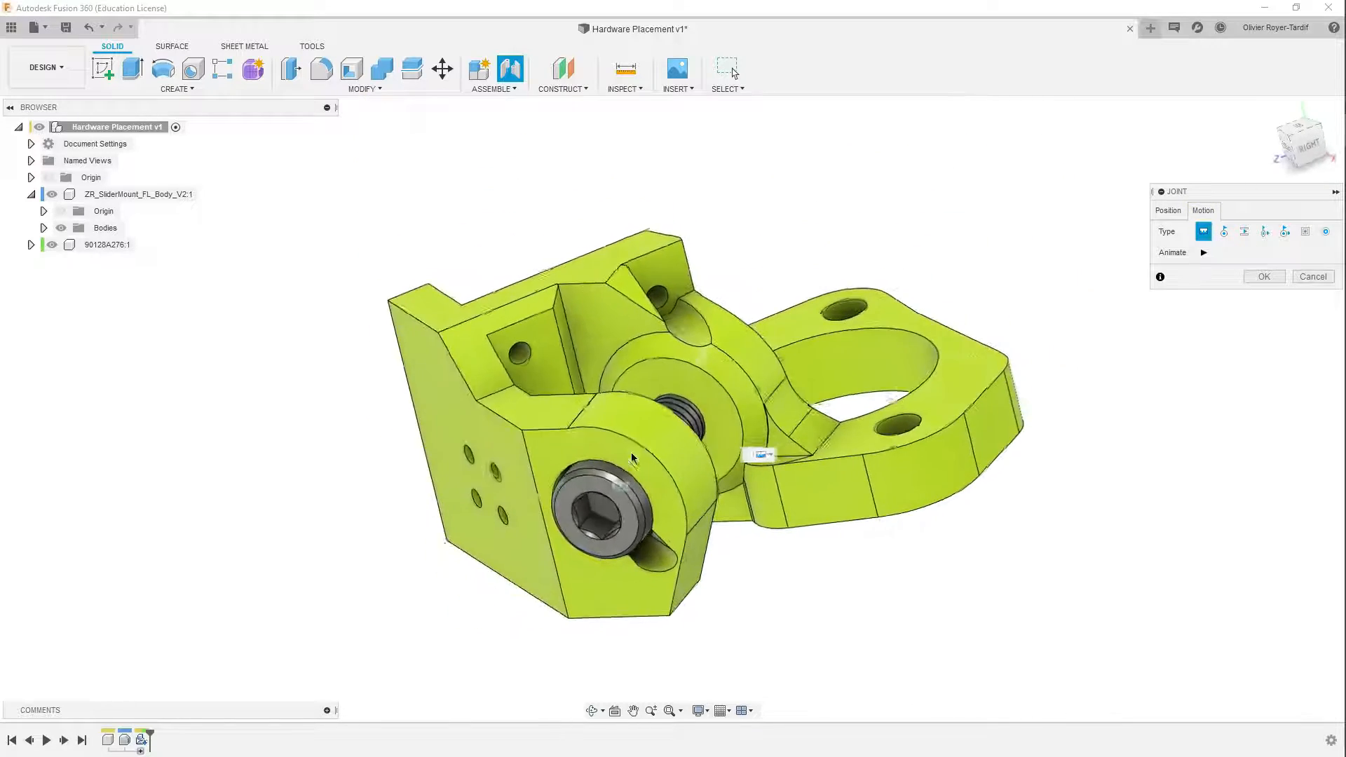
{"action": "left_click", "coordinate": [1244, 231]}
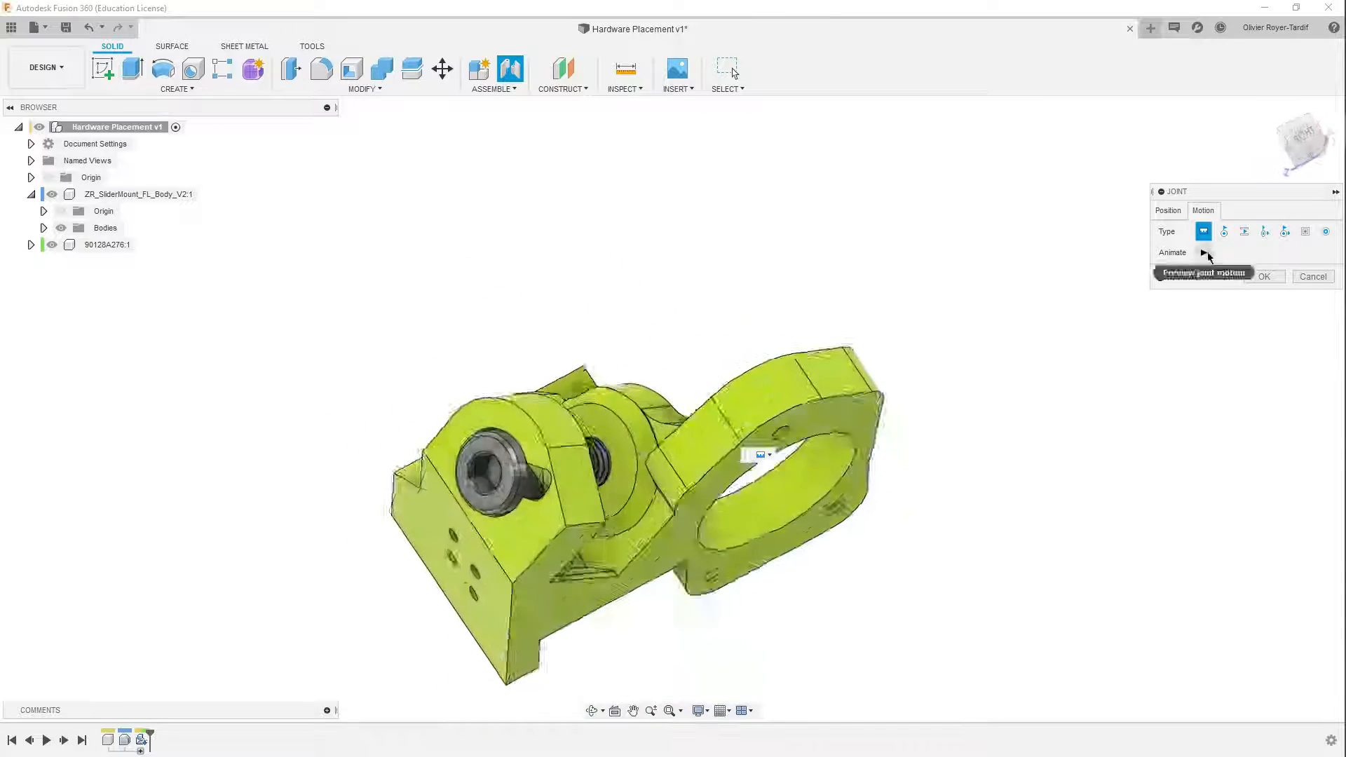
{"action": "left_click", "coordinate": [1167, 210]}
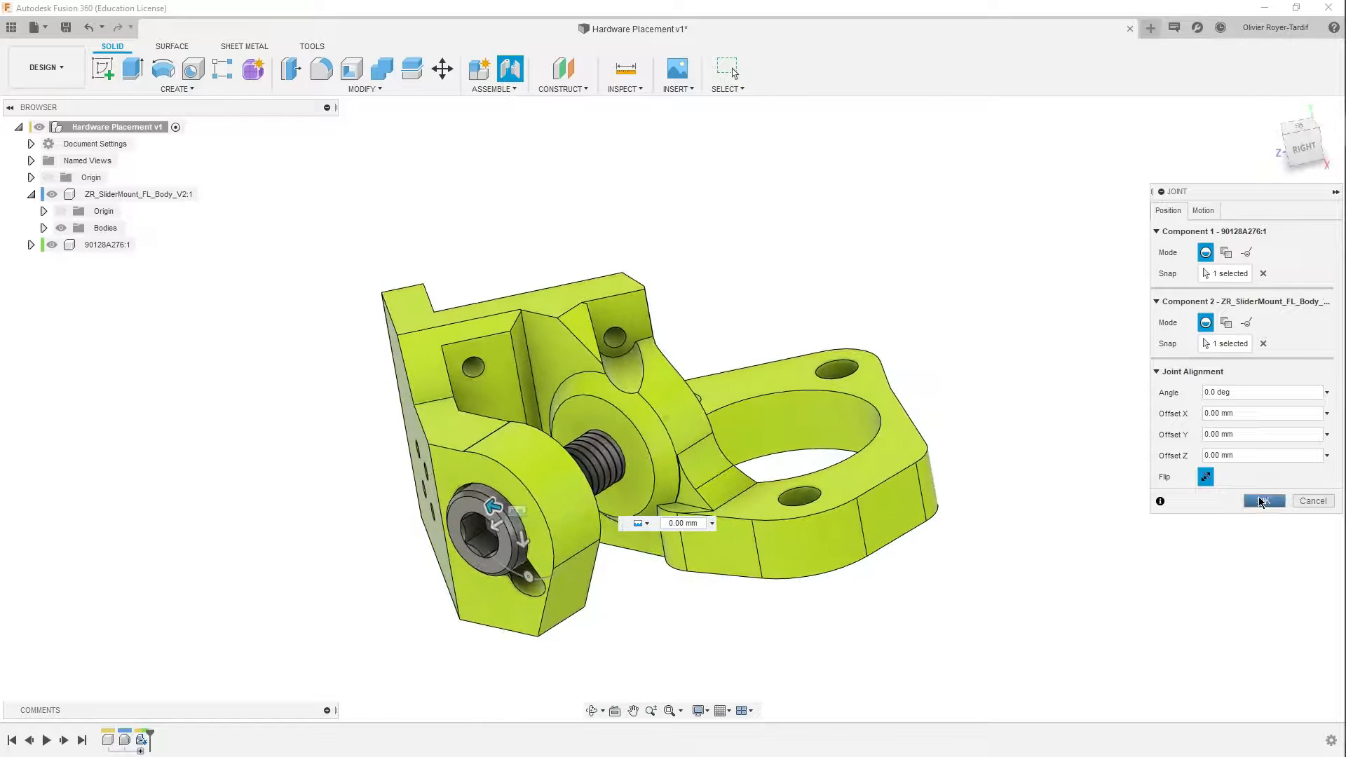
Step: Confirm the screw-to-mount joint and inspect the screw tip inside the hex nut pocket
{"action": "left_click", "coordinate": [1263, 501]}
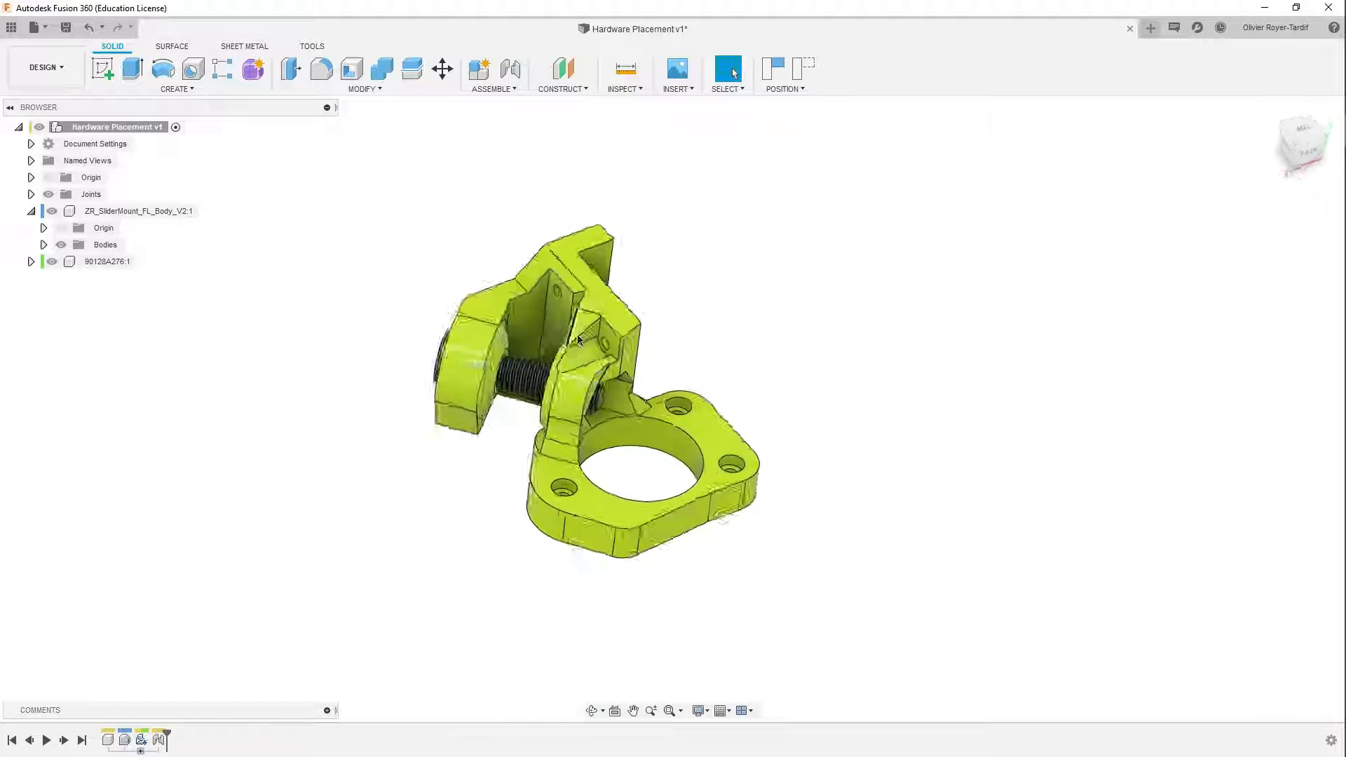
{"action": "left_click_drag", "start_coordinate": [584, 395], "coordinate": [532, 404]}
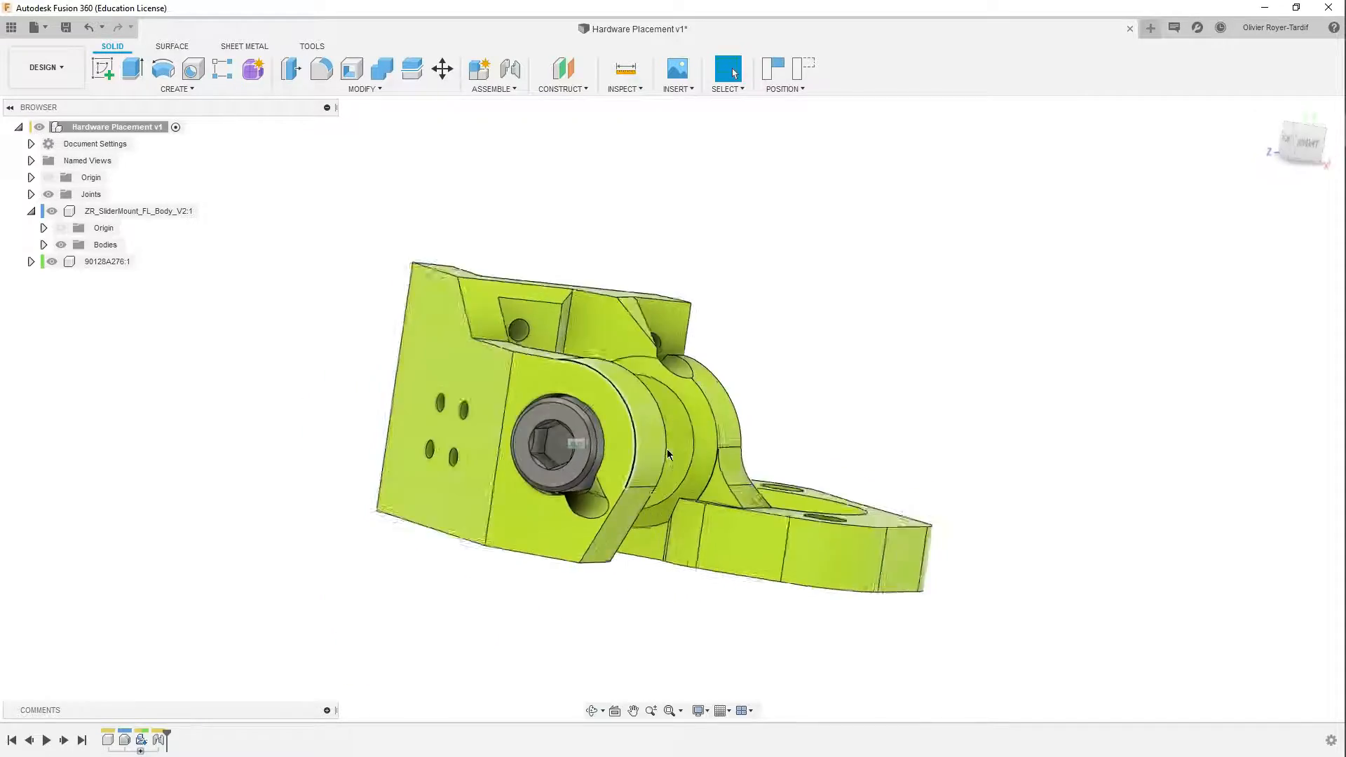
{"action": "left_click_drag", "start_coordinate": [669, 455], "coordinate": [747, 438]}
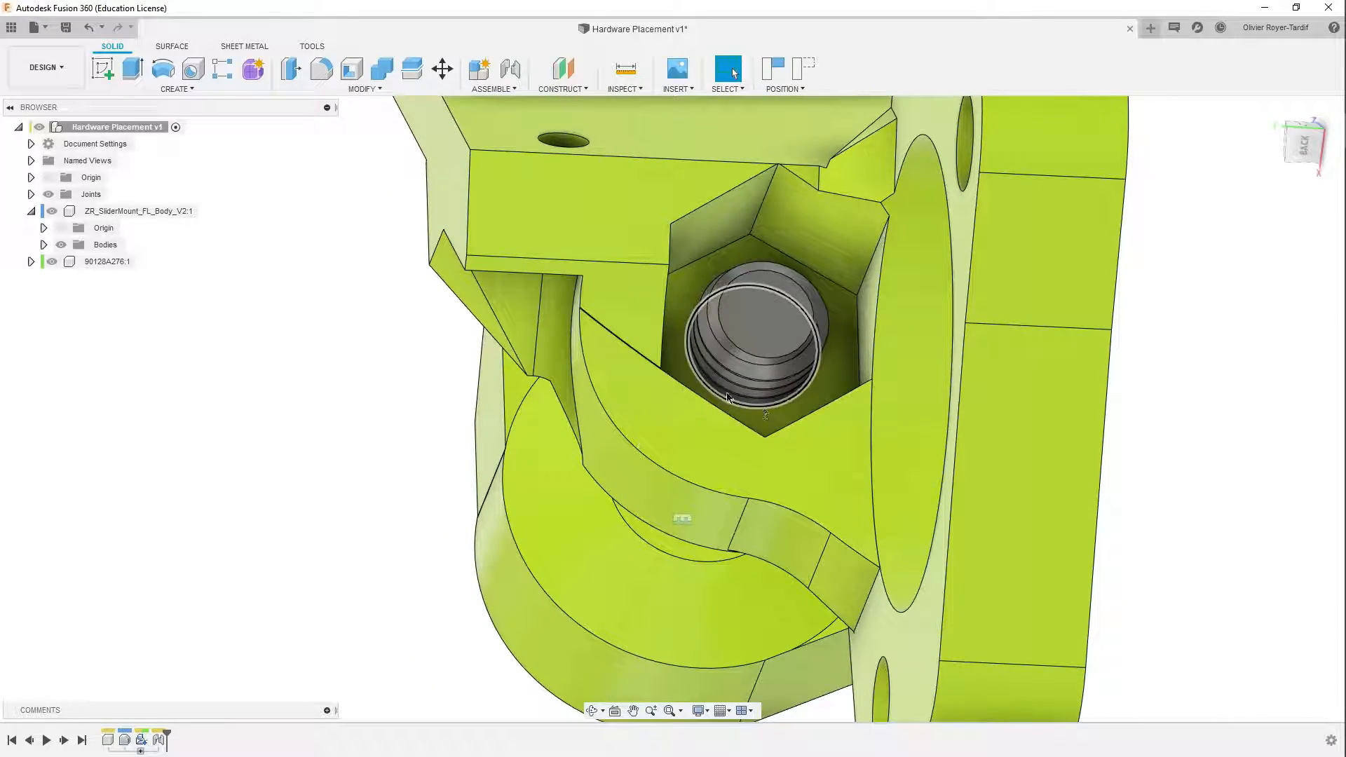
{"action": "left_click", "coordinate": [624, 73]}
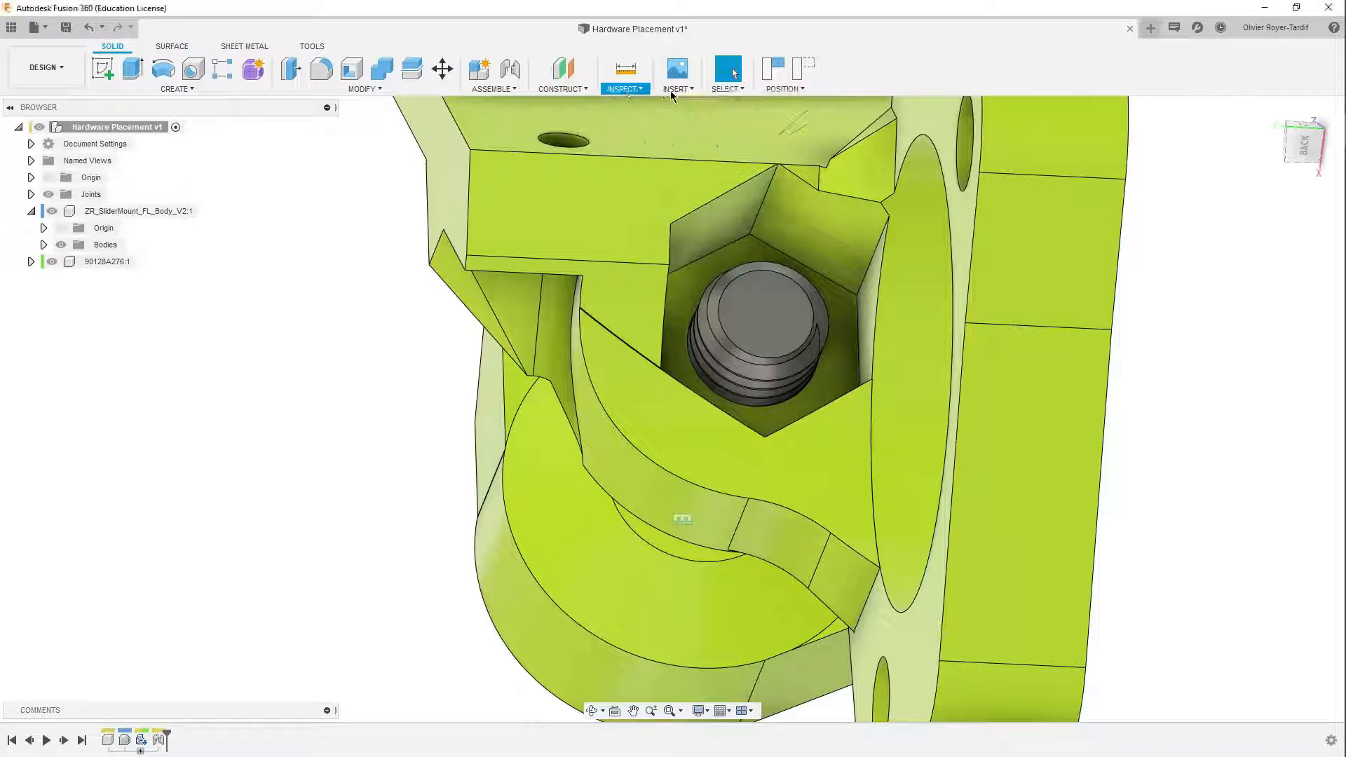
Step: Search McMaster-Carr for hex nuts and filter to metric M8 thread size
{"action": "left_click", "coordinate": [676, 73]}
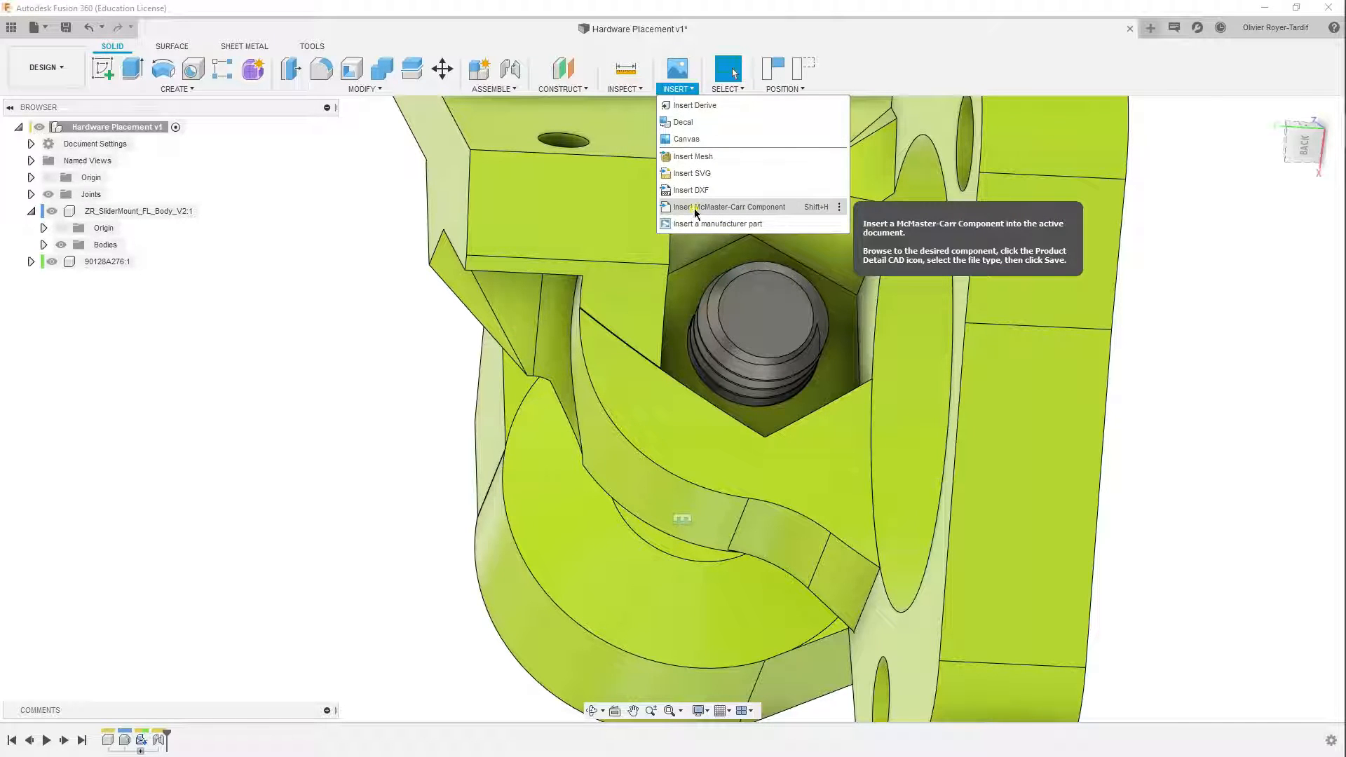
{"action": "left_click", "coordinate": [730, 207]}
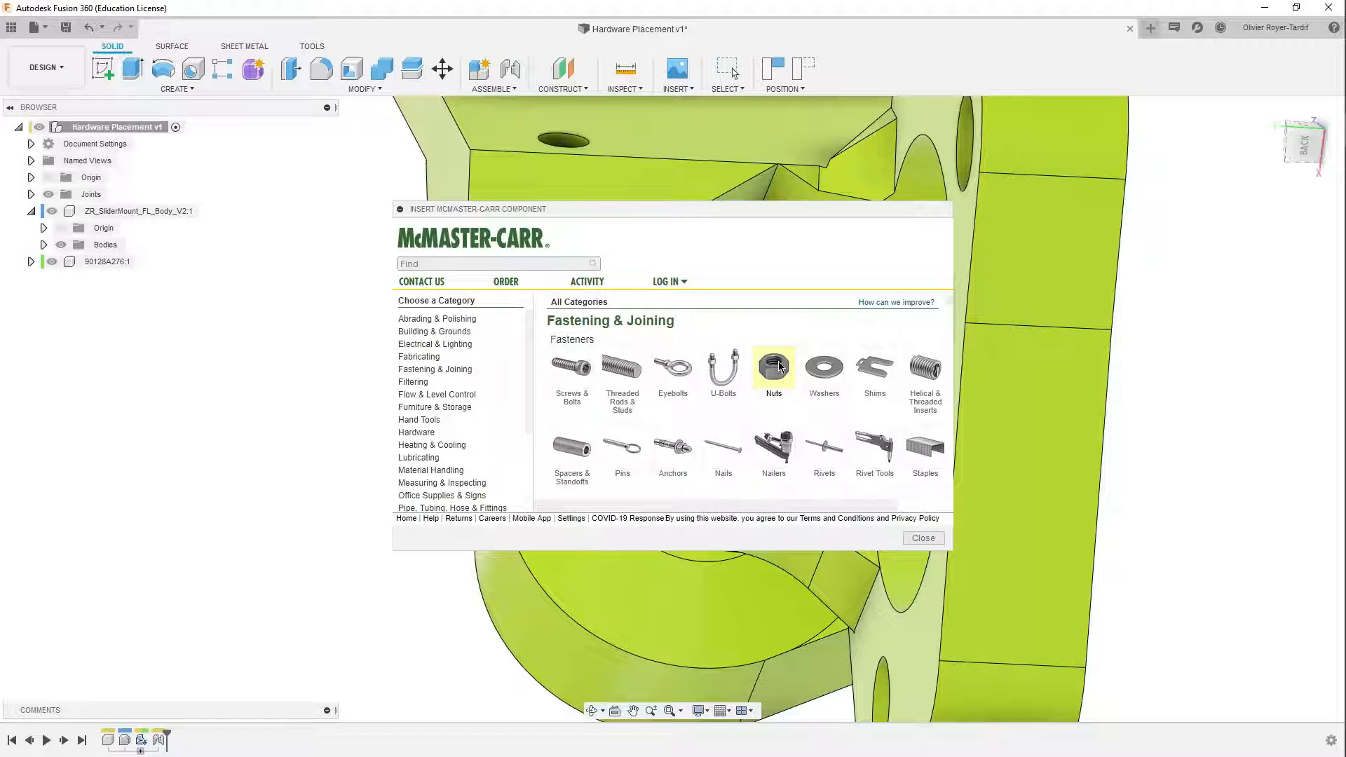
{"action": "left_click", "coordinate": [772, 366]}
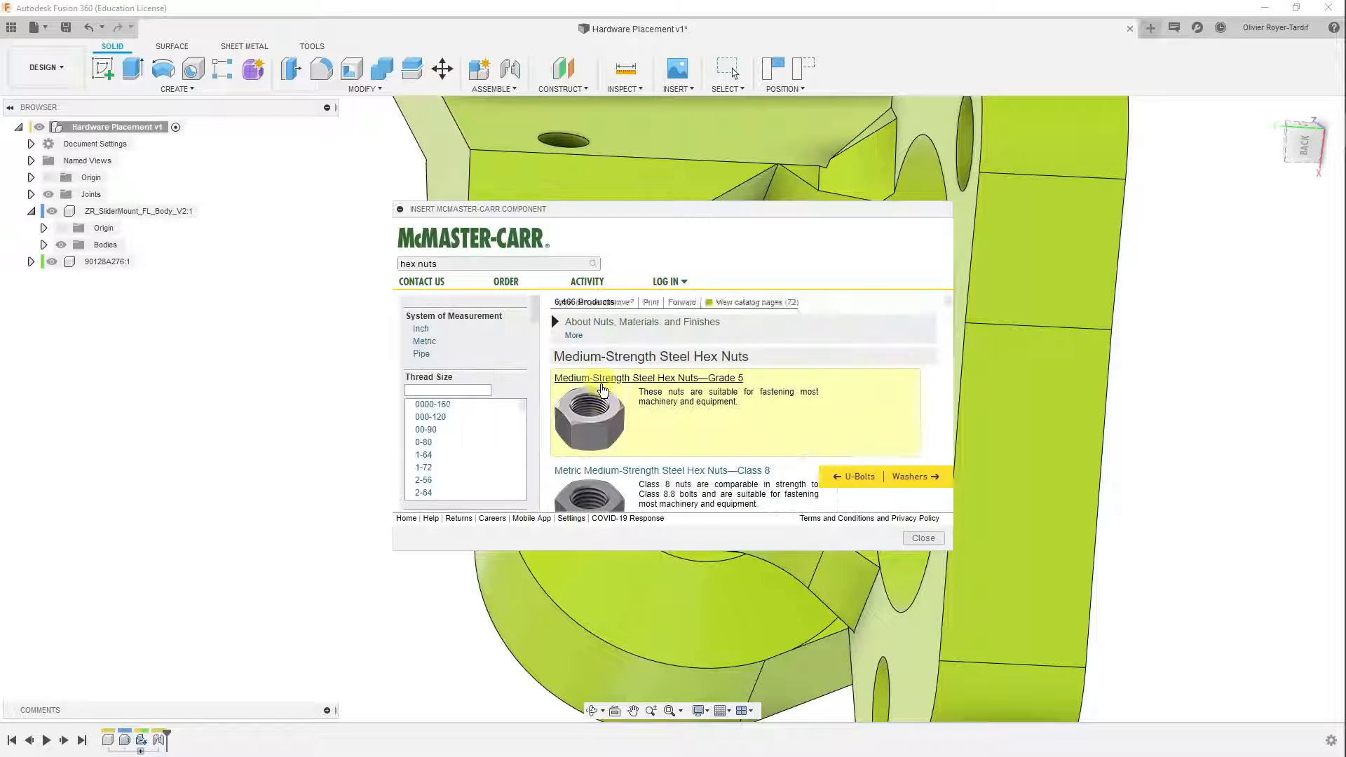
{"action": "left_click", "coordinate": [424, 341]}
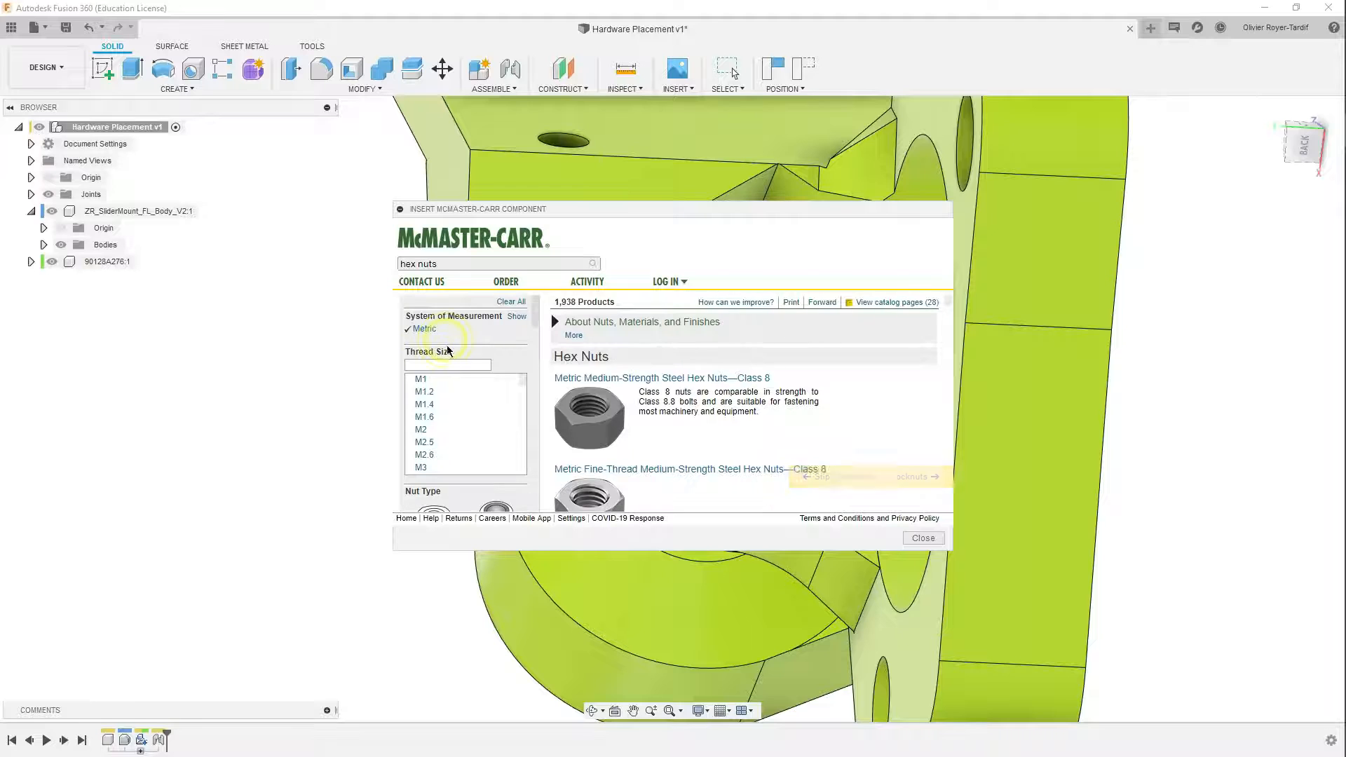
{"action": "scroll", "scroll_direction": "down", "scroll_amount": 3}
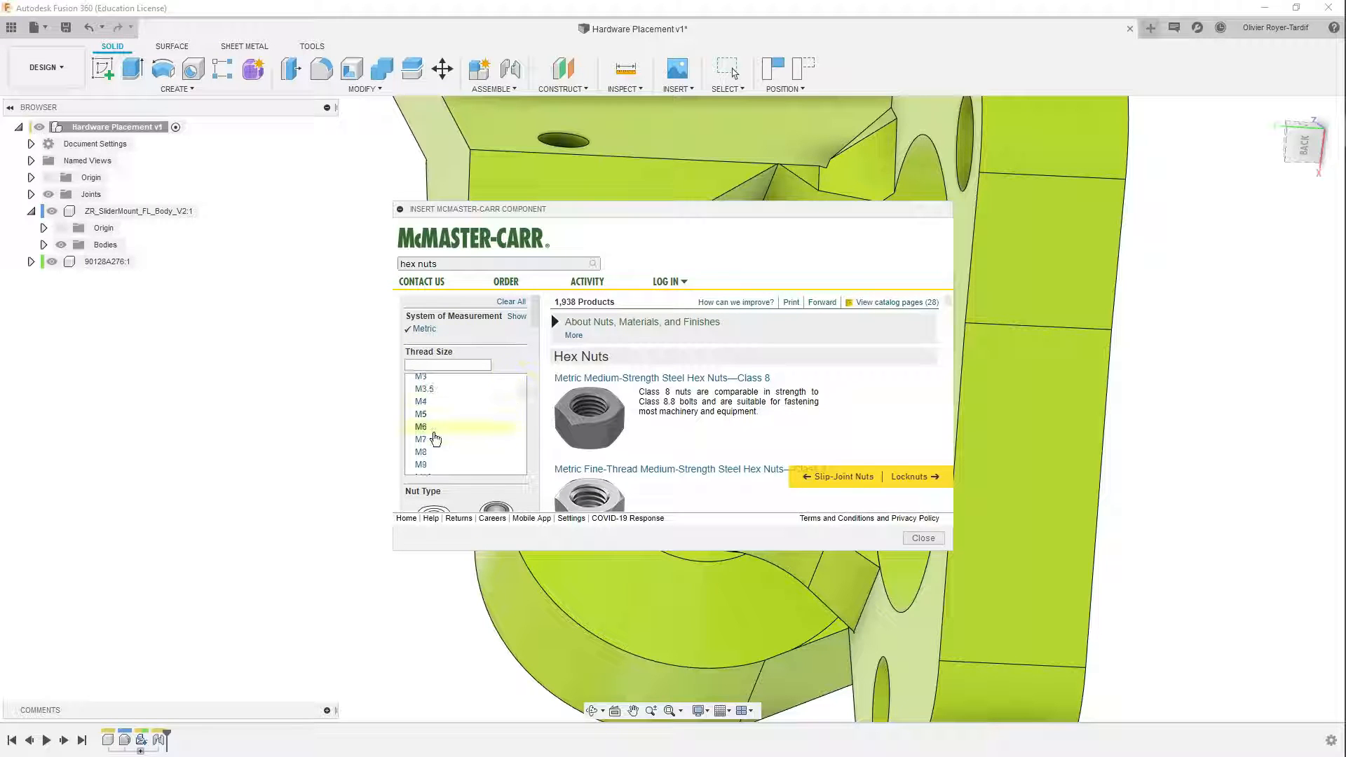
{"action": "left_click", "coordinate": [420, 439]}
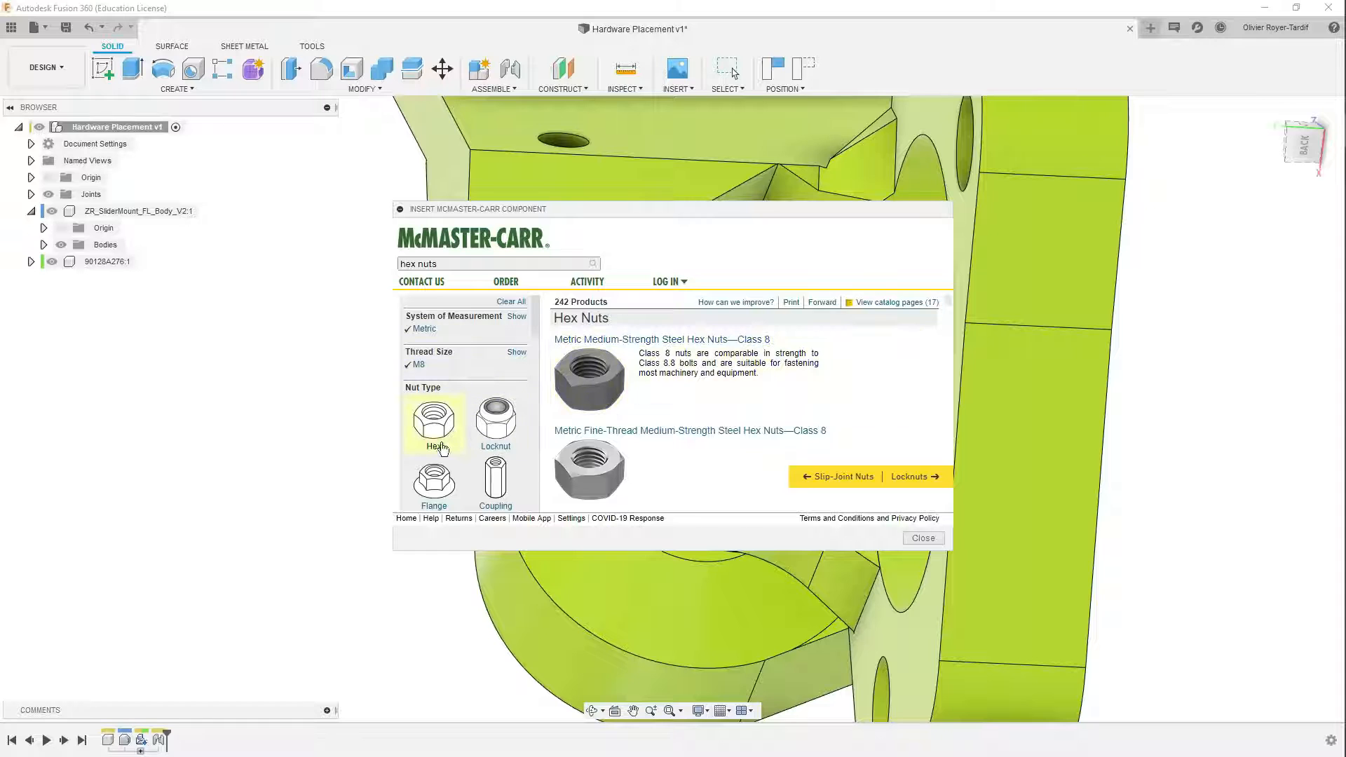
Step: Narrow further to hex, steel, black-oxide, standard profile nuts
{"action": "left_click", "coordinate": [433, 420]}
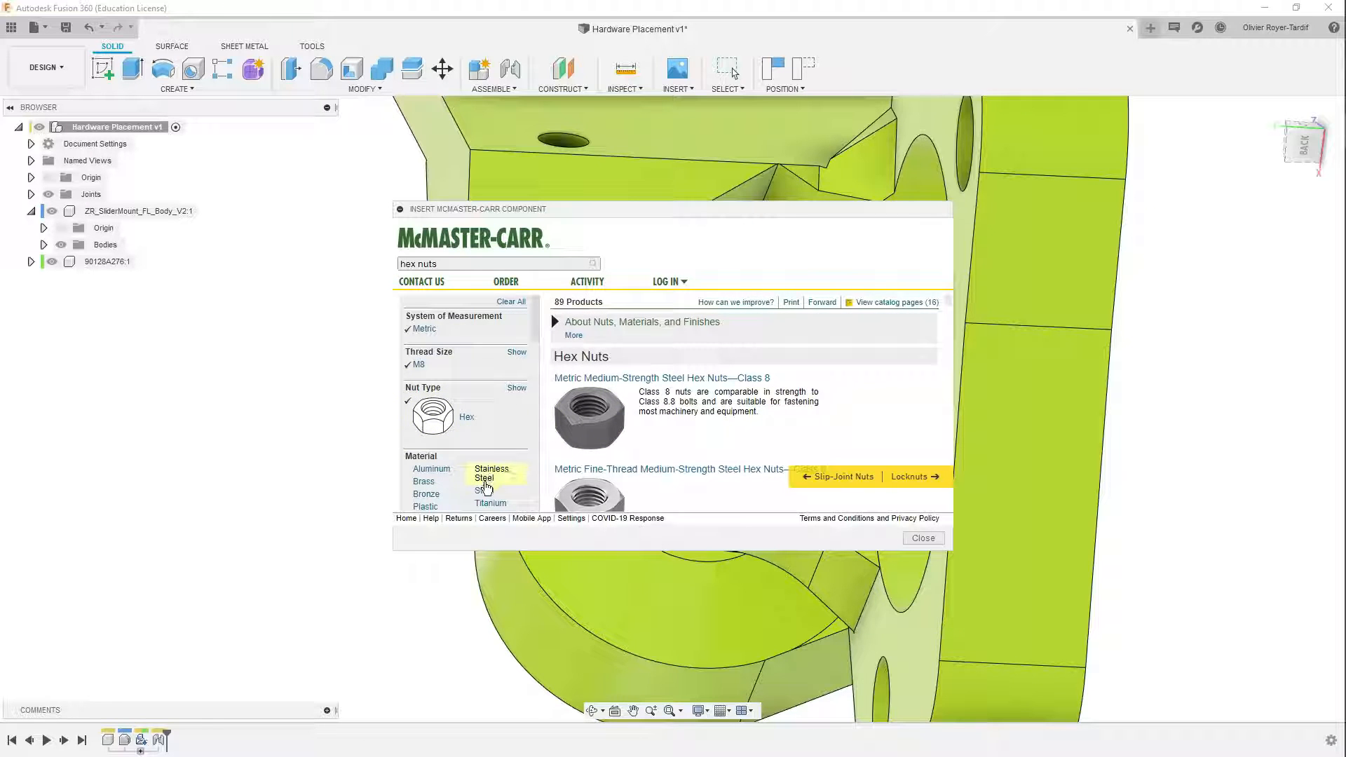
{"action": "left_click", "coordinate": [483, 478]}
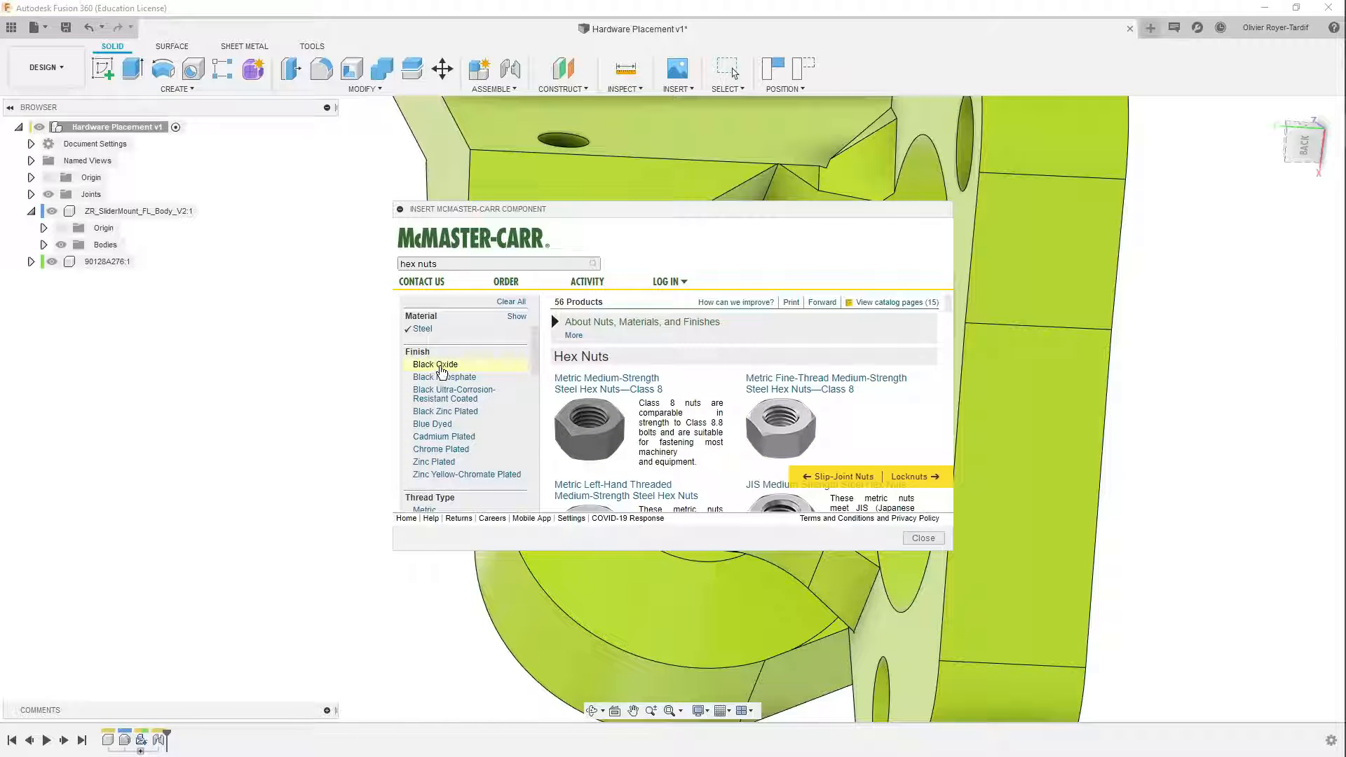
{"action": "left_click", "coordinate": [435, 364]}
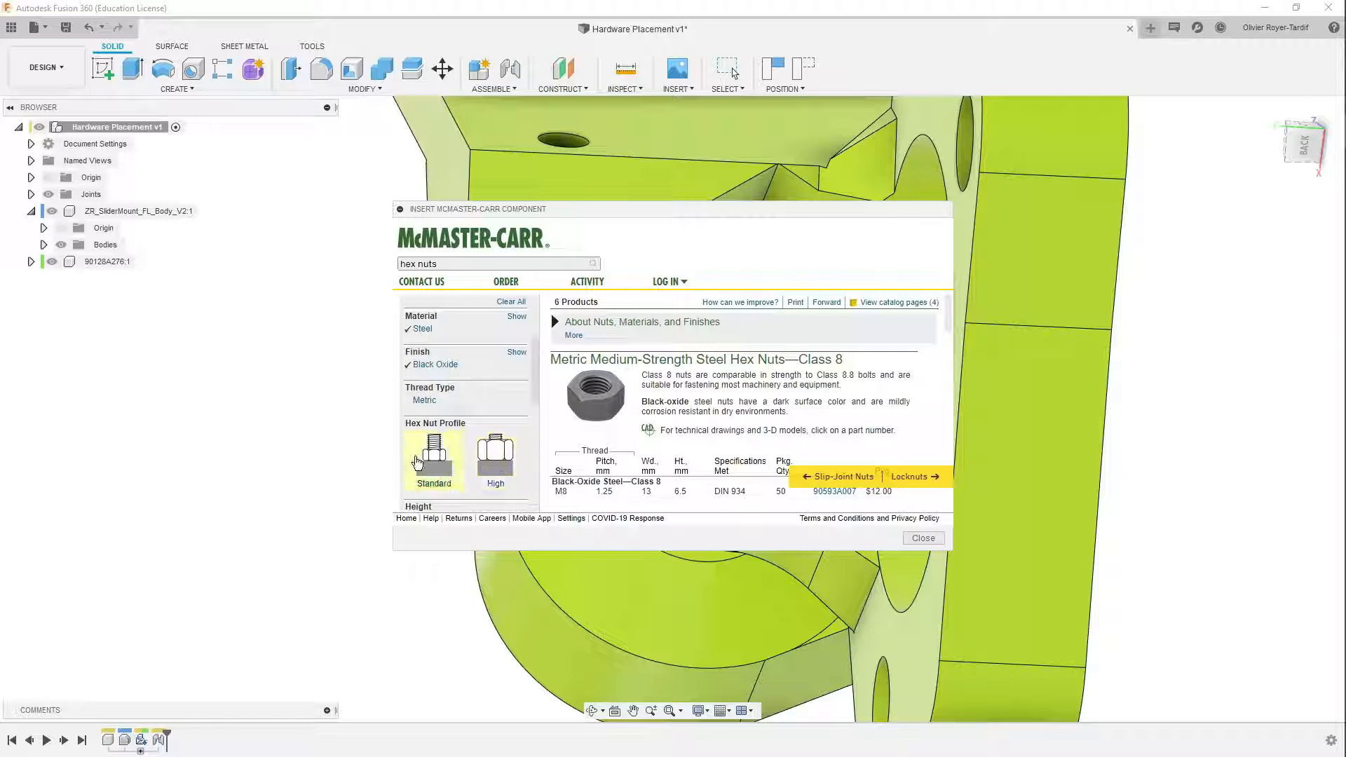
{"action": "left_click", "coordinate": [433, 459]}
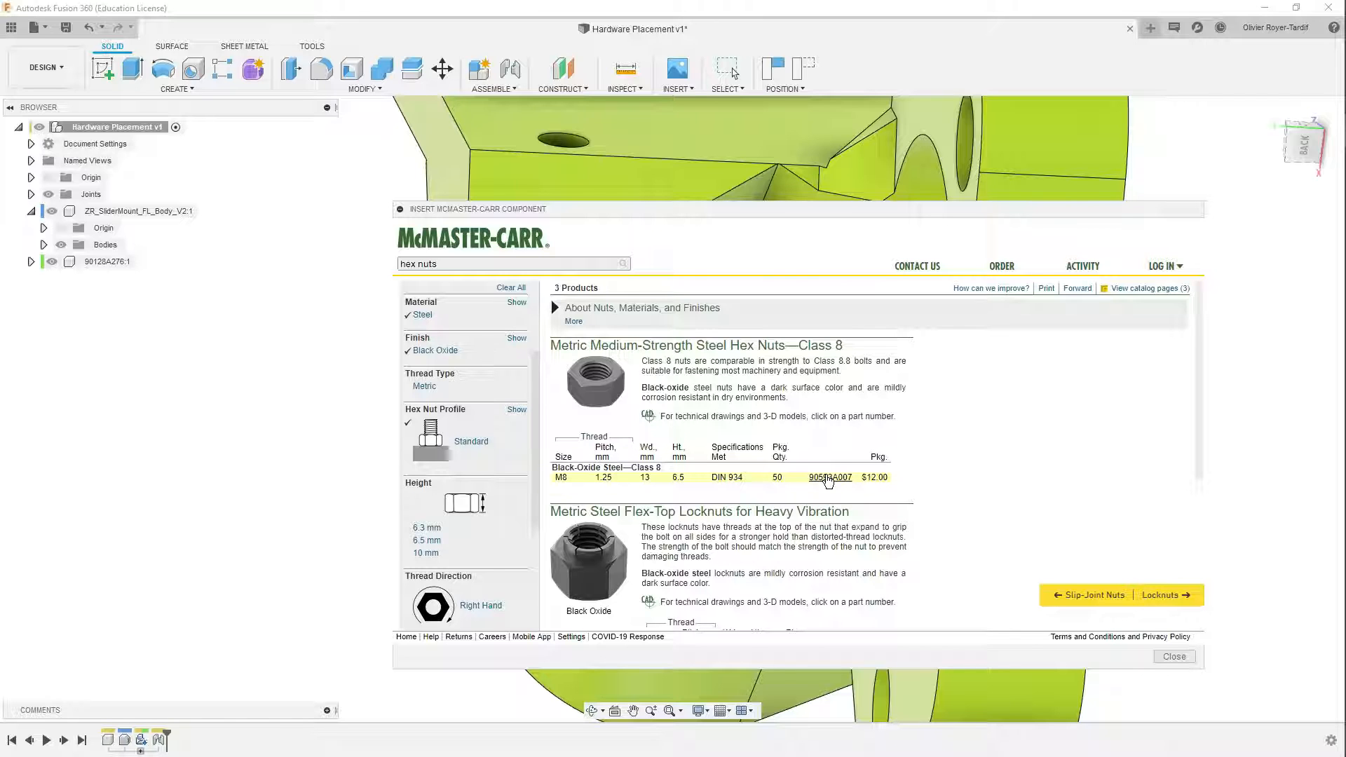
Step: Open the full product page for hex nut 90593A007 and review its details
{"action": "left_click", "coordinate": [830, 478]}
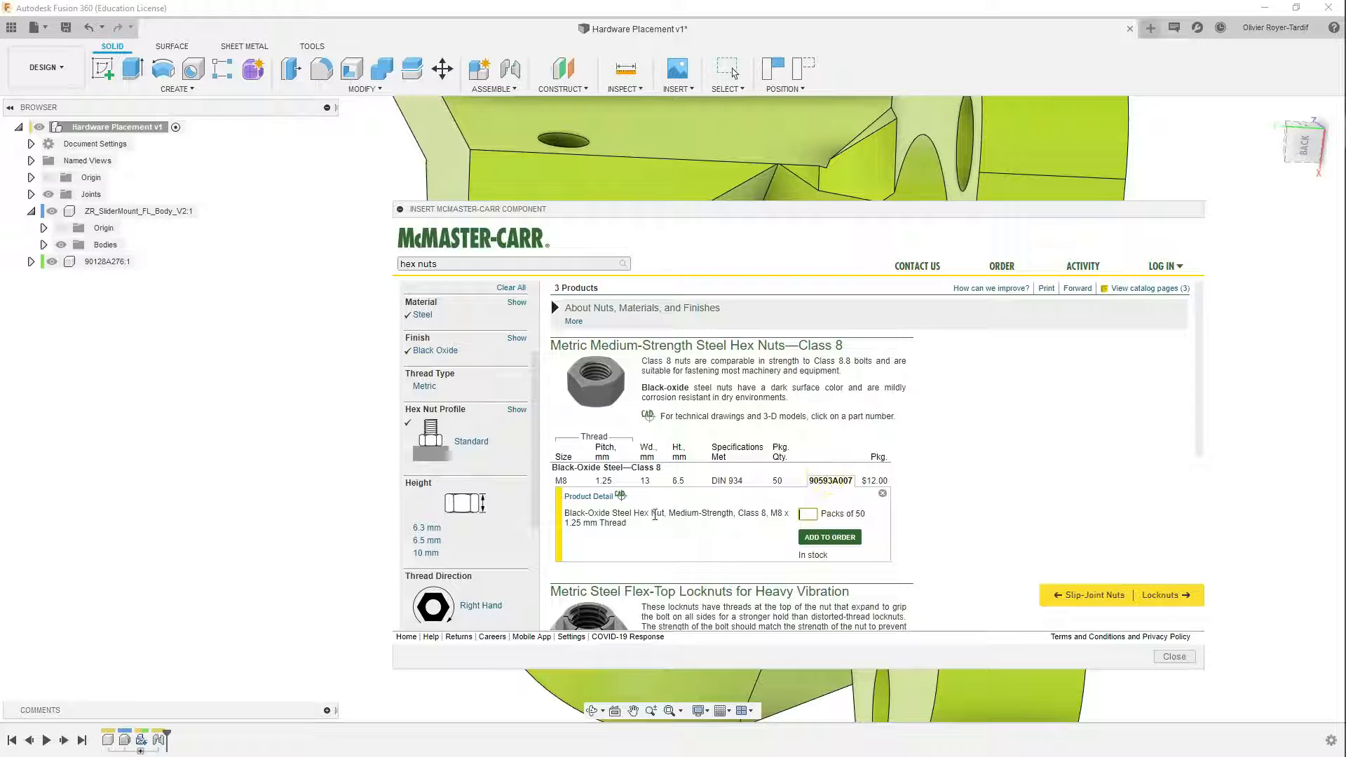
{"action": "left_click", "coordinate": [830, 480]}
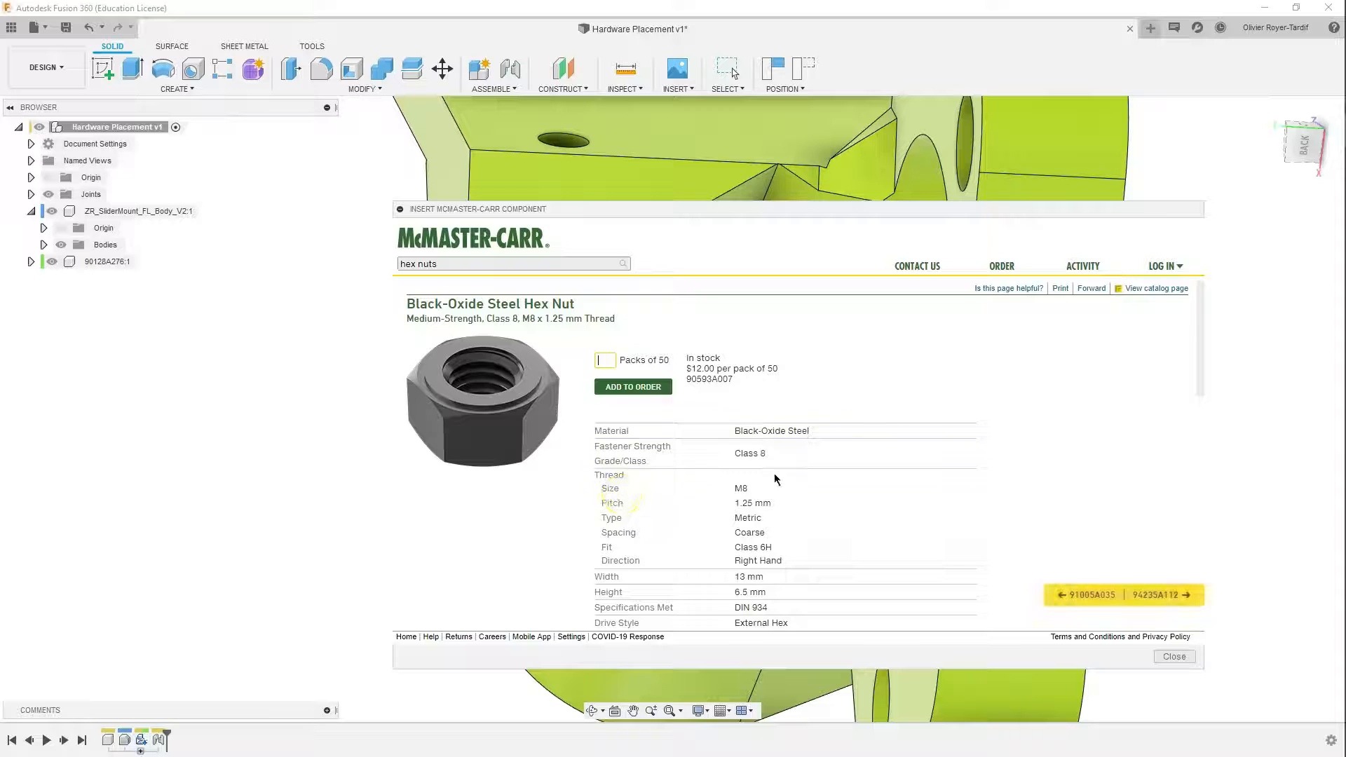
{"action": "scroll", "scroll_direction": "down", "scroll_amount": 3}
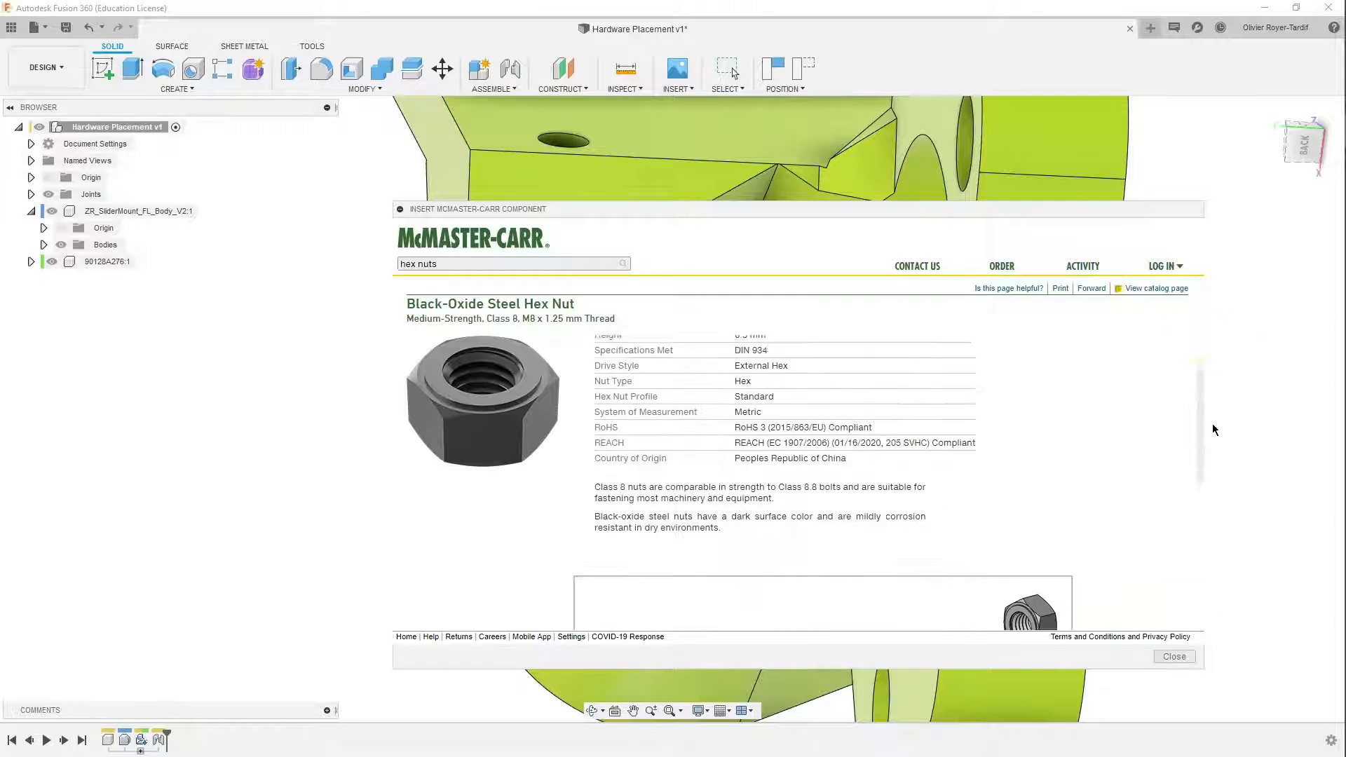
{"action": "scroll", "scroll_direction": "down", "scroll_amount": 3}
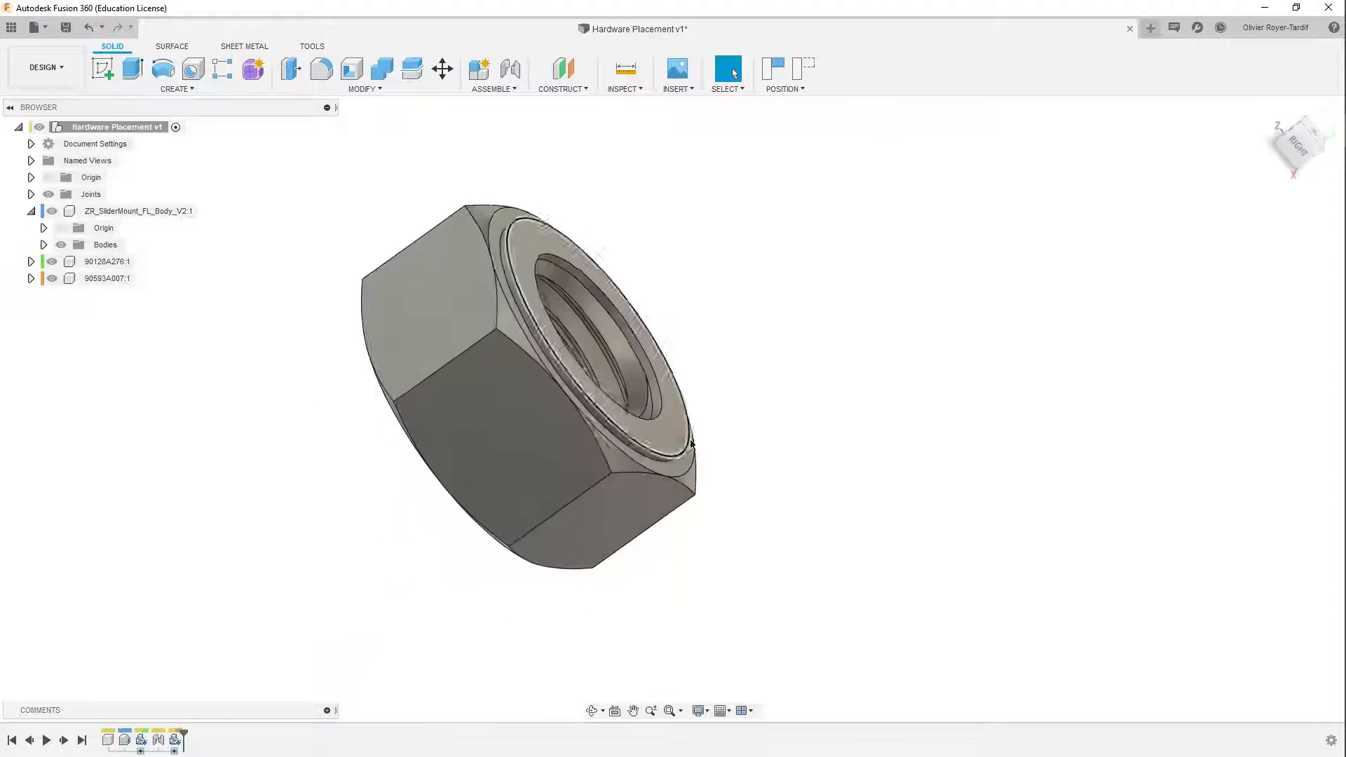
Step: Start a Joint for the nut from the right-click menu and capture its current position
{"action": "right_click", "coordinate": [939, 431]}
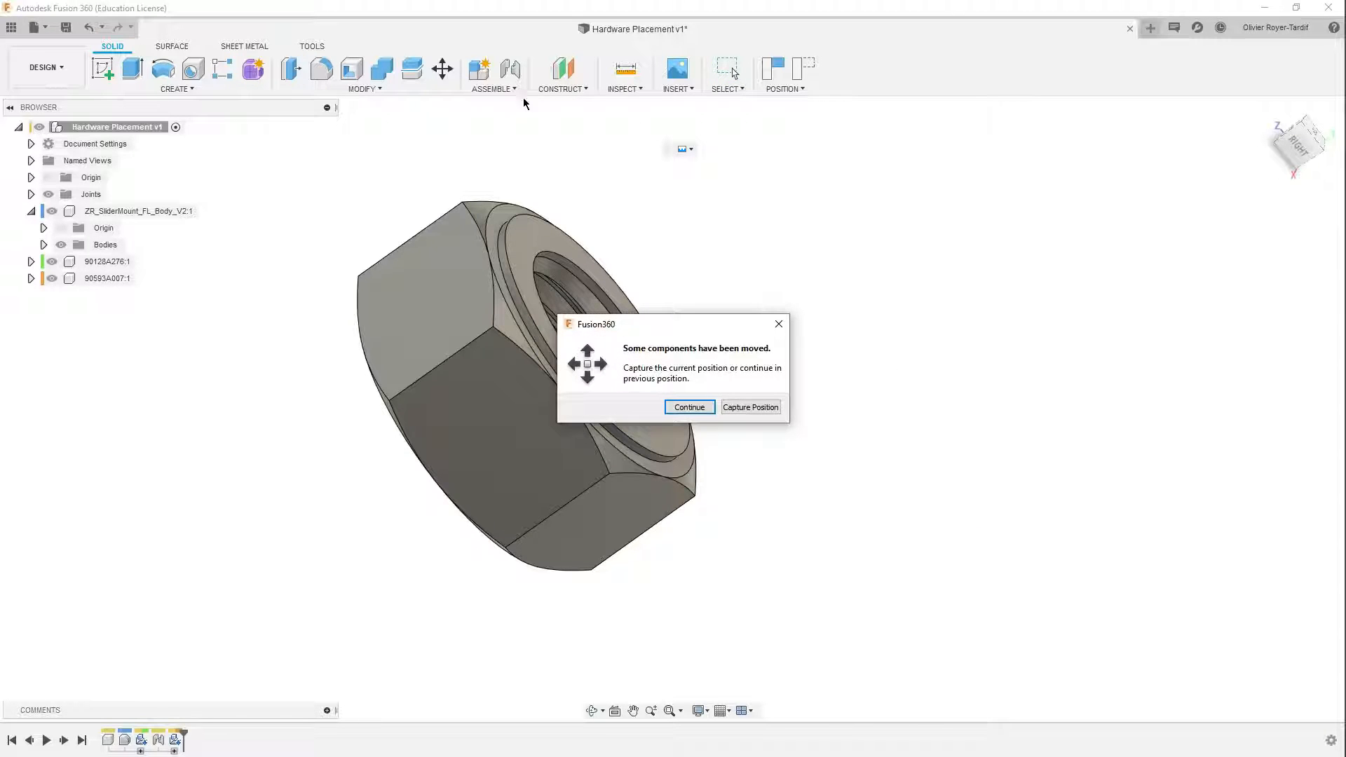
{"action": "left_click", "coordinate": [749, 406]}
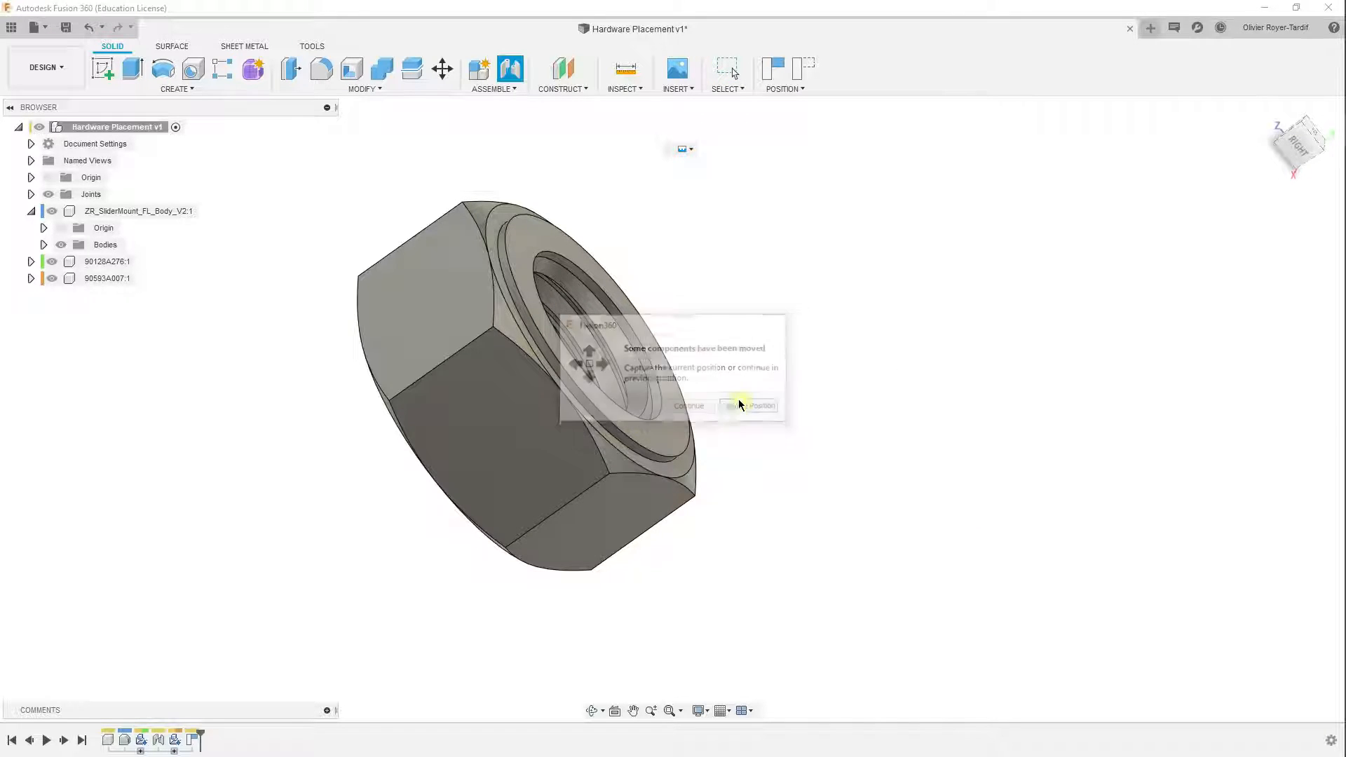
{"action": "left_click", "coordinate": [750, 405]}
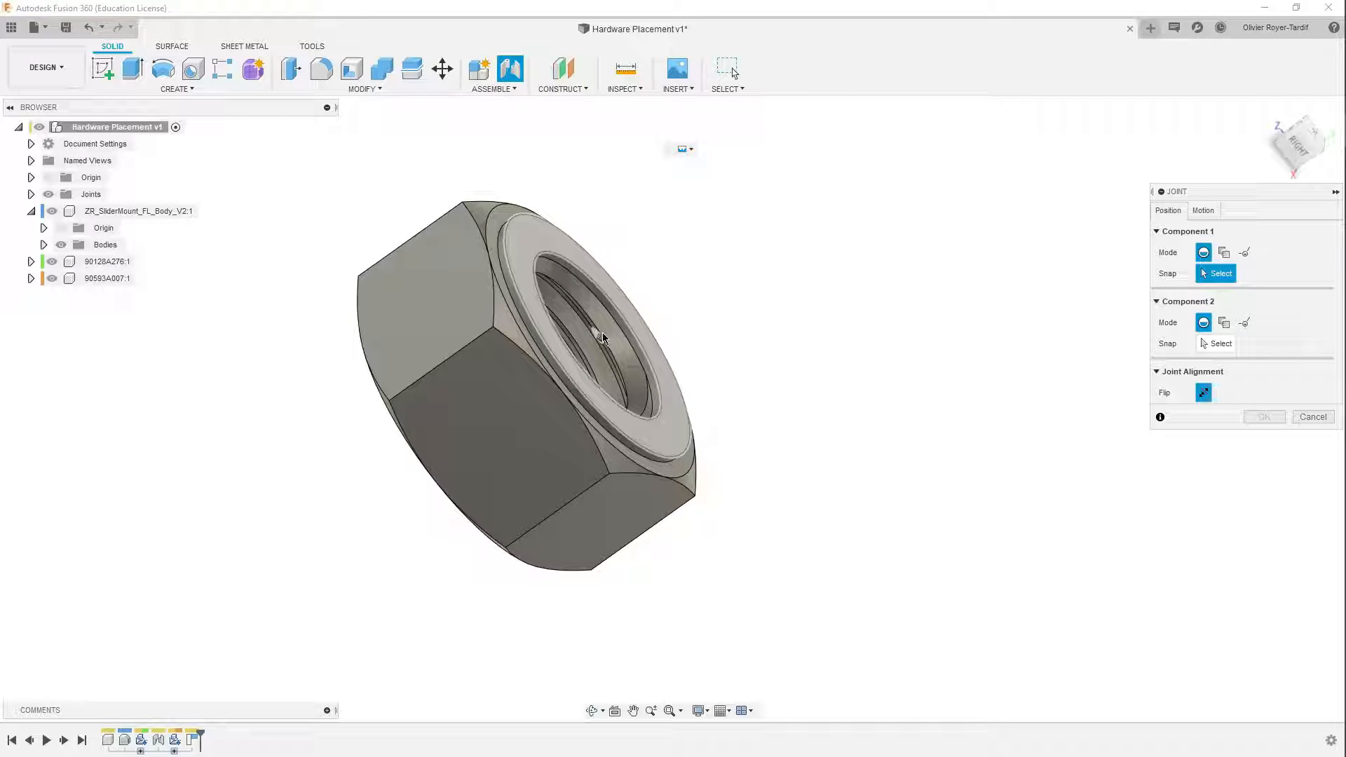
Step: Join the nut's centre into the hex pocket, rotated 150°, and confirm
{"action": "left_click", "coordinate": [596, 333]}
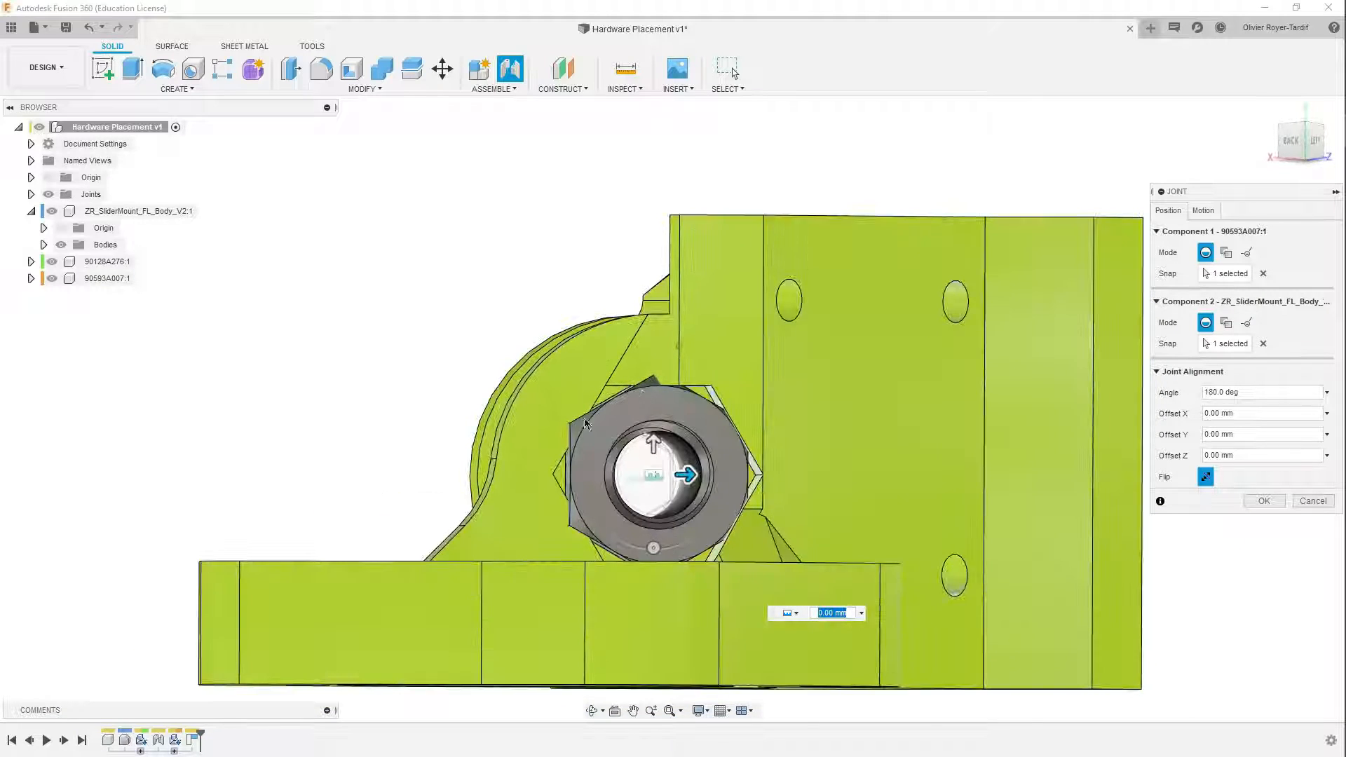
{"action": "left_click_drag", "start_coordinate": [687, 475], "coordinate": [625, 539]}
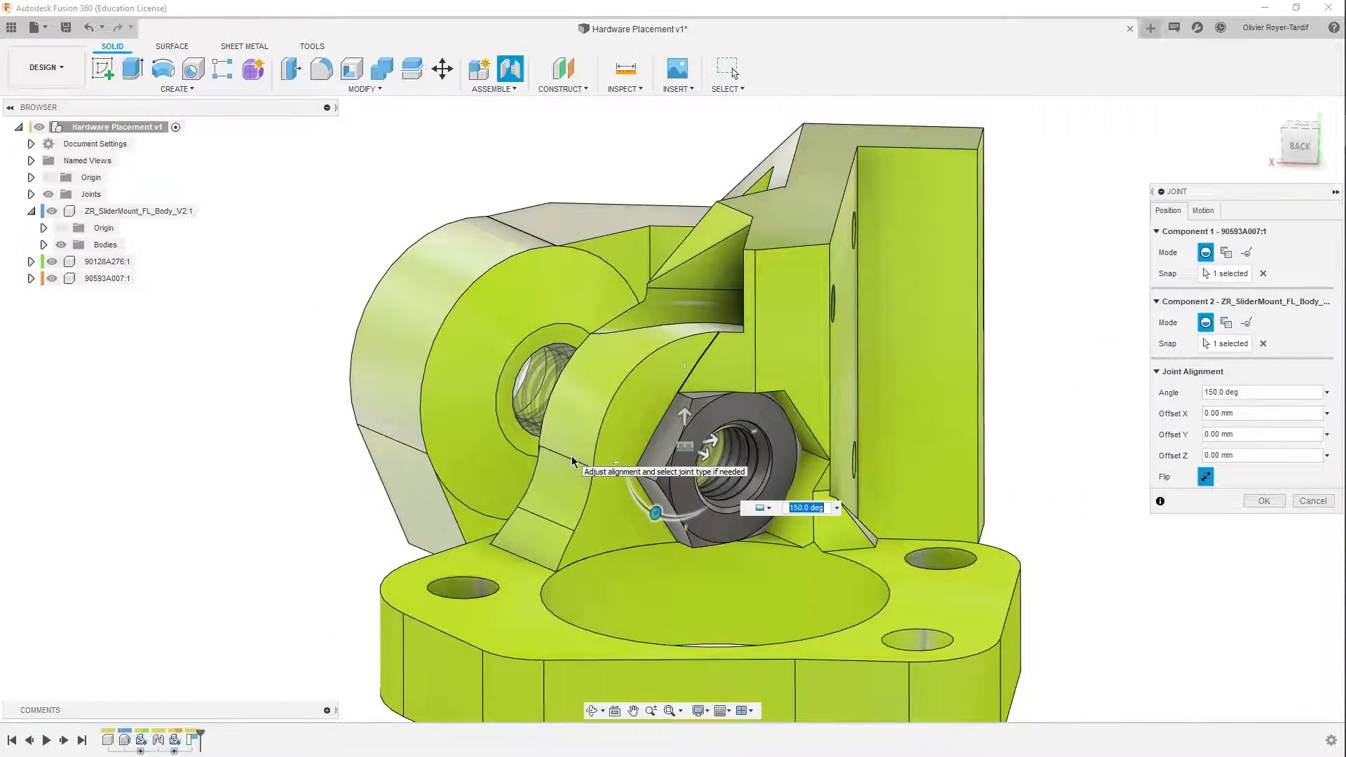
{"action": "left_click", "coordinate": [1262, 501]}
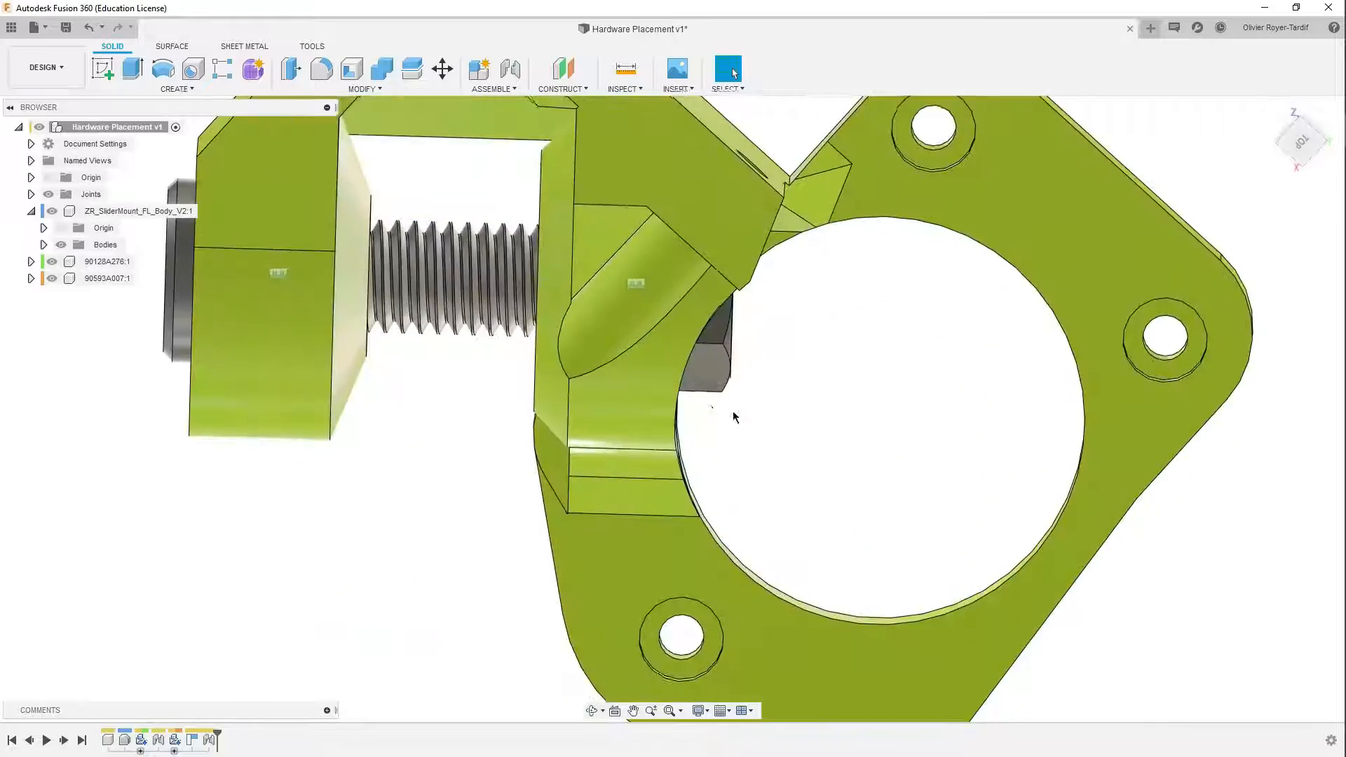
{"action": "left_click_drag", "start_coordinate": [734, 417], "coordinate": [776, 455]}
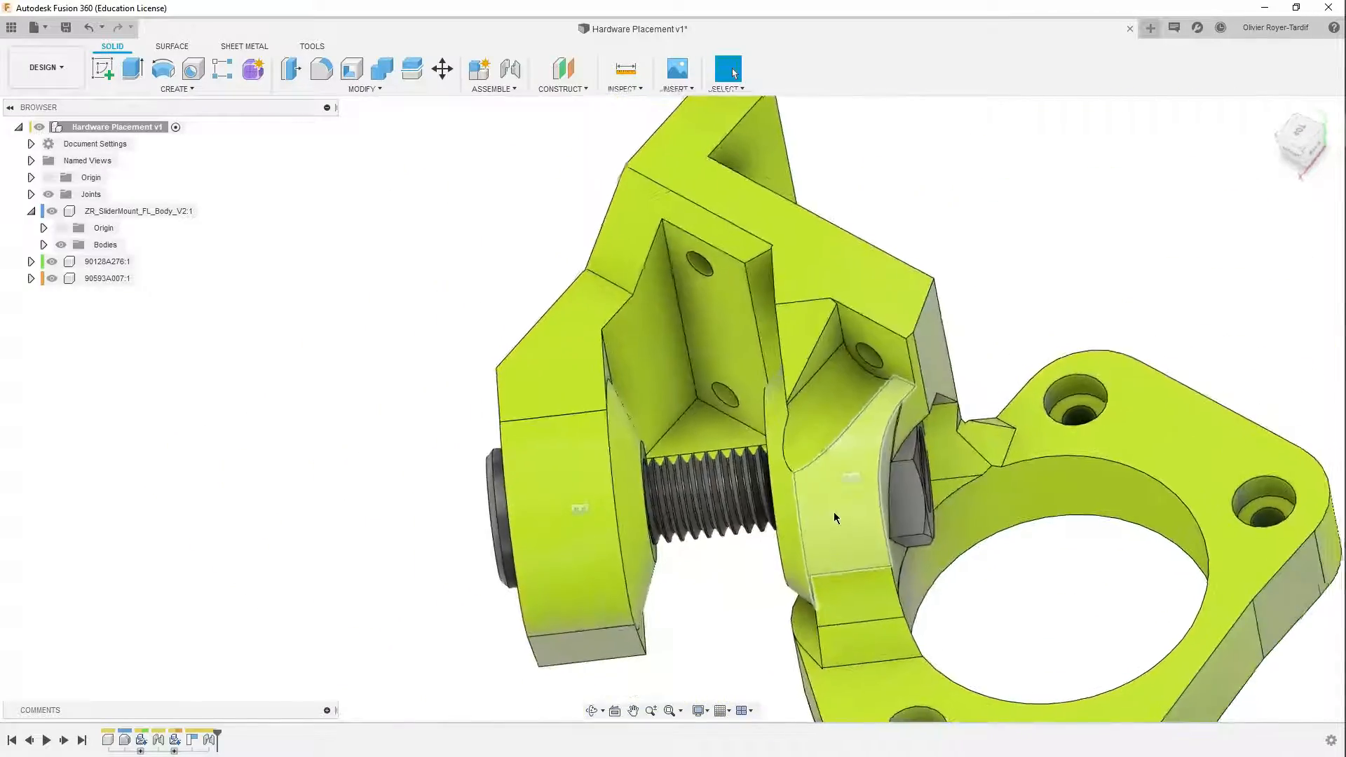
{"action": "left_click_drag", "start_coordinate": [837, 518], "coordinate": [794, 469]}
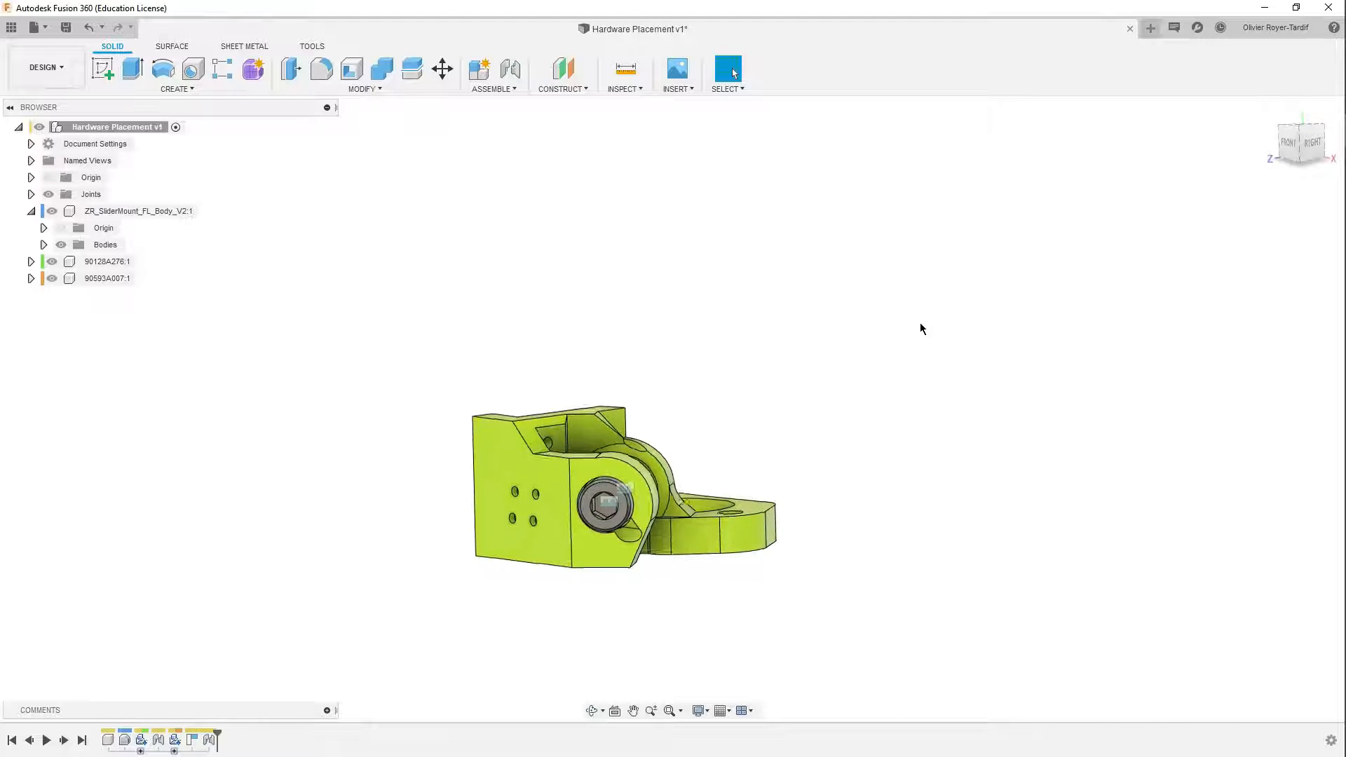
{"action": "right_click", "coordinate": [921, 329]}
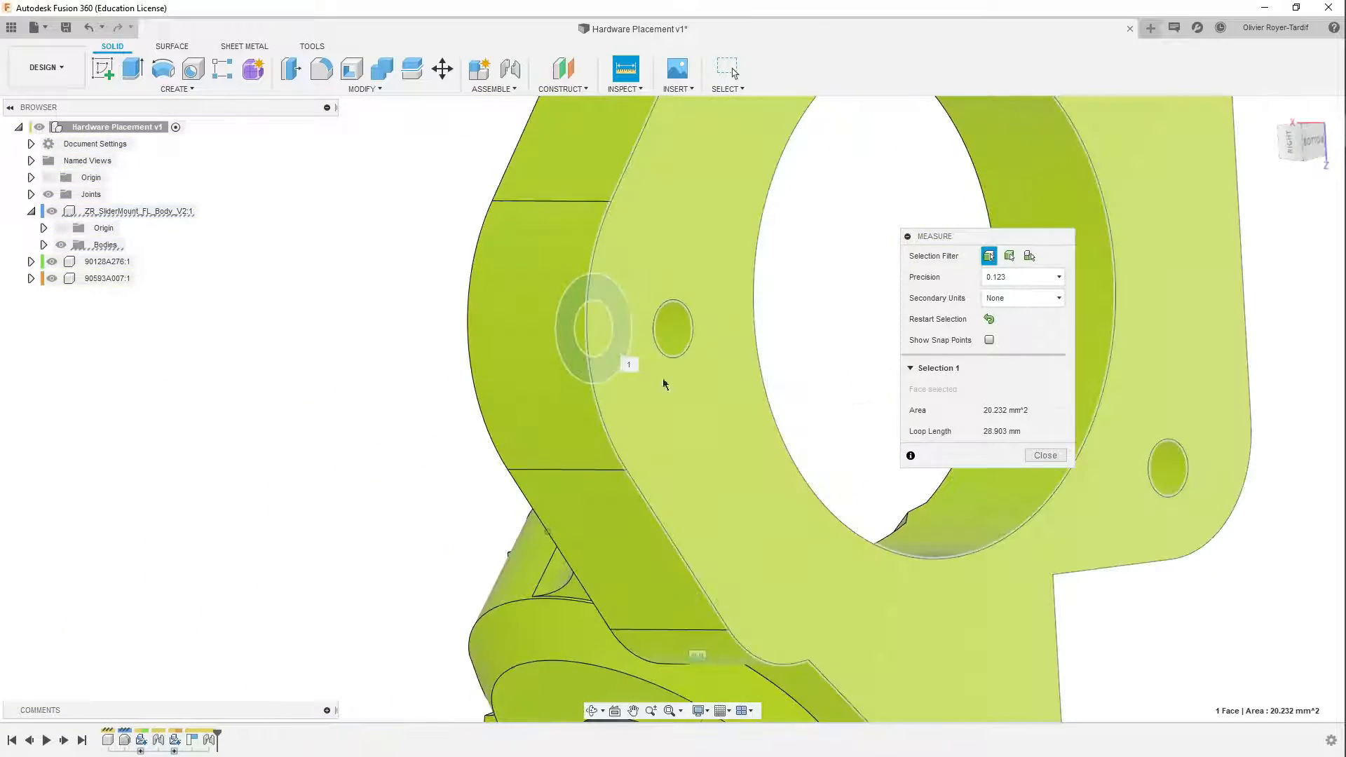
Step: Orbit to the flange's back face and pick it, completing the 6.00 mm thickness measurement
{"action": "left_click_drag", "start_coordinate": [661, 386], "coordinate": [583, 437]}
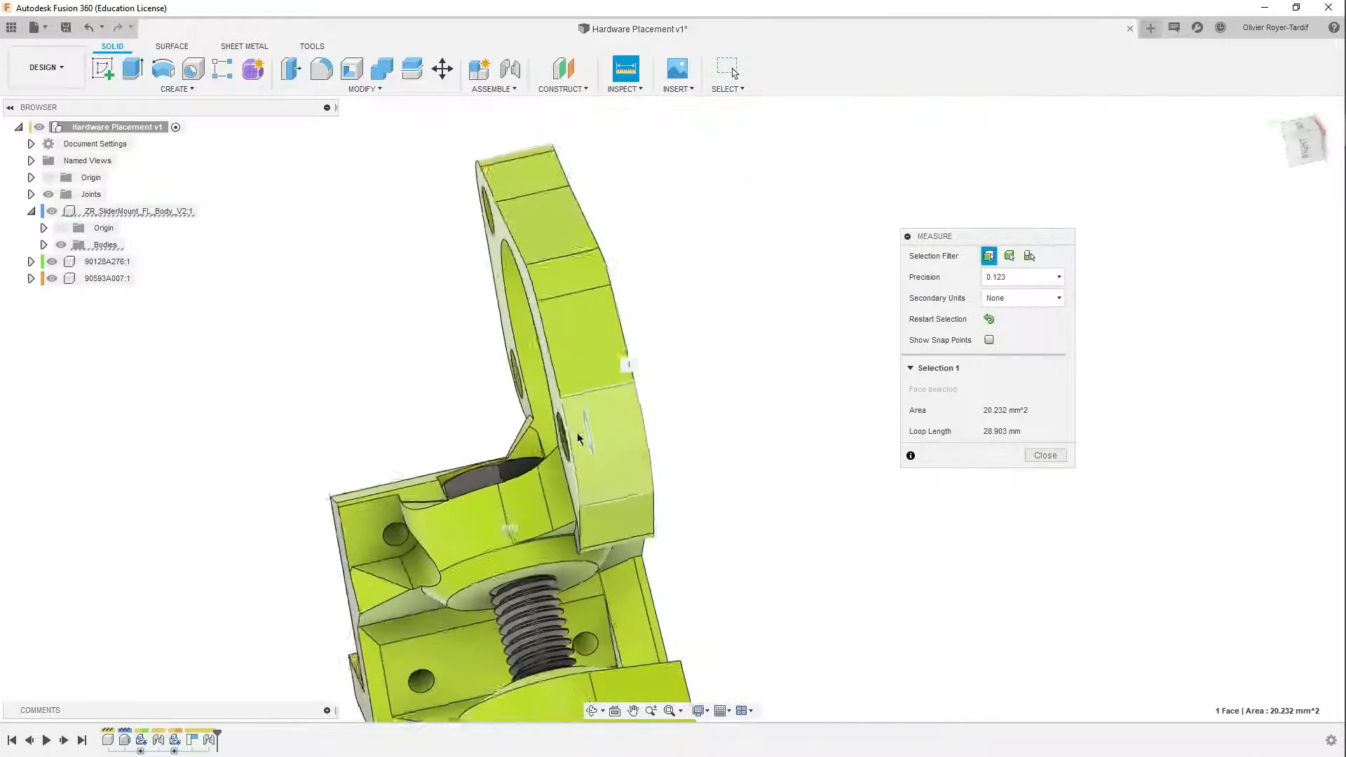
{"action": "left_click_drag", "start_coordinate": [580, 437], "coordinate": [751, 511]}
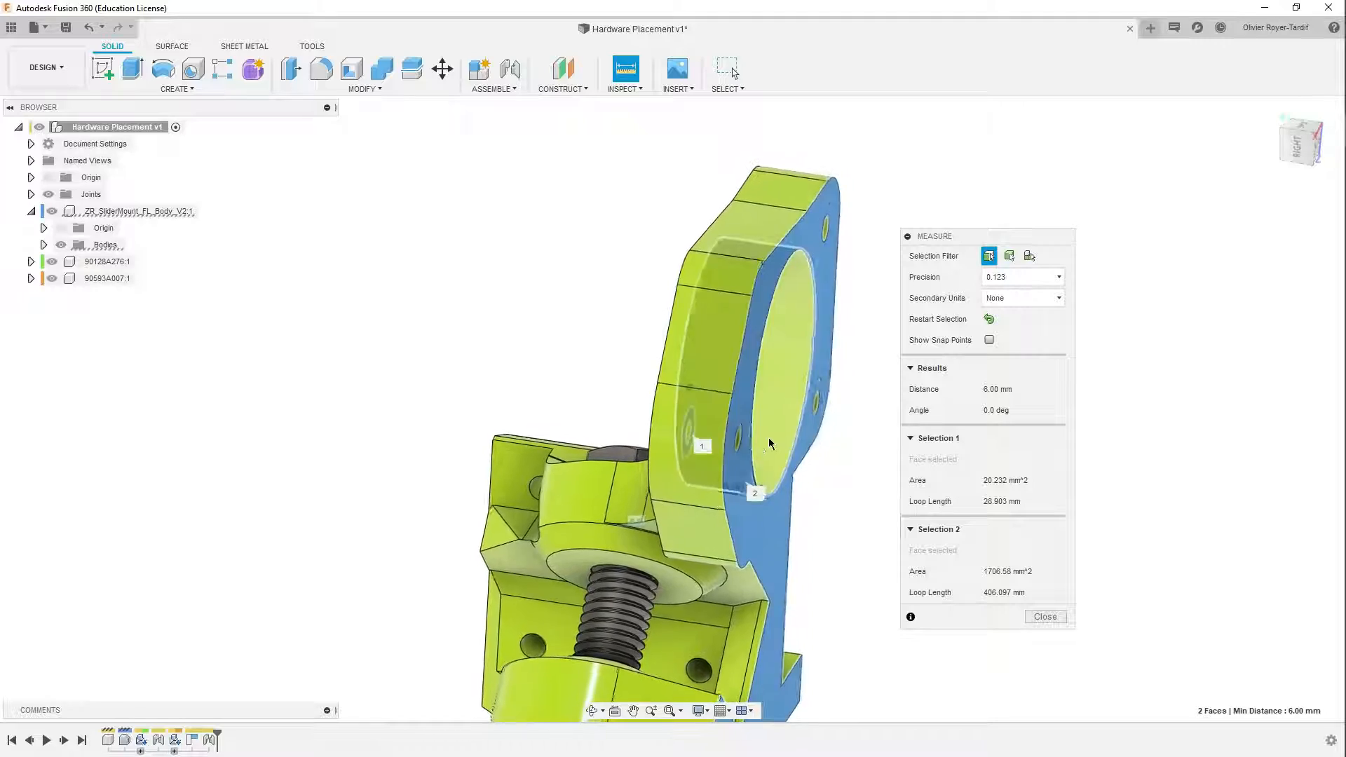
{"action": "left_click", "coordinate": [1044, 616]}
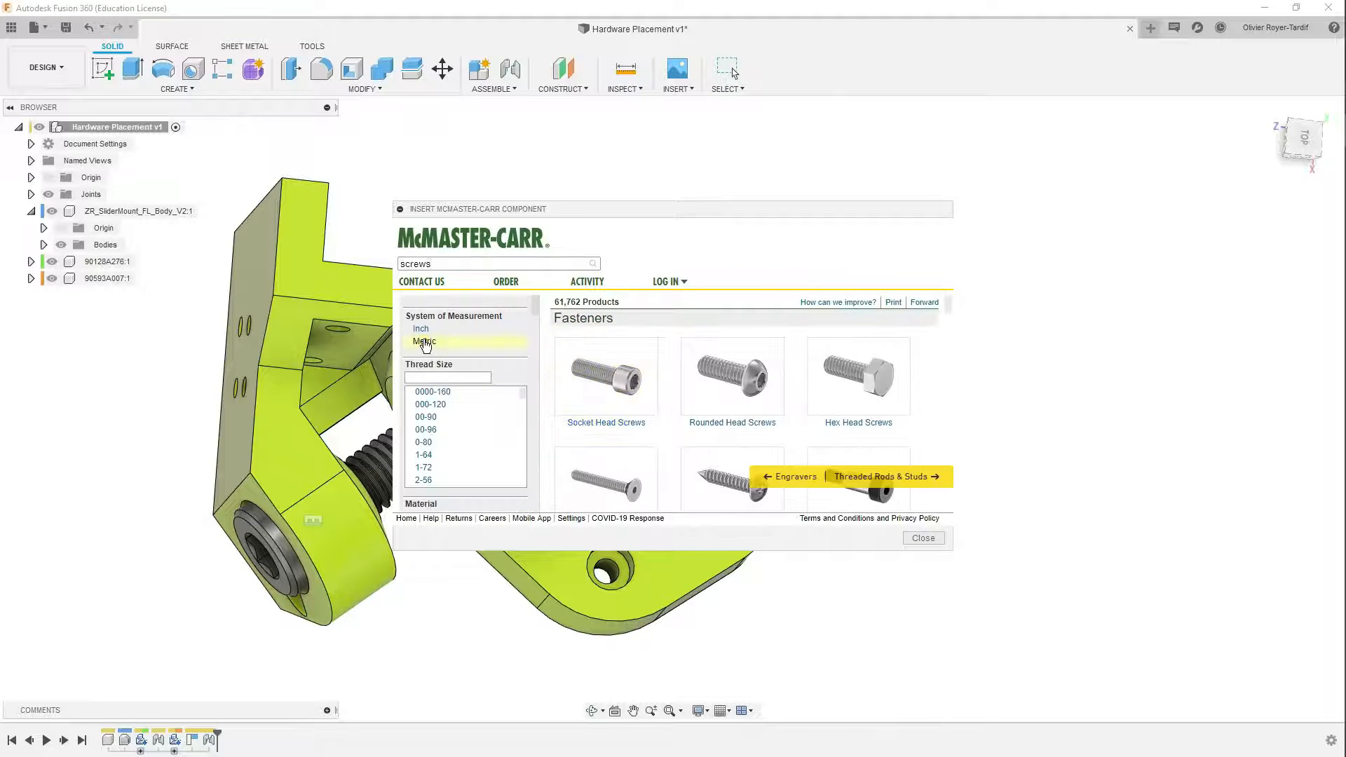
Step: Filter the McMaster-Carr screw catalogue to metric socket head screws of 6 mm and 10 mm length
{"action": "left_click", "coordinate": [424, 341]}
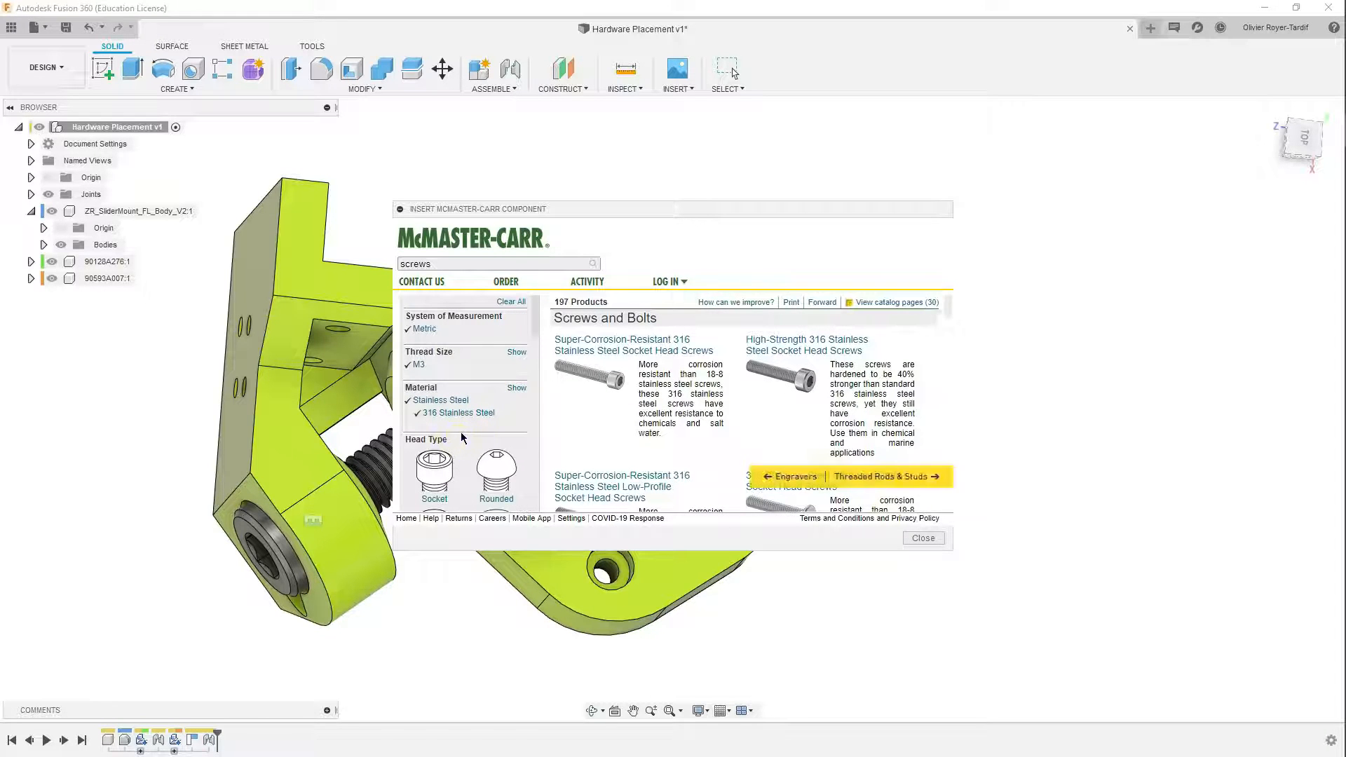
{"action": "left_click", "coordinate": [433, 474]}
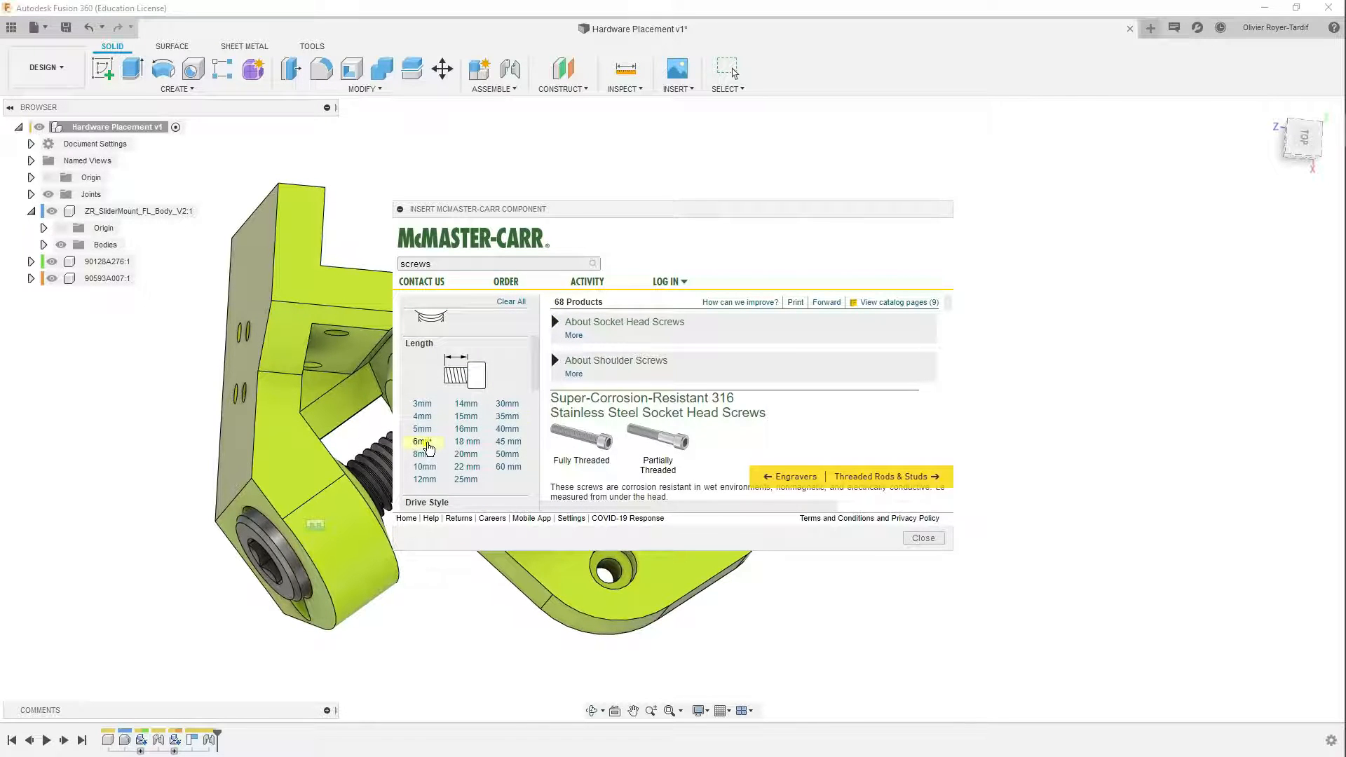
{"action": "left_click", "coordinate": [422, 441]}
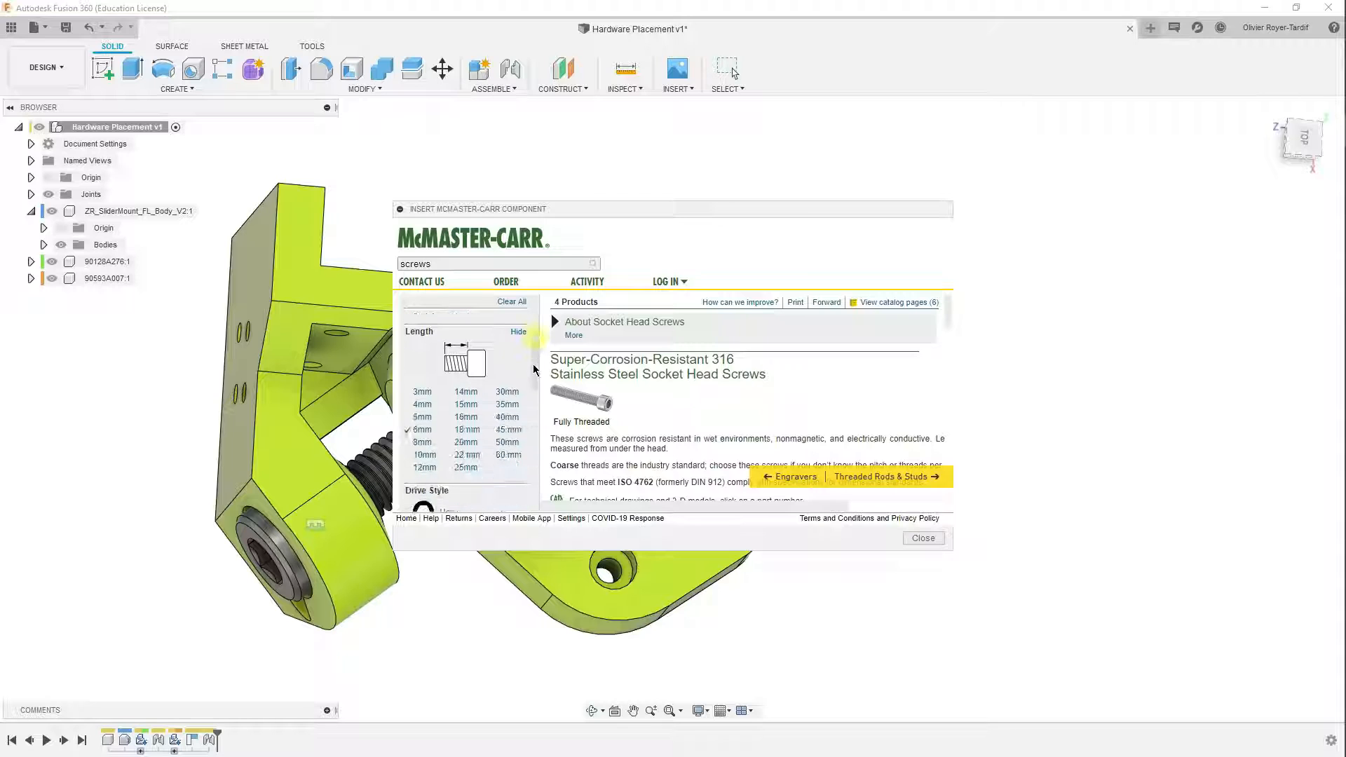
{"action": "left_click", "coordinate": [424, 437]}
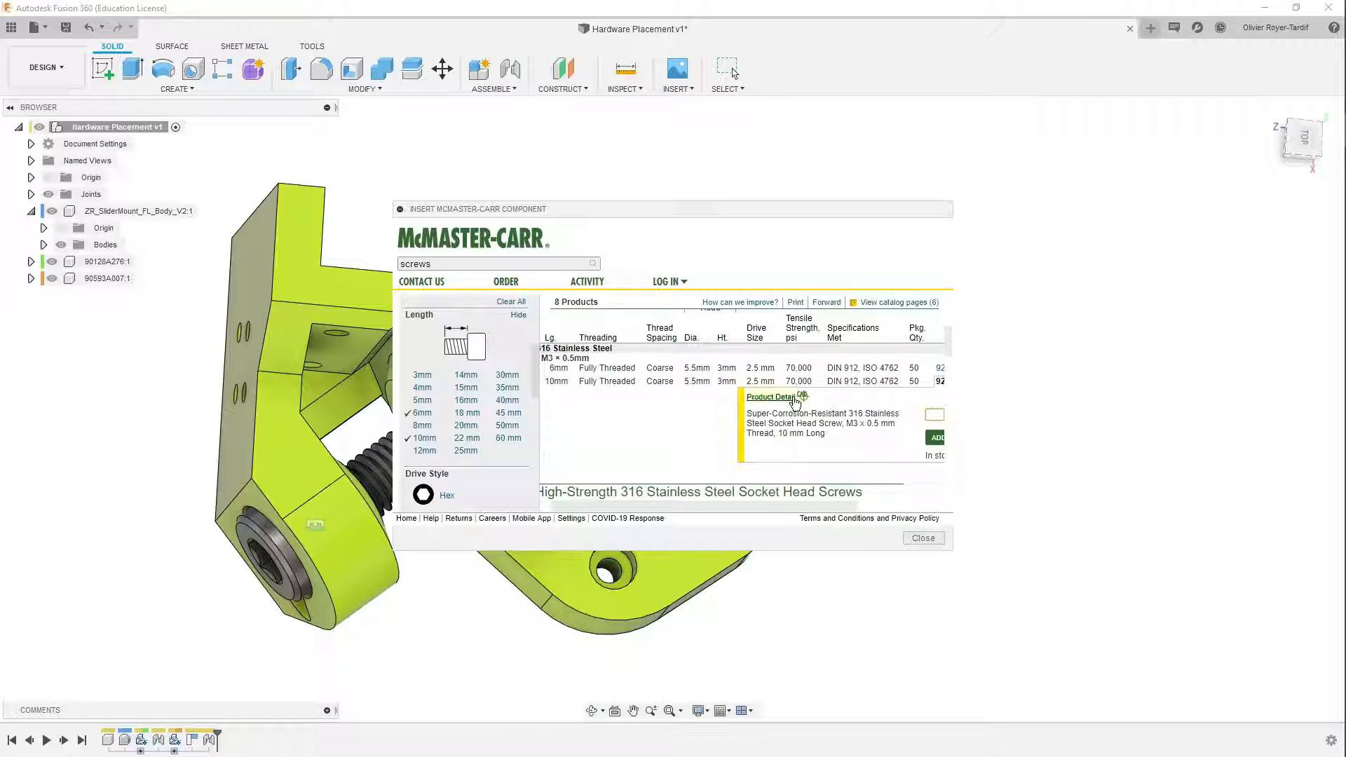
Step: Insert the 10 mm M3 stainless screw 92290A115 as a 3-D STEP model into the design
{"action": "left_click", "coordinate": [770, 397]}
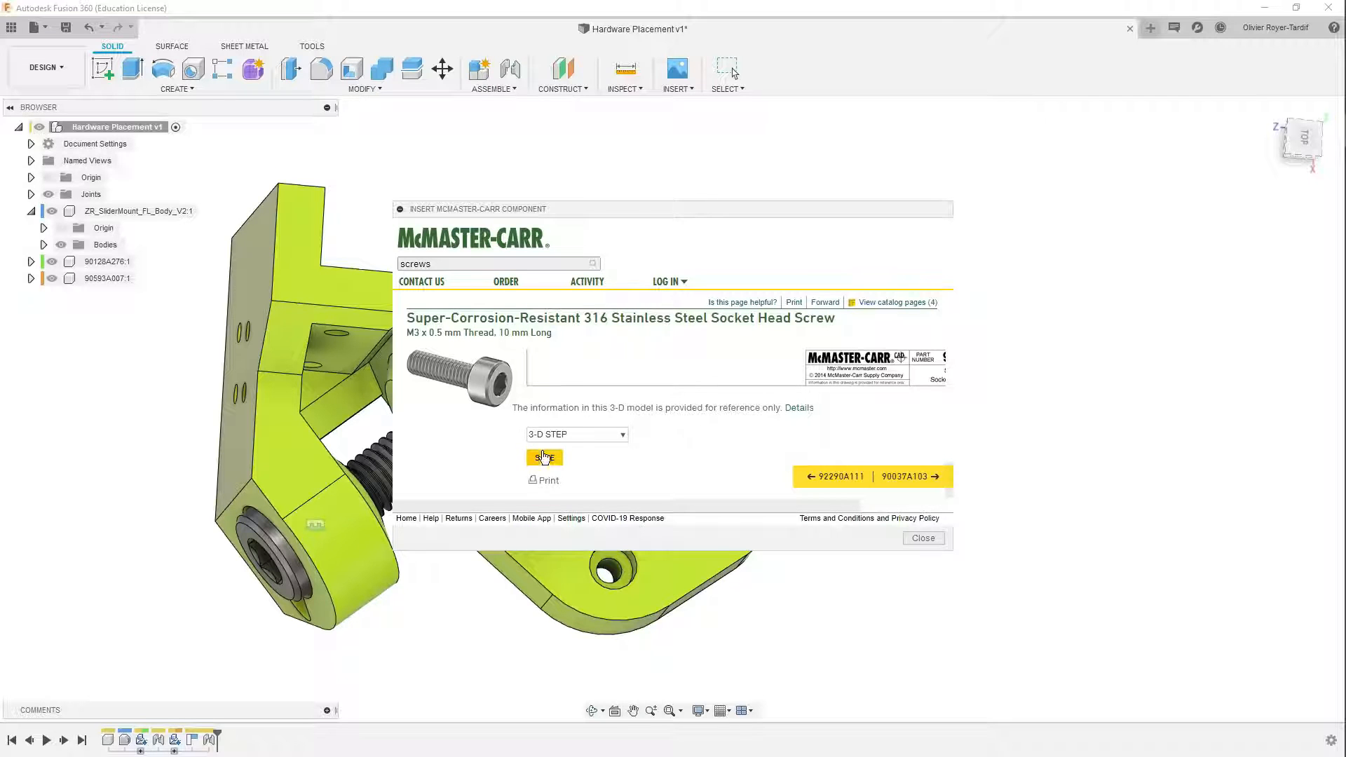
{"action": "left_click", "coordinate": [544, 455]}
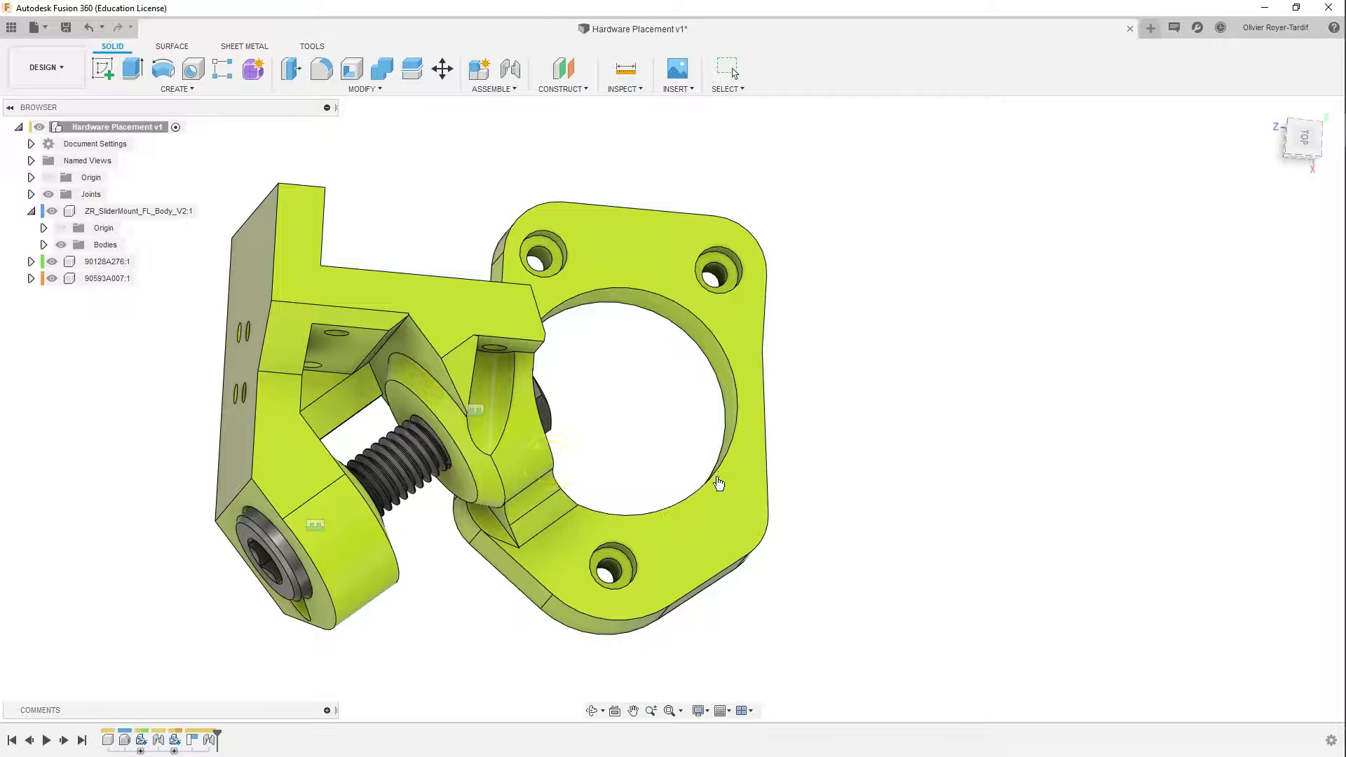
{"action": "left_click", "coordinate": [442, 70]}
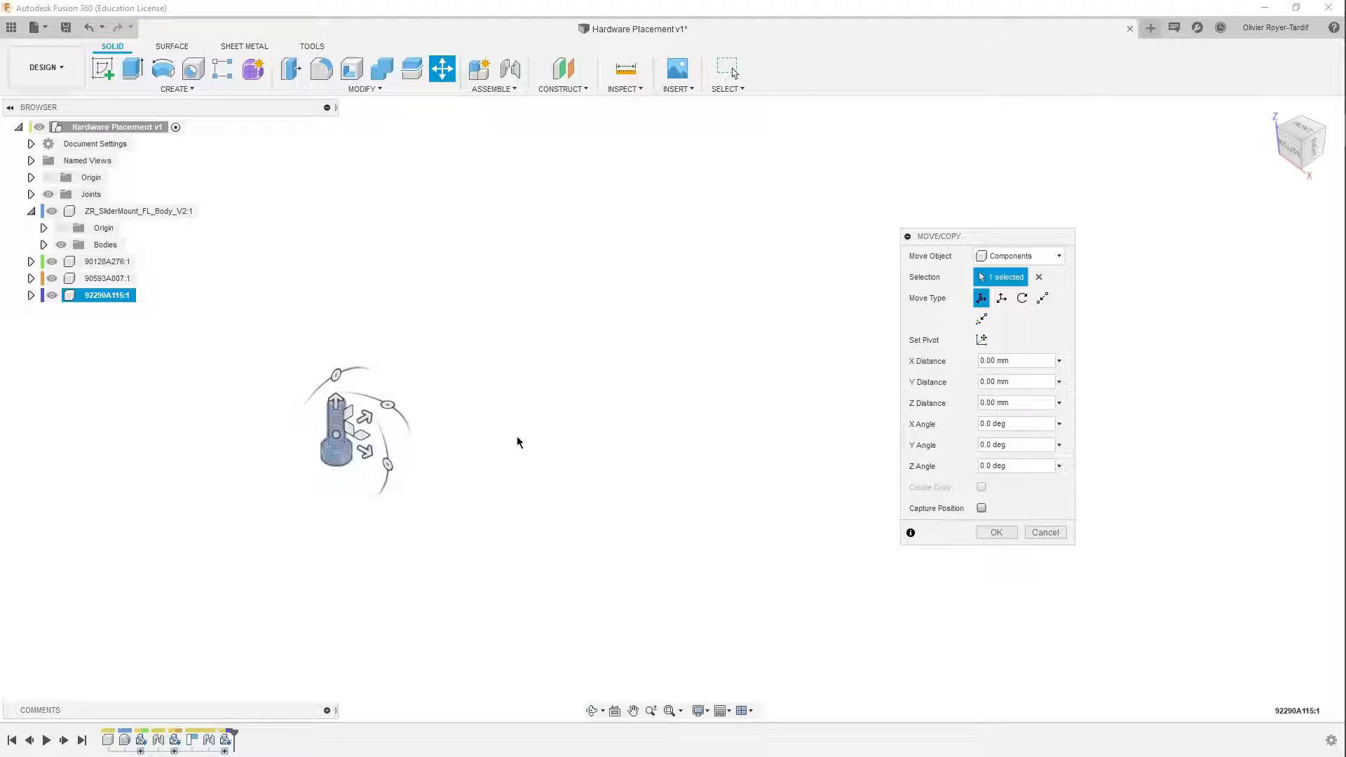
Step: Accept the screw's position and start a rectangular pattern of the screw component
{"action": "left_click", "coordinate": [995, 532]}
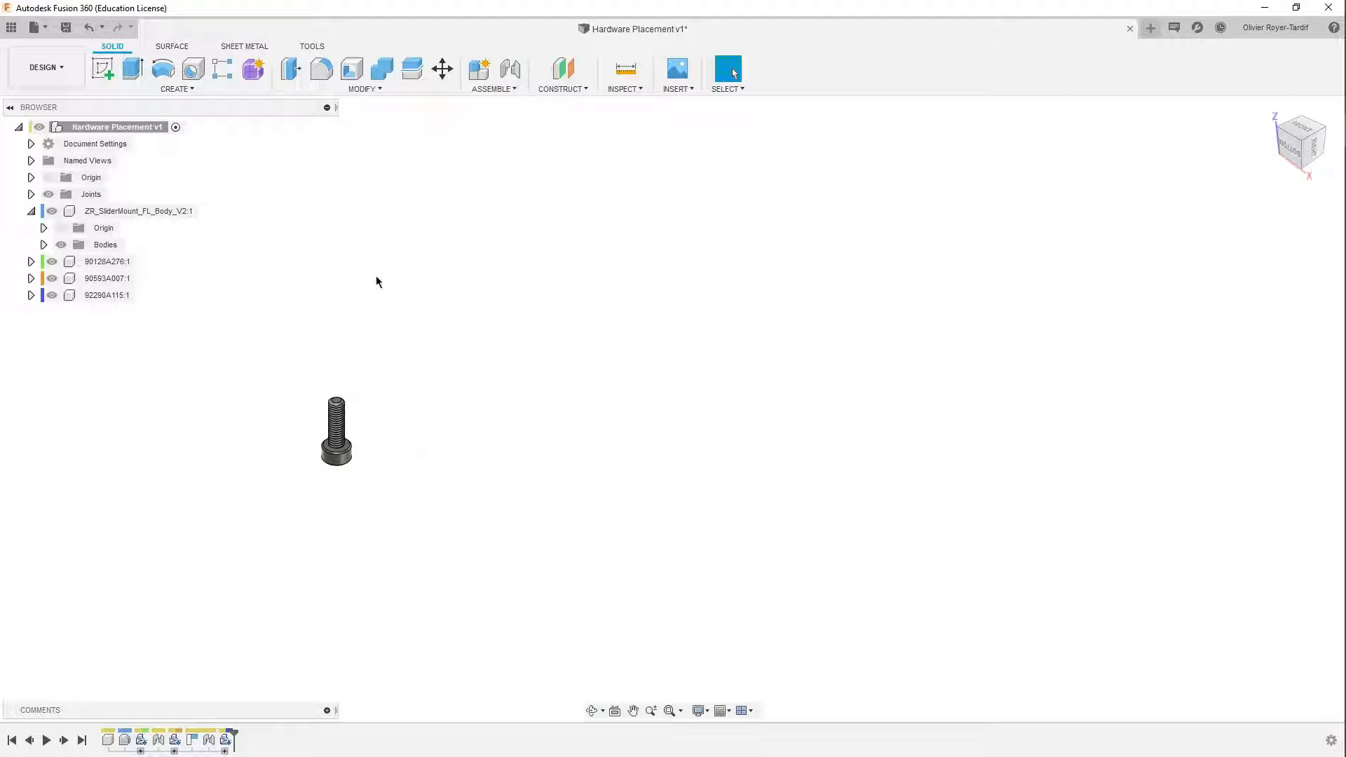
{"action": "mouse_move", "coordinate": [222, 68]}
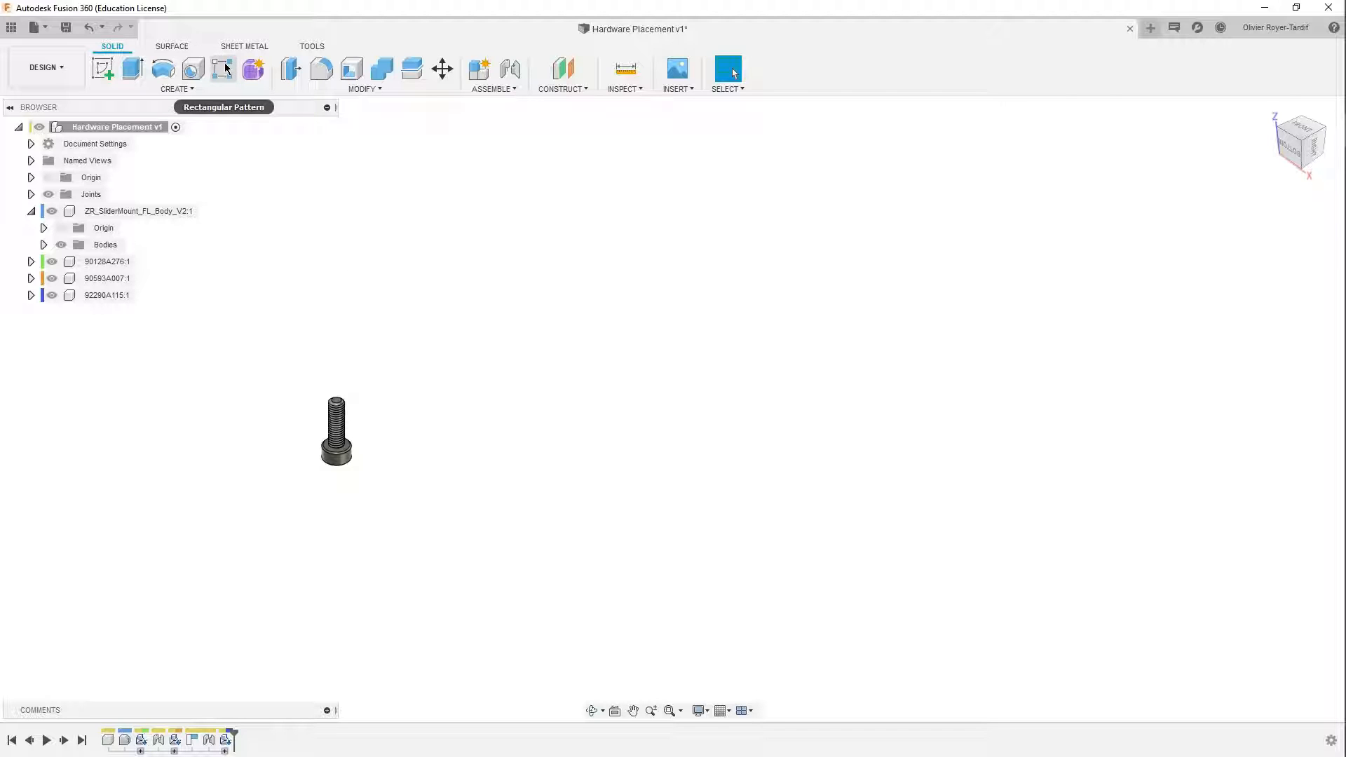
{"action": "left_click", "coordinate": [222, 69]}
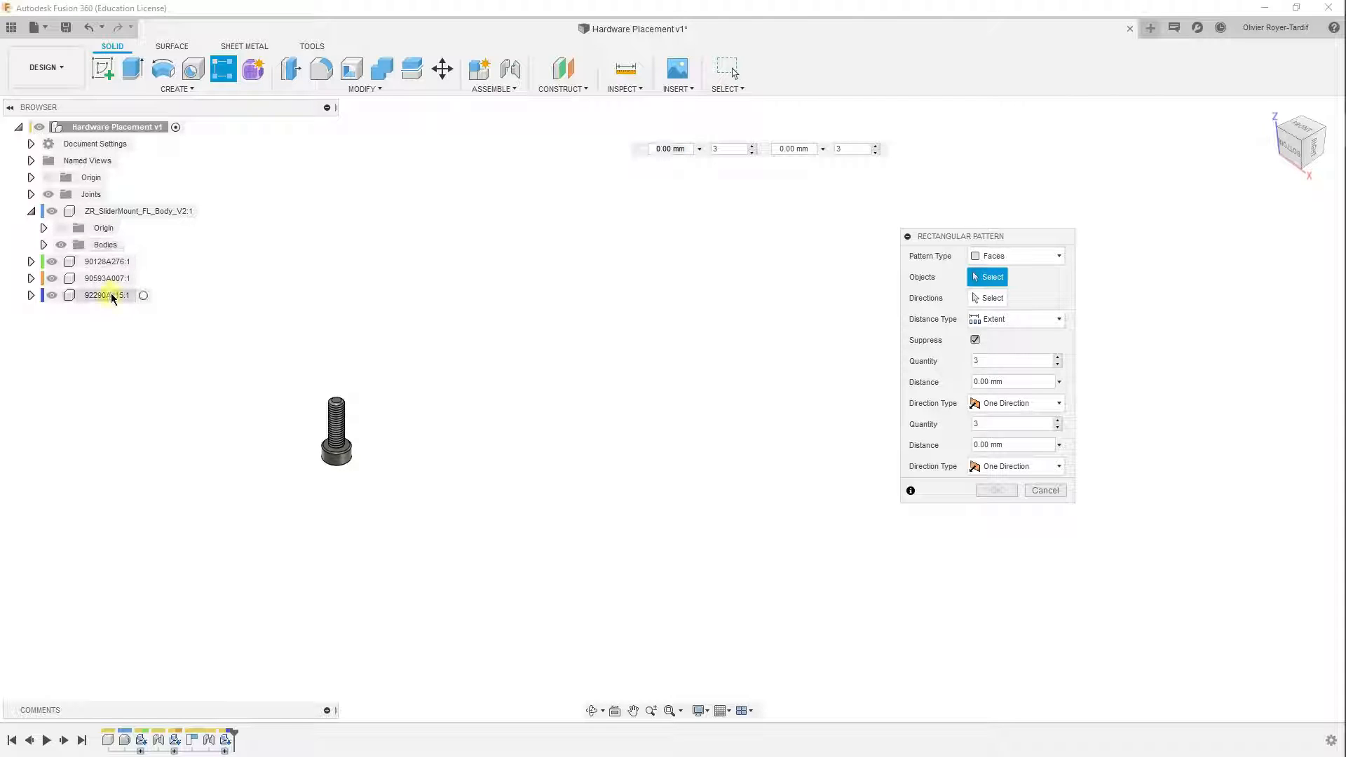
{"action": "left_click", "coordinate": [1014, 256]}
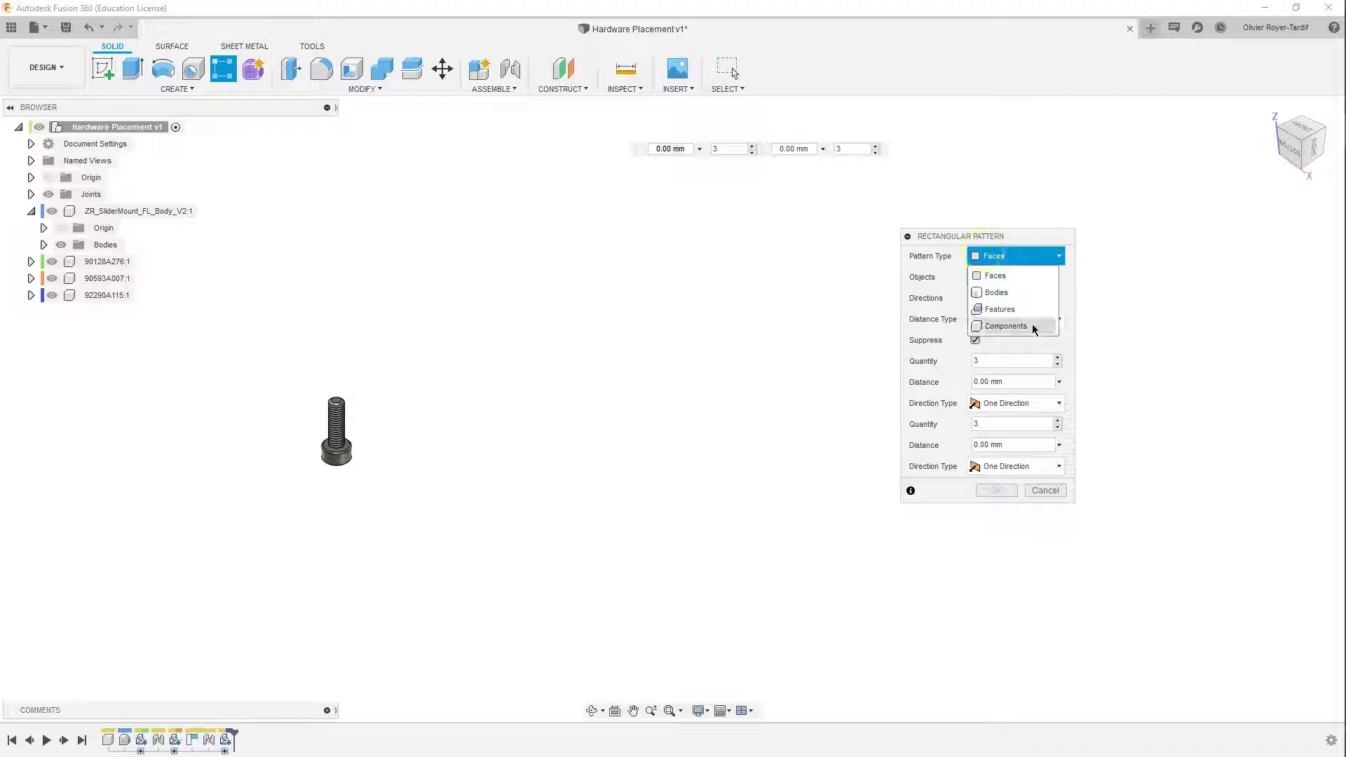
{"action": "left_click", "coordinate": [1004, 326]}
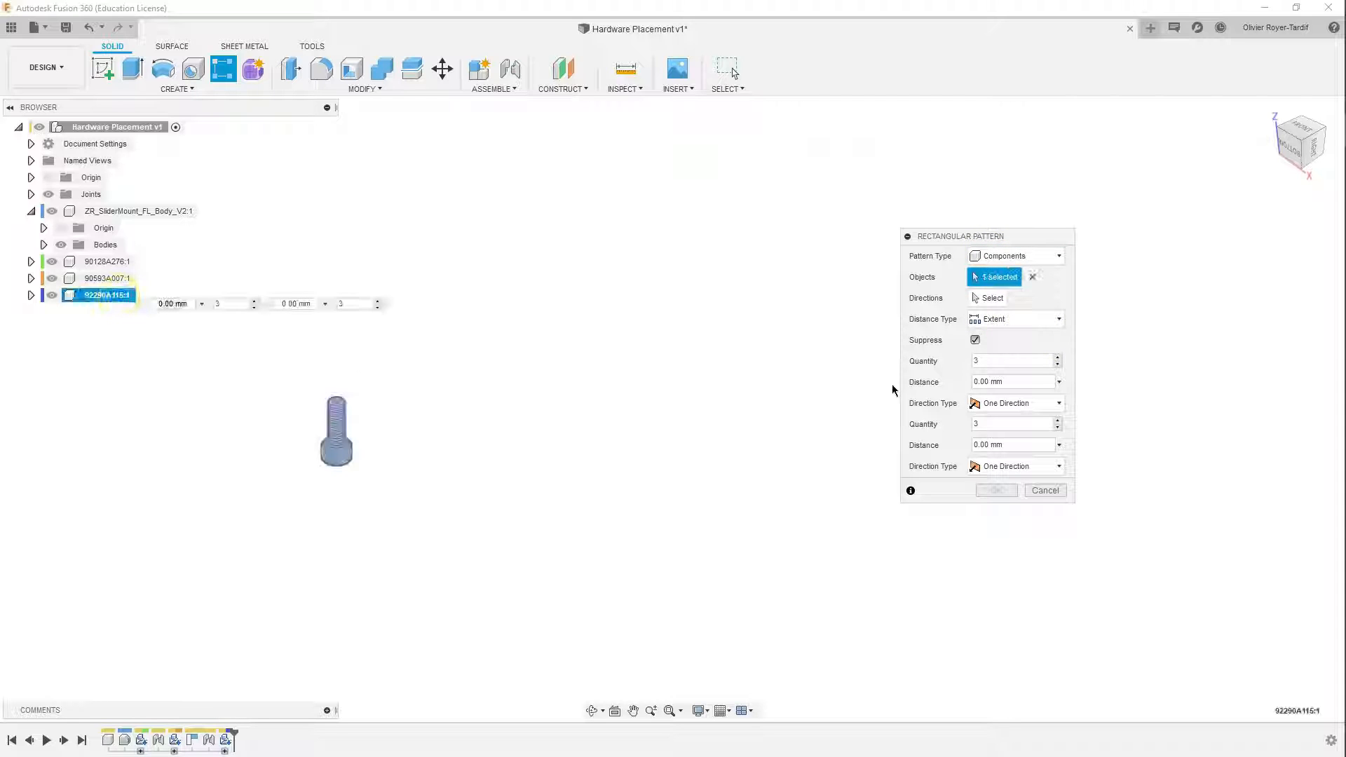
{"action": "left_click", "coordinate": [990, 298]}
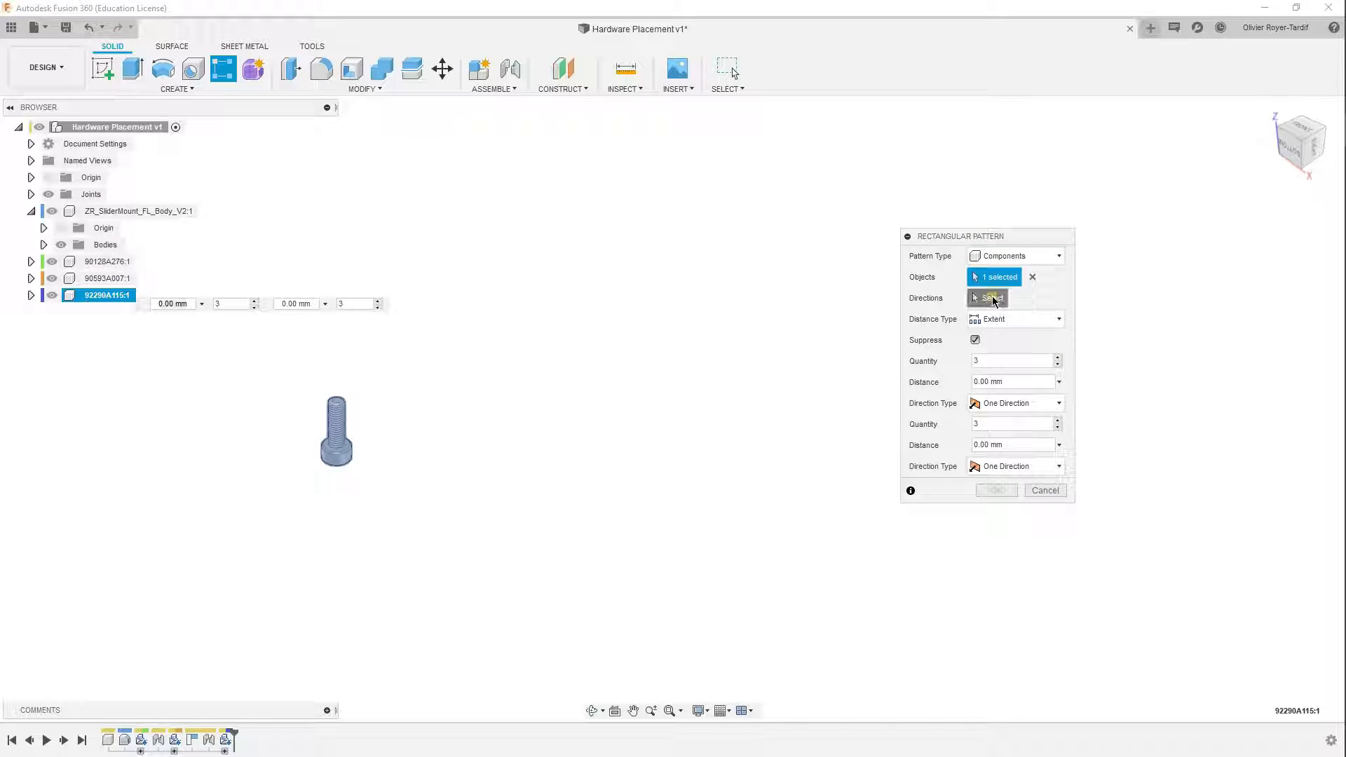
Step: Pattern the M3 screw into a row of quantity 10 along the chosen direction and confirm
{"action": "left_click", "coordinate": [987, 298]}
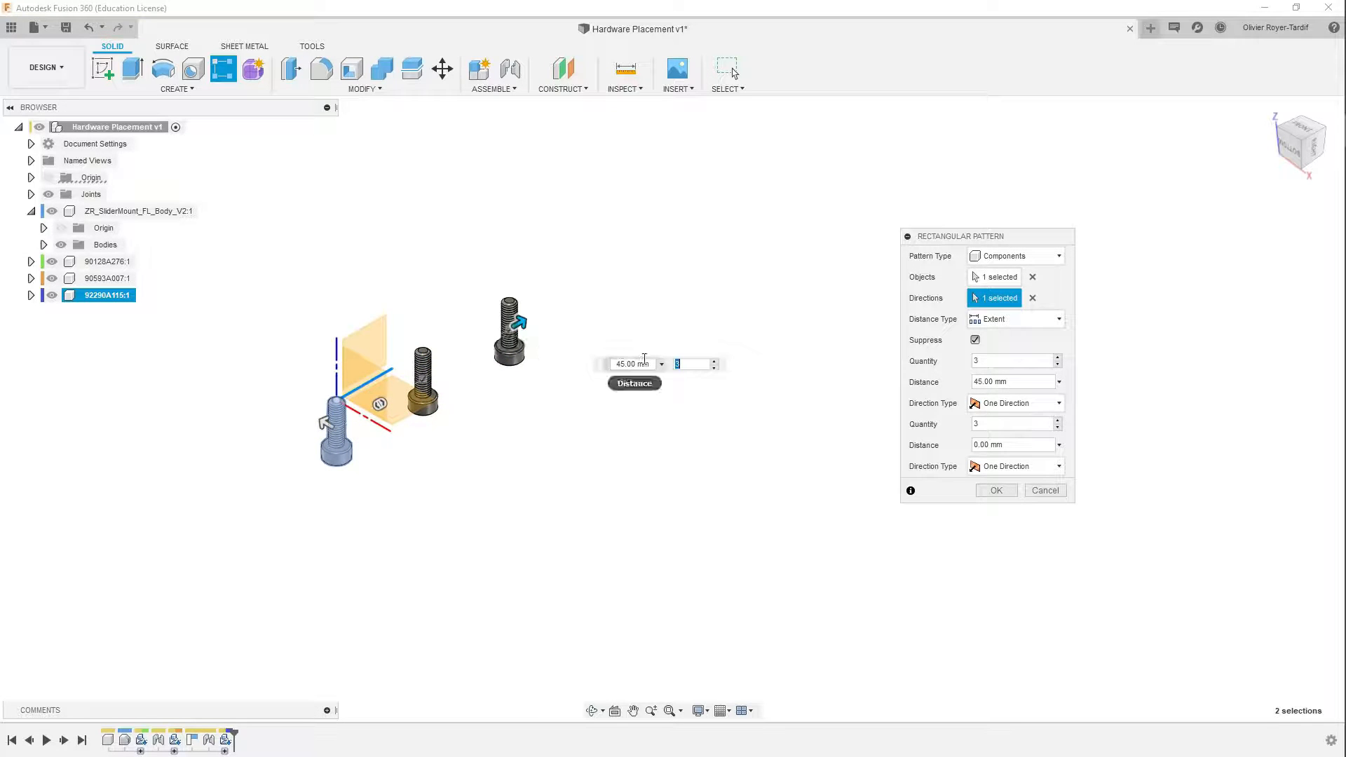
{"action": "type", "text": "10"}
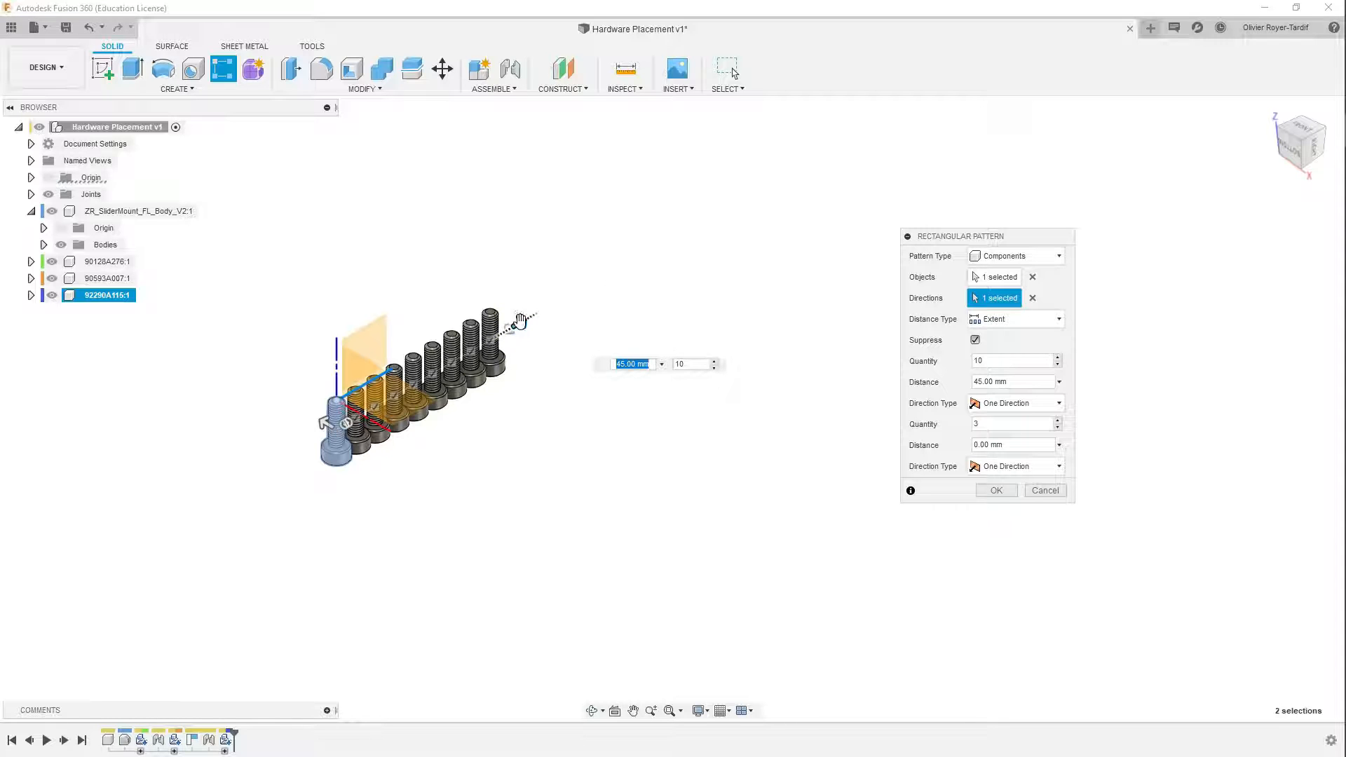
{"action": "left_click", "coordinate": [995, 490]}
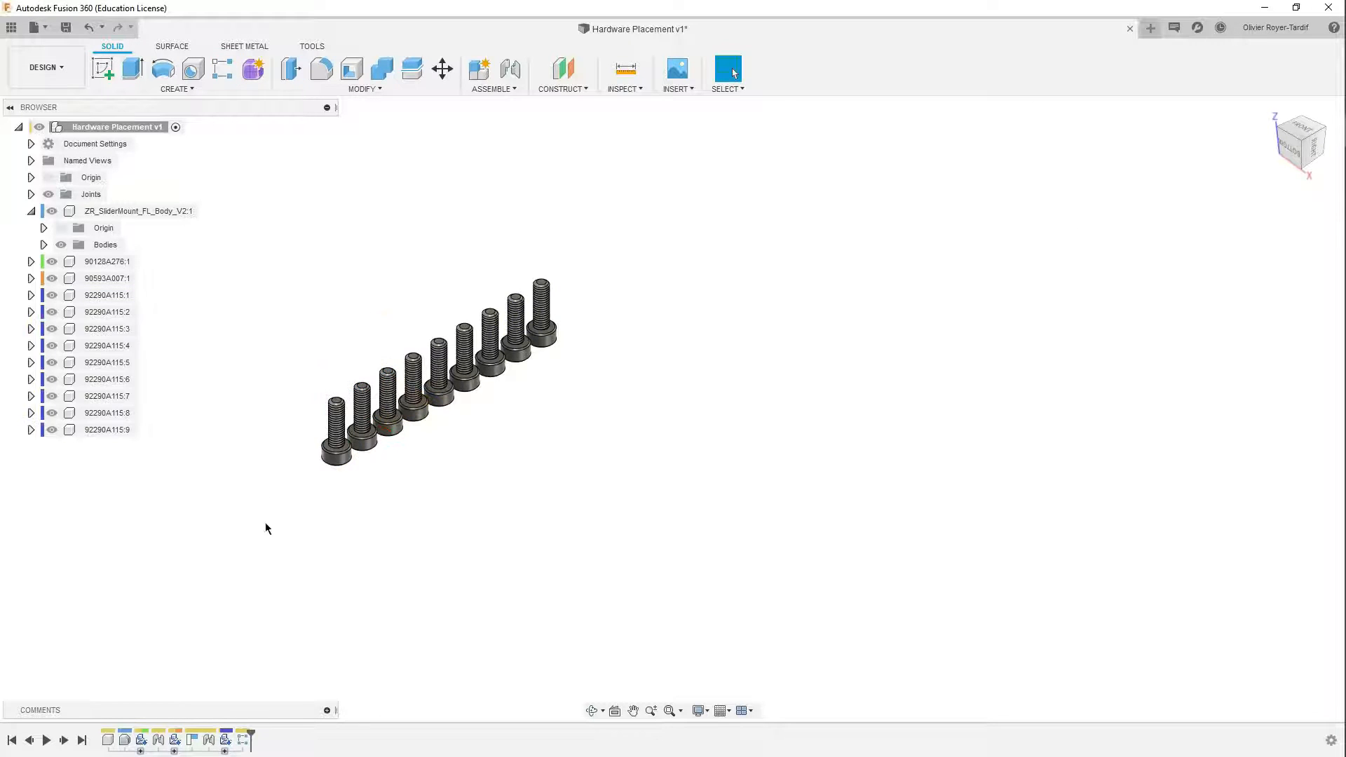
{"action": "left_click", "coordinate": [478, 70]}
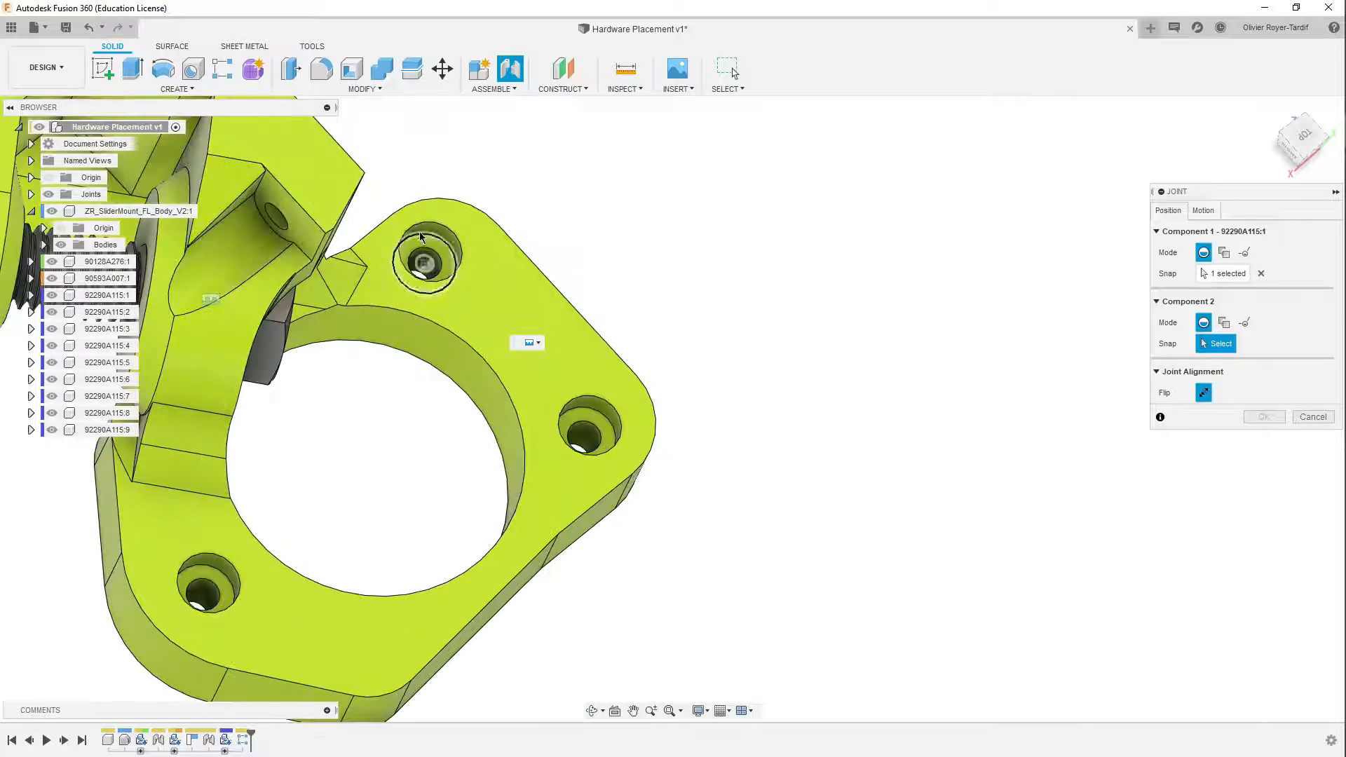
Step: Snap the M3 screw into a flange hole edge and confirm the joint
{"action": "left_click", "coordinate": [423, 261]}
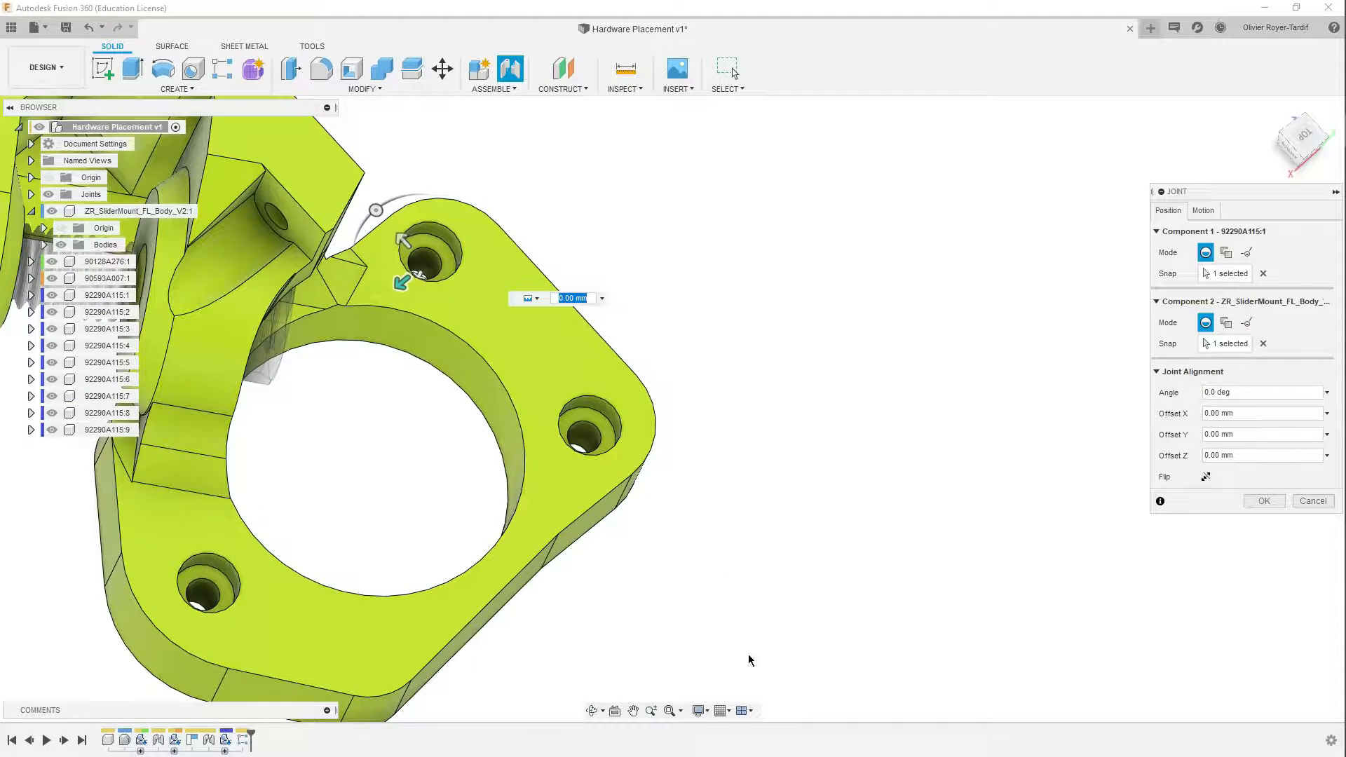
{"action": "left_click", "coordinate": [1262, 500]}
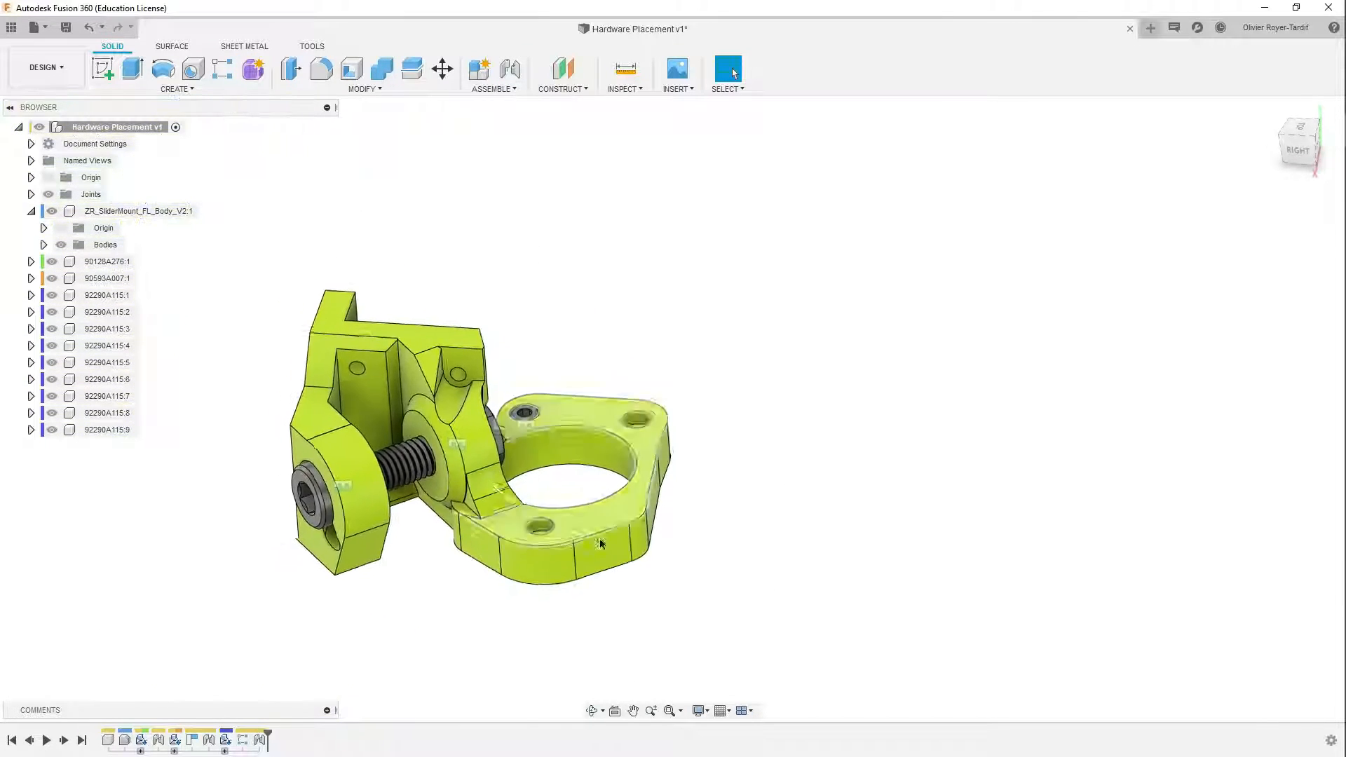